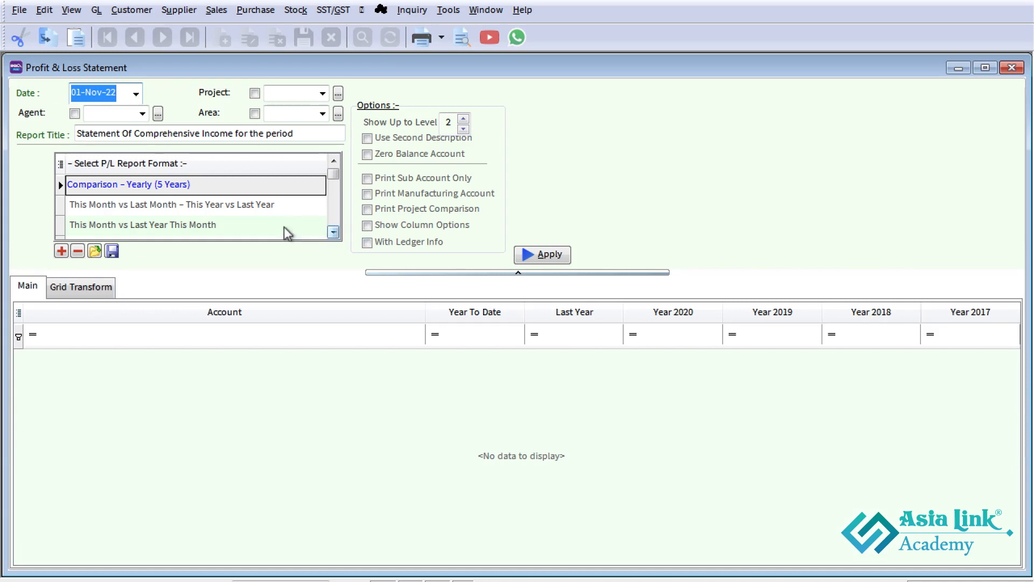
- Save the Comparison - Yearly (5 Years) format as a new XML template under a 'Report for...' name
click(129, 184)
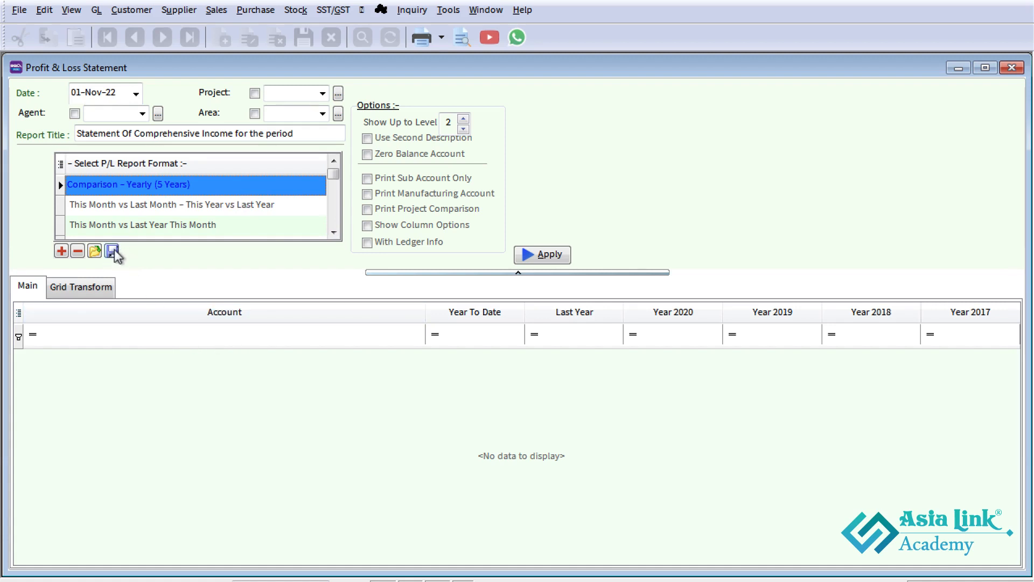
click(112, 251)
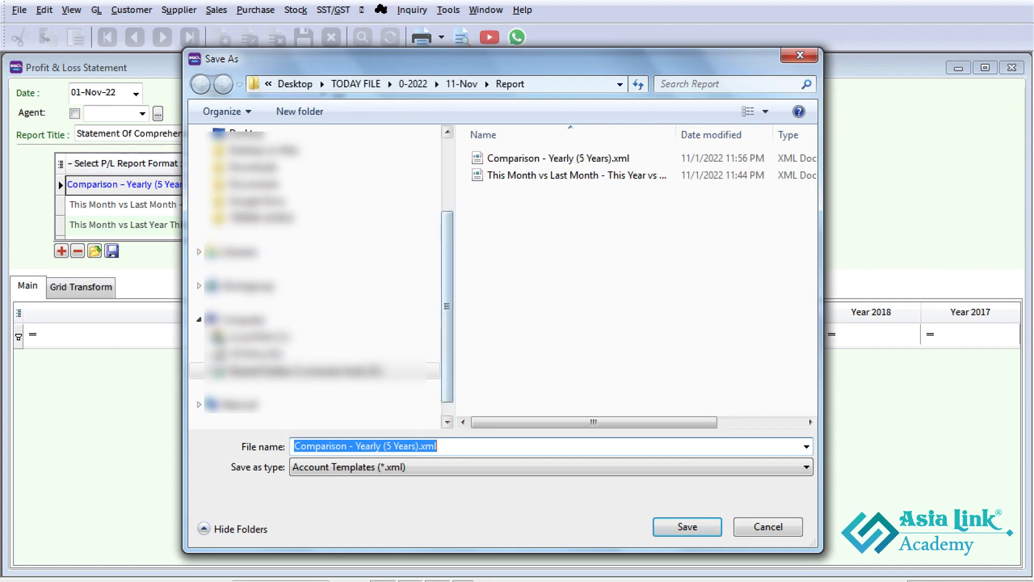
click(561, 446)
text(Comparison - Customer)
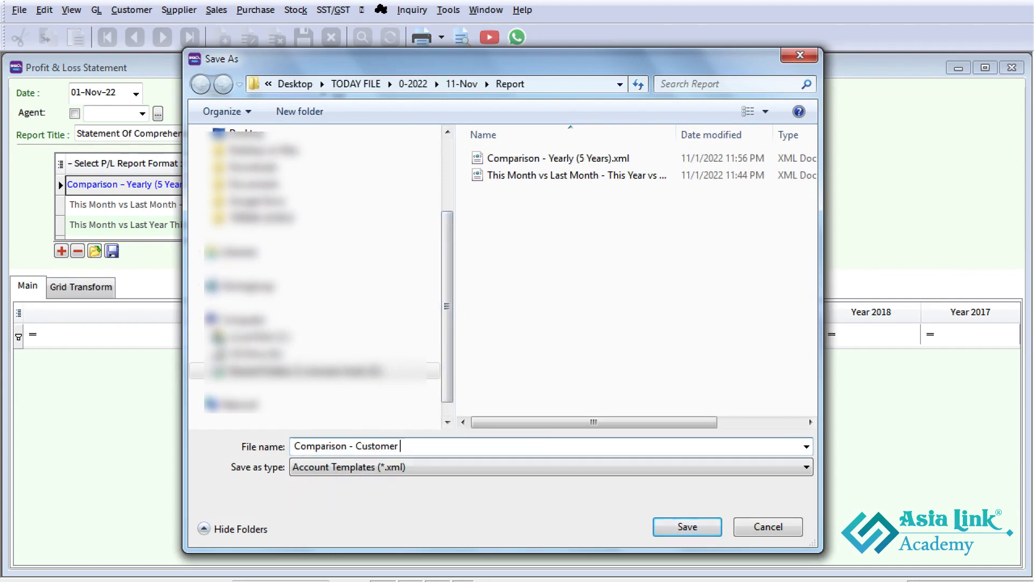
text(Report fo)
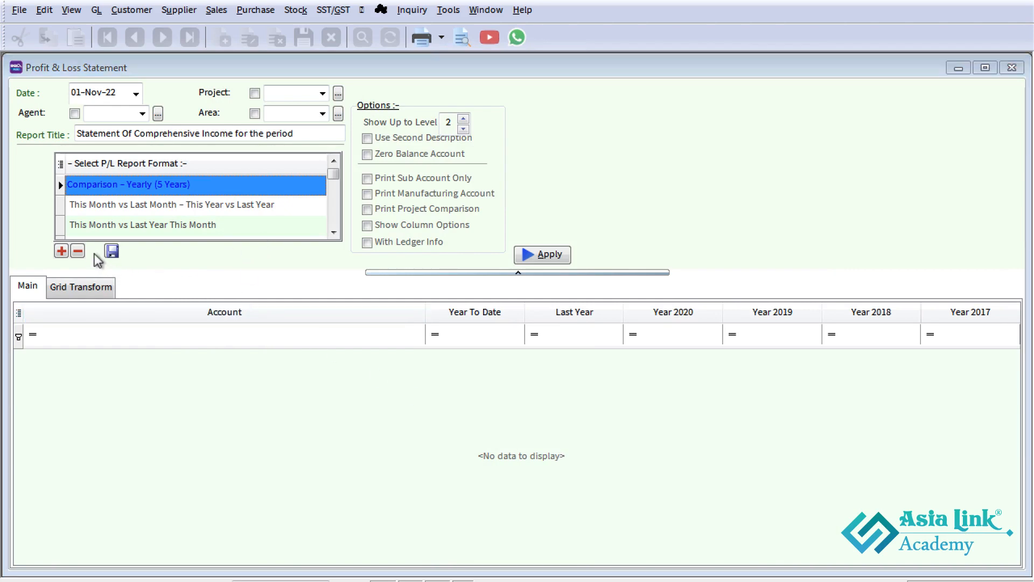
- Import 'Comparison - Customer Report for Tax Purpose.xml' and dismiss the duplicate-name key-violation error
click(94, 251)
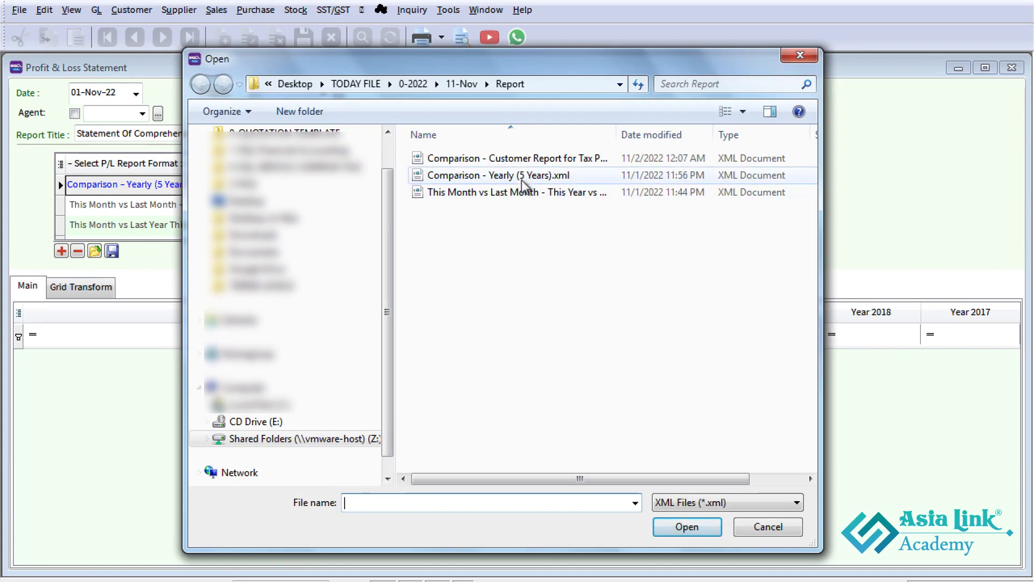
click(516, 158)
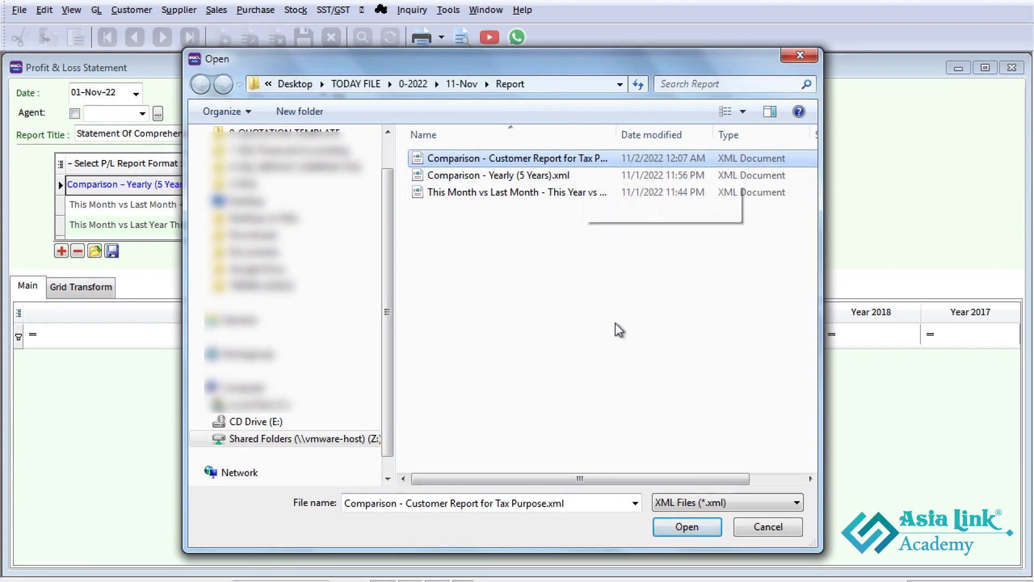
click(685, 527)
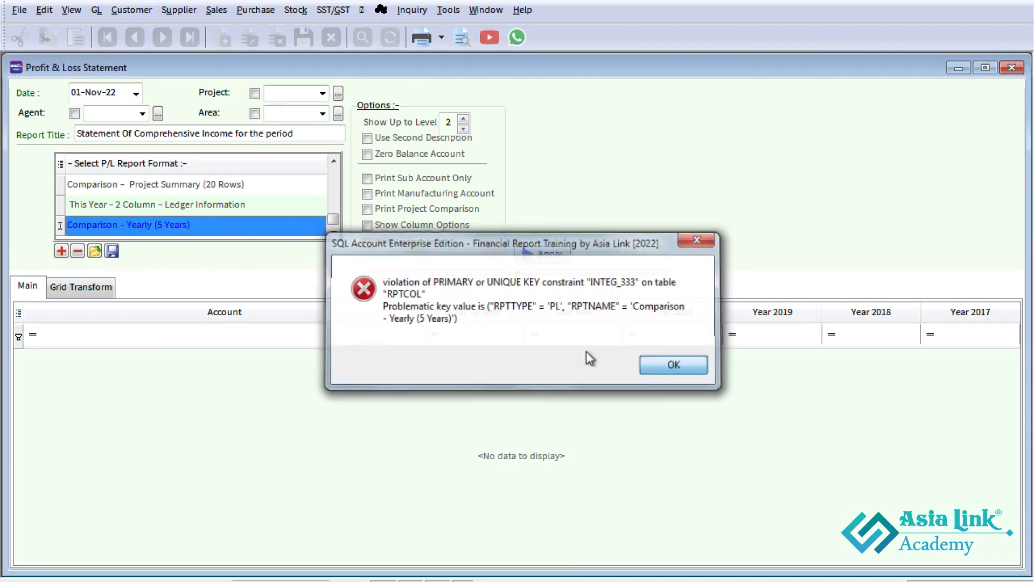
click(673, 365)
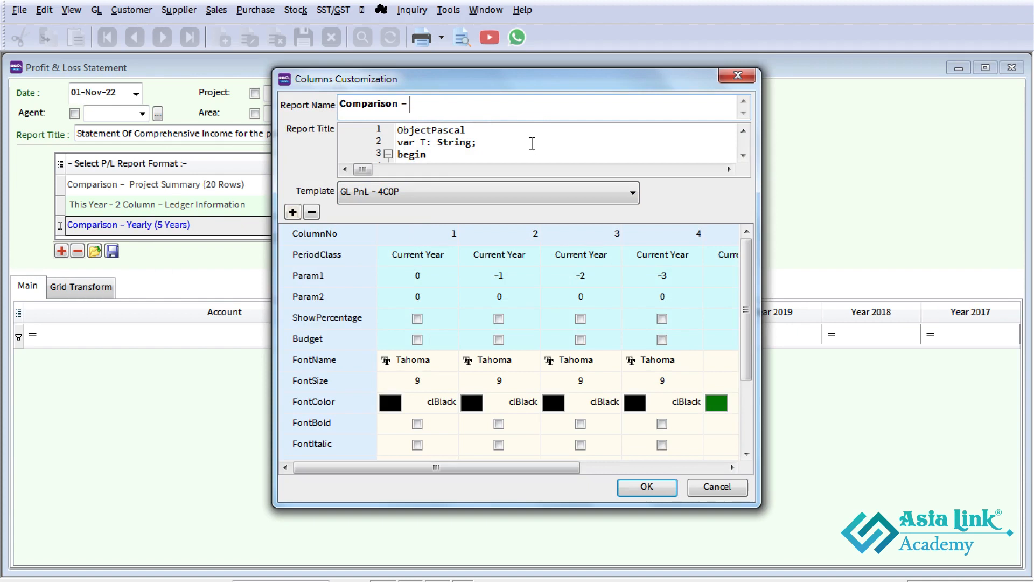
- Change the Report Name to 'Comparison – Customized P & L Report for Tax Period' and confirm
text(Customized)
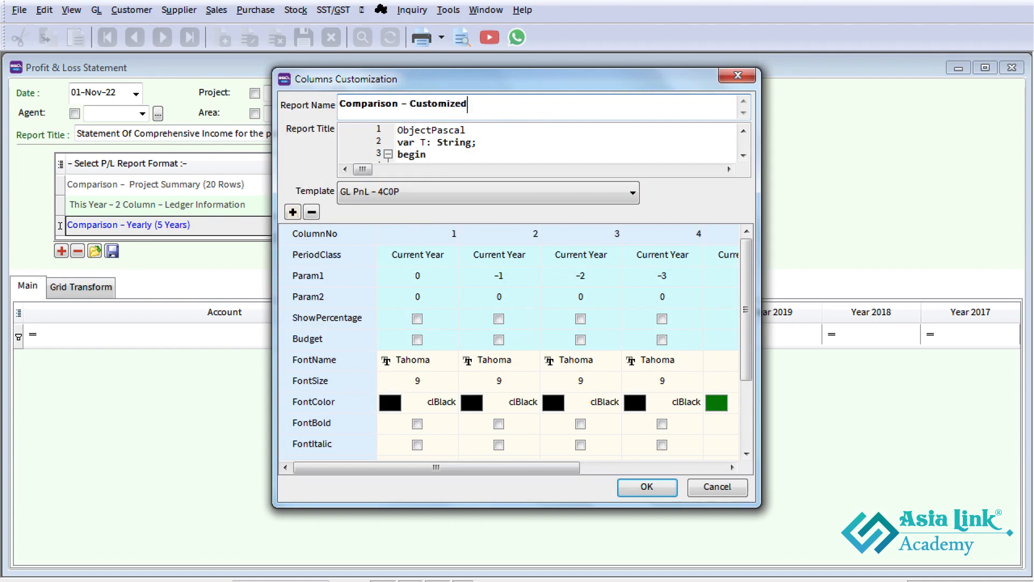
text(P)
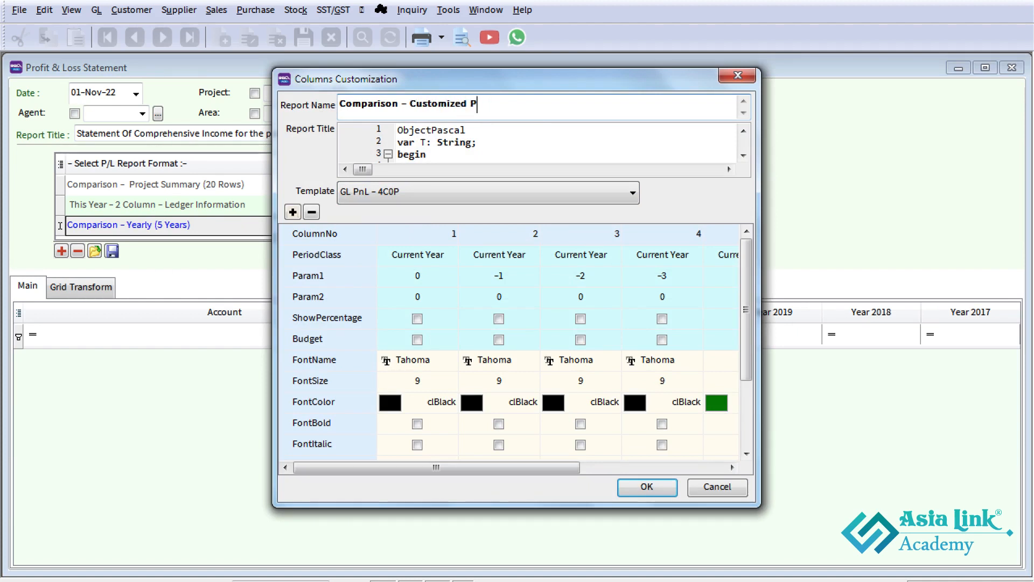
text(&L rep)
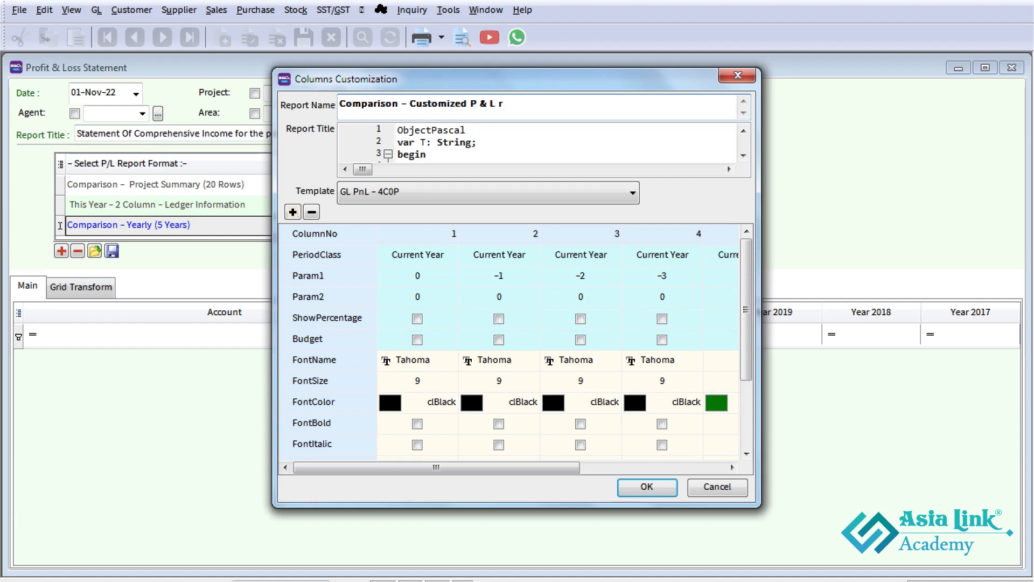
text(eport for Tax Period)
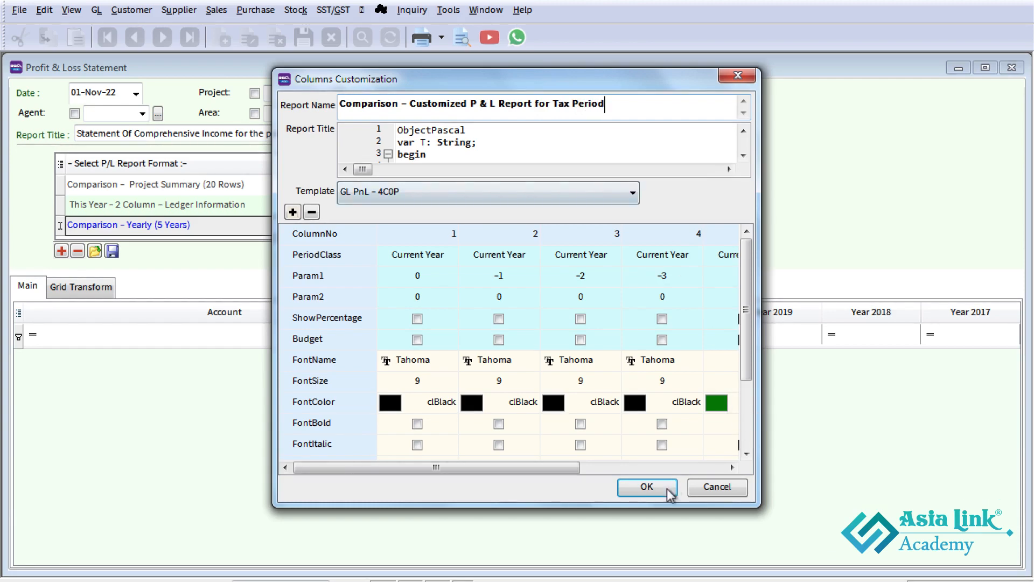
click(646, 487)
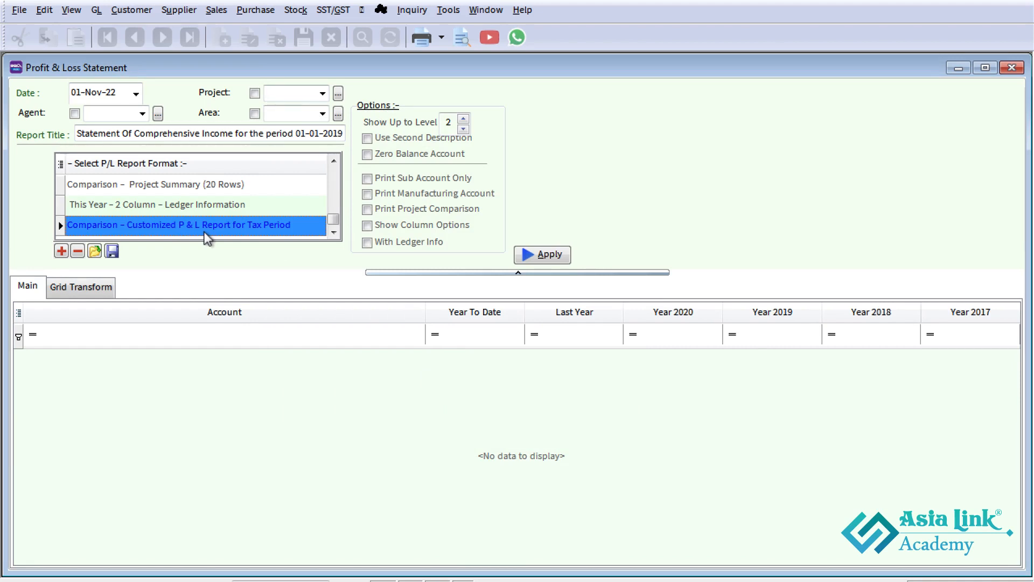
mouse_move(226, 231)
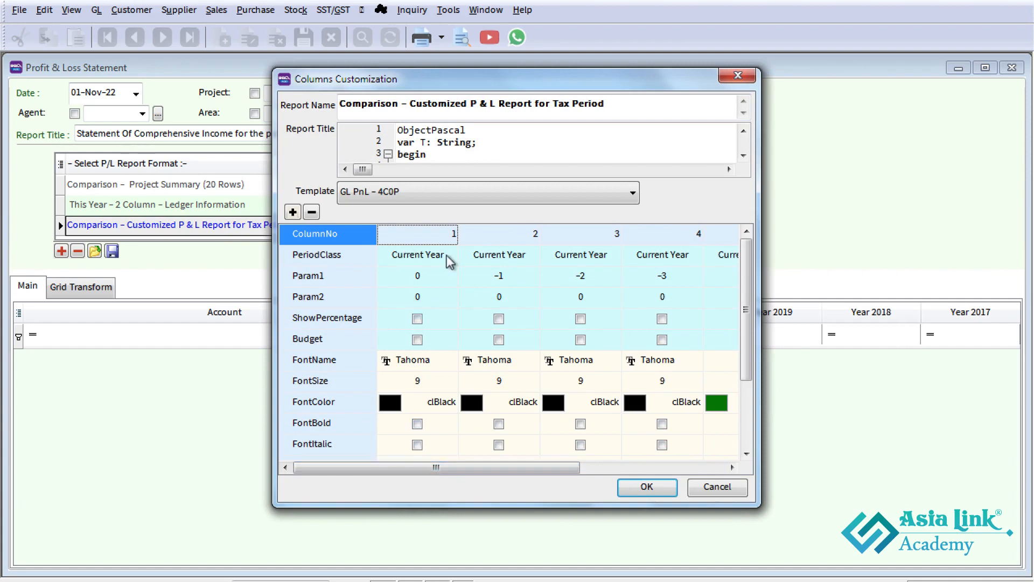
- Set column 1's PeriodClass to Fixed Date
click(416, 255)
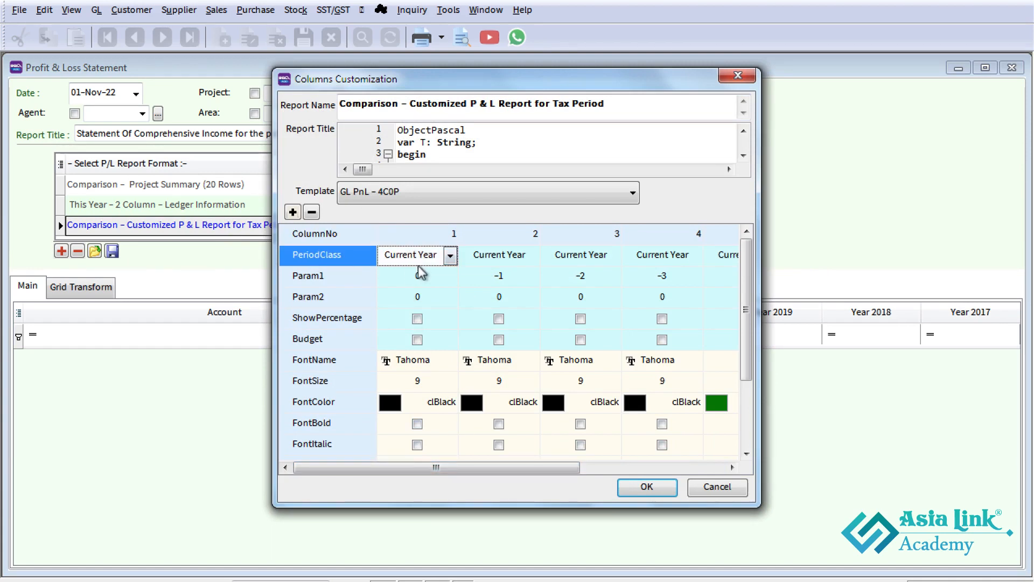
click(450, 255)
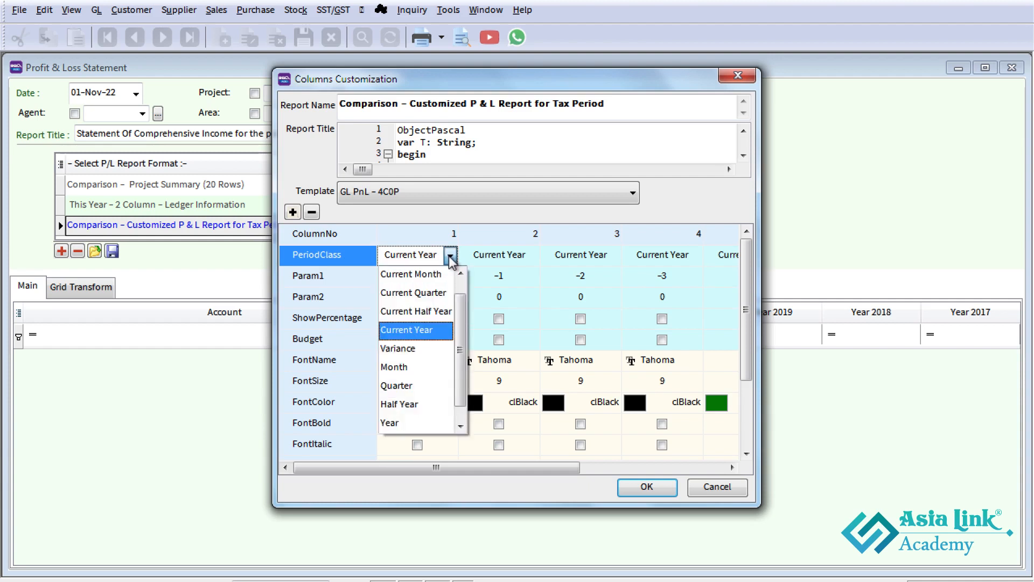
scroll(down, 3)
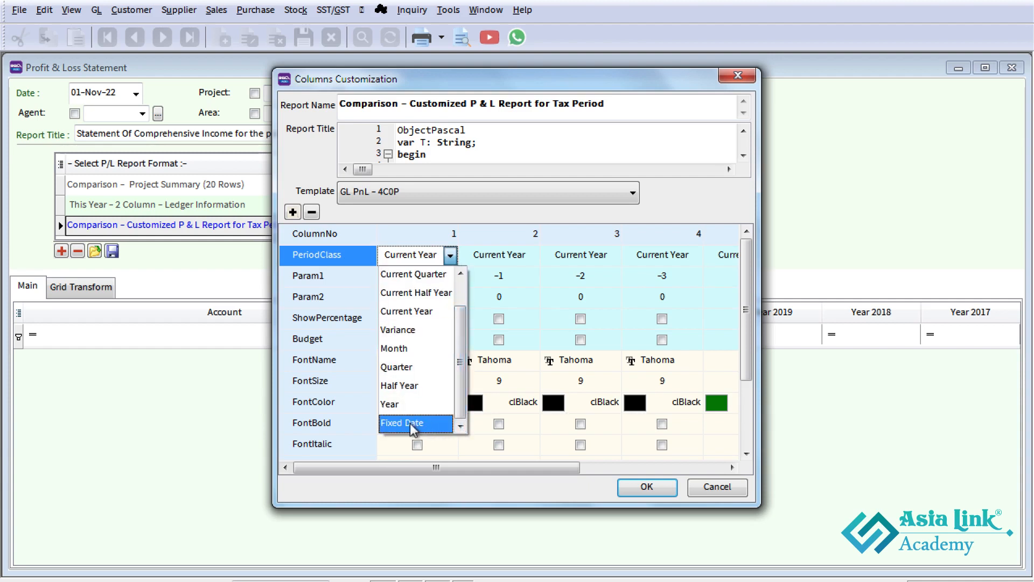
click(403, 423)
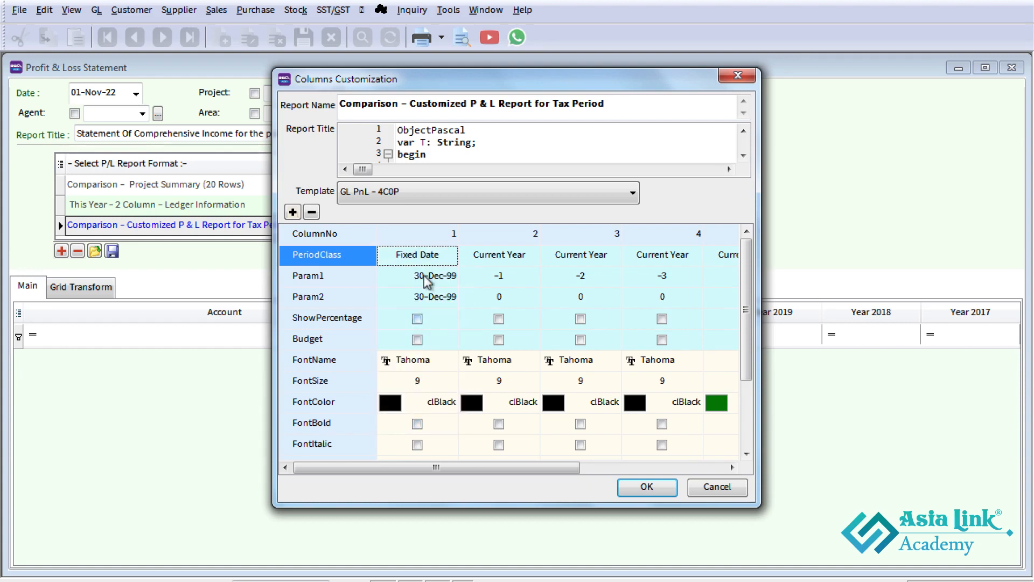
- Give column 1 the dates 01-04-18 to 31-03-19, then set column 2's period type
click(417, 275)
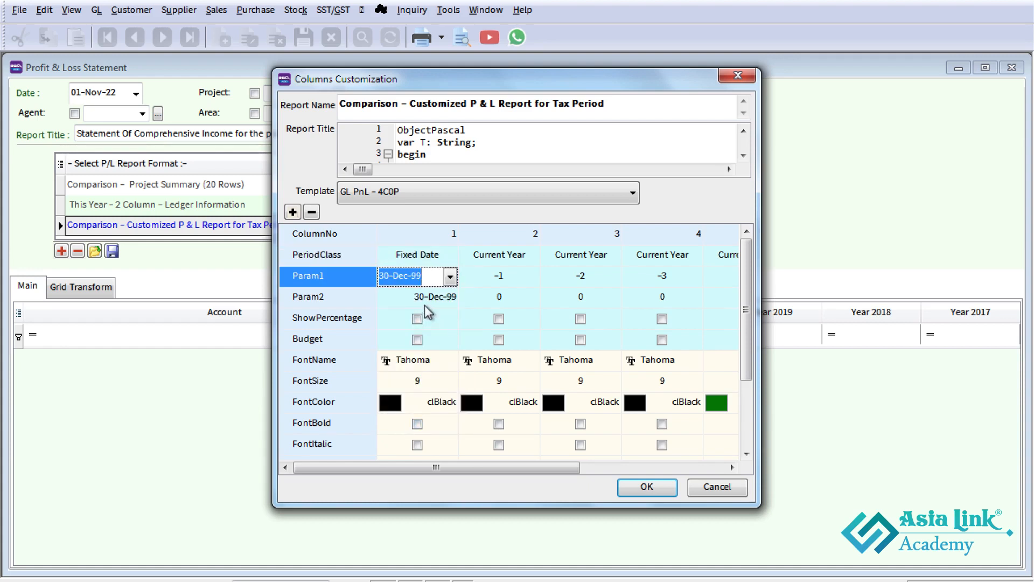
text(01-04-)
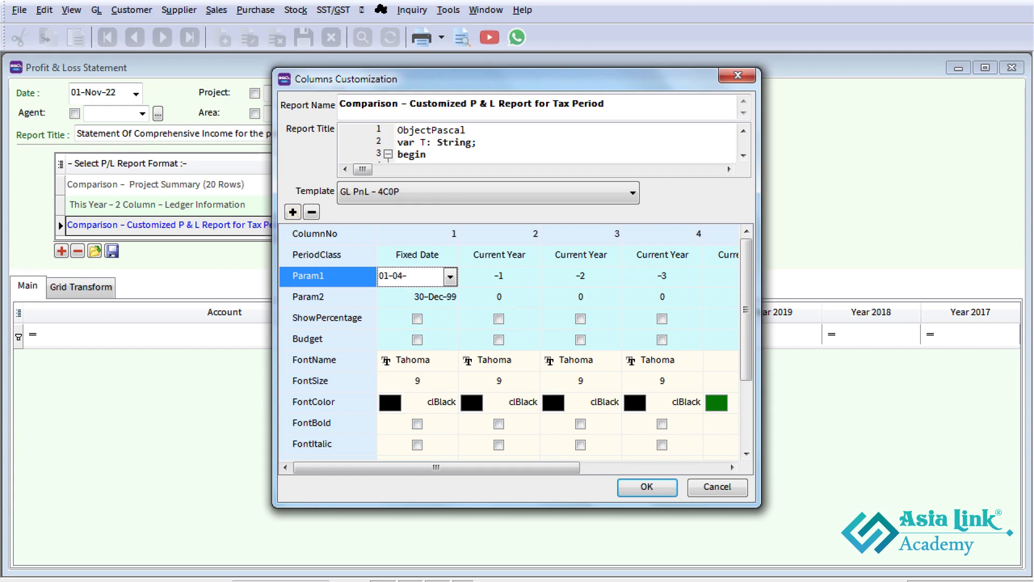
text(18)
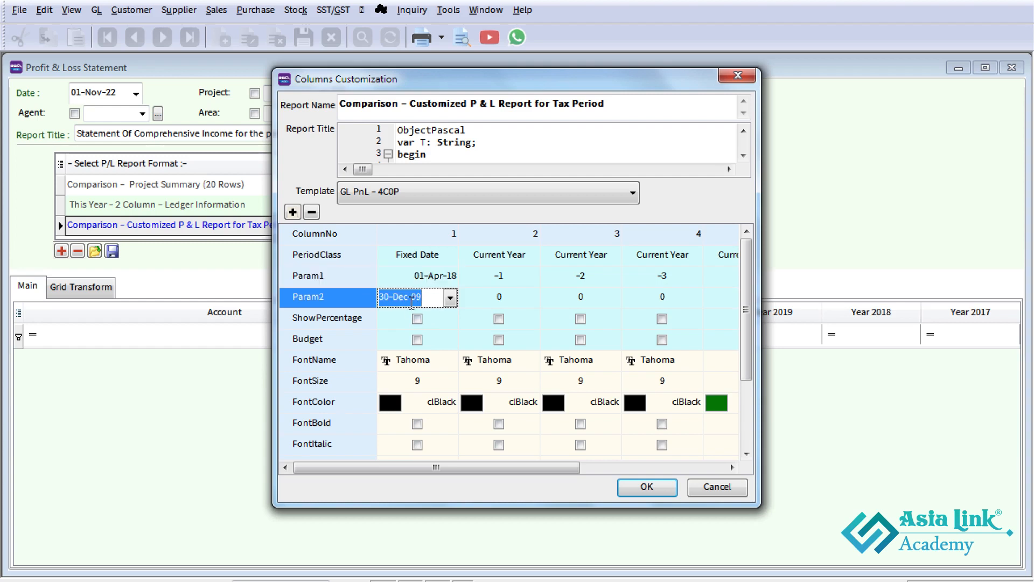
text(31-0)
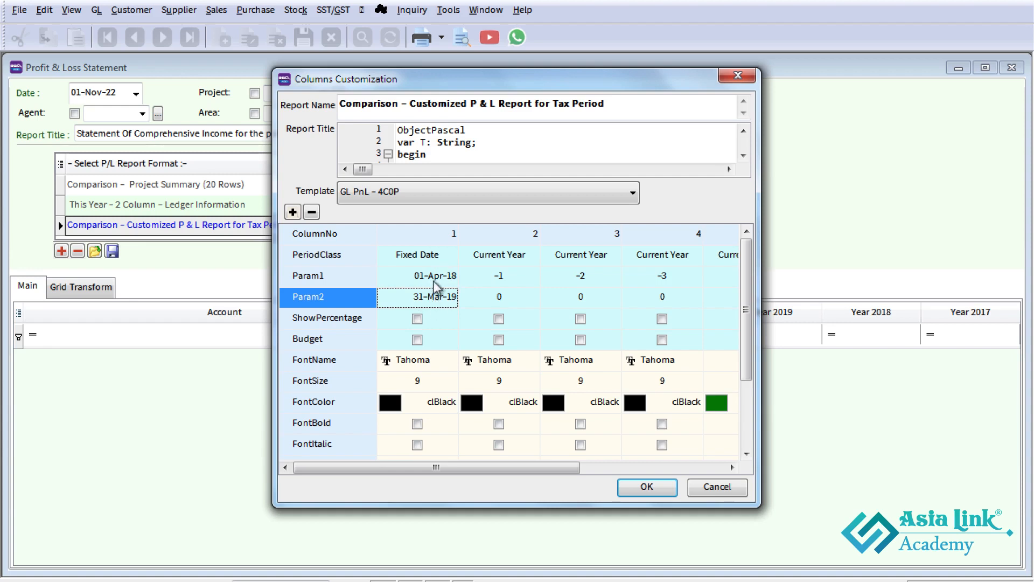
click(417, 296)
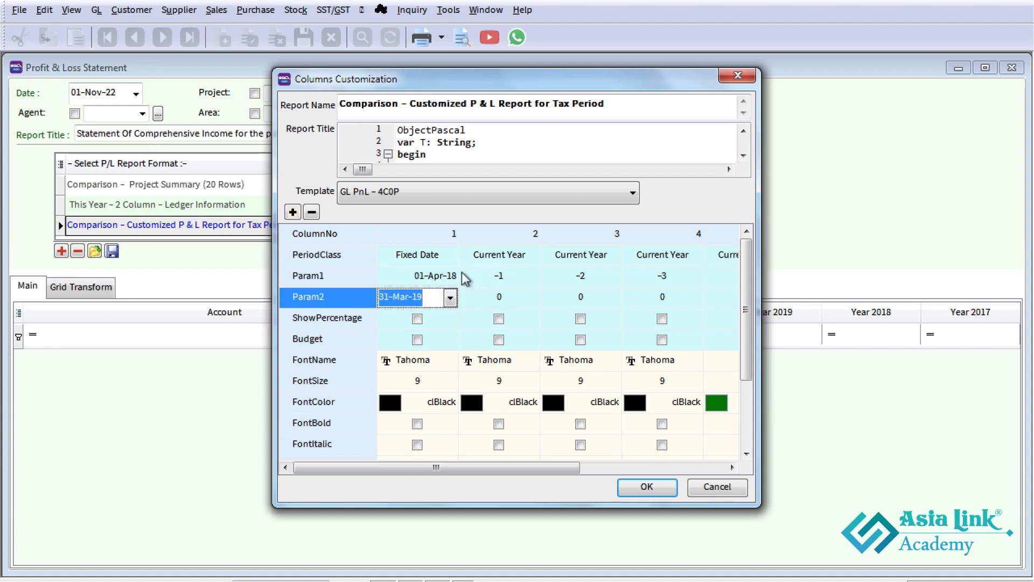
click(499, 276)
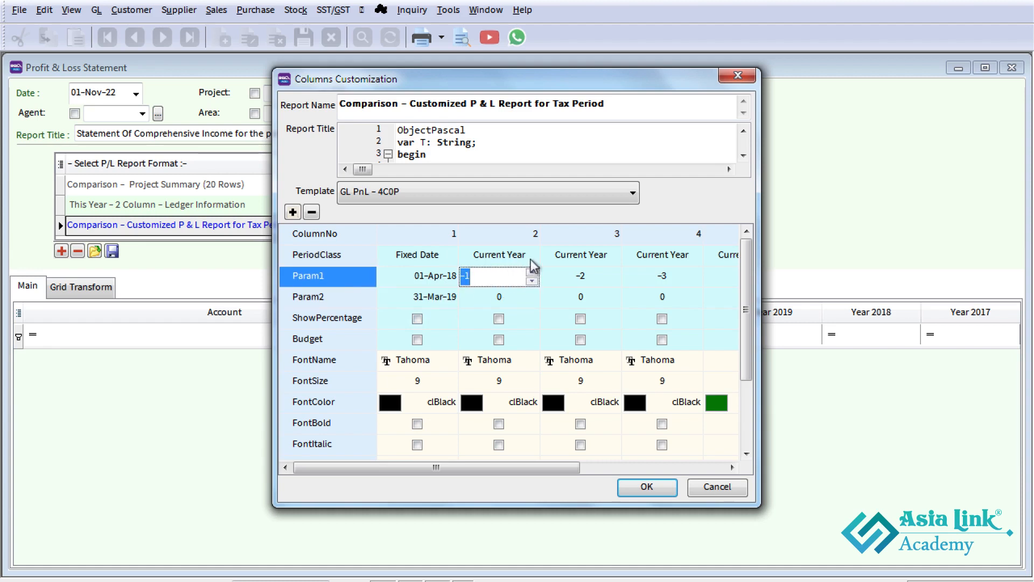
click(531, 255)
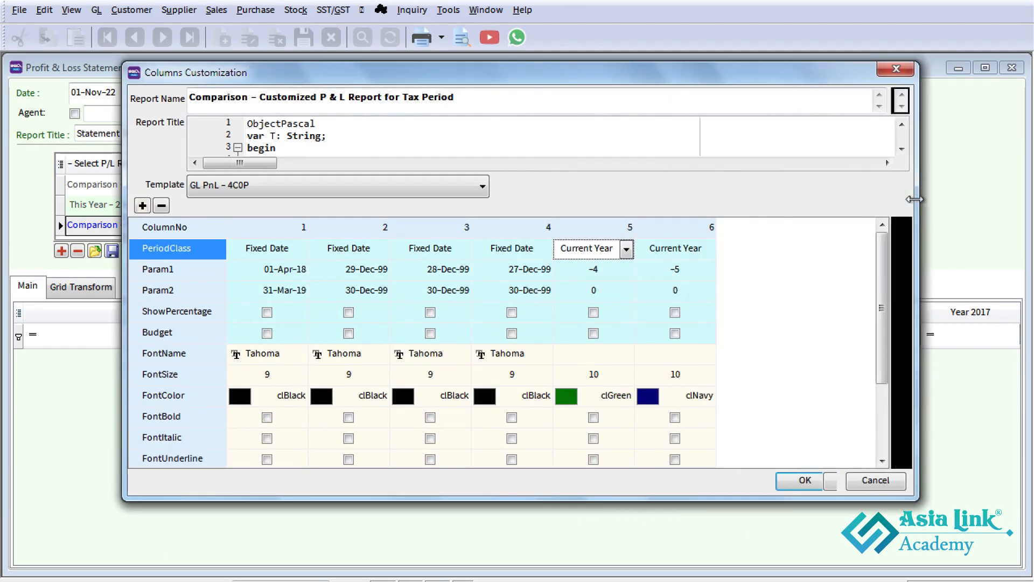
- Make columns 2–4 Fixed Date, with column 3 spanning 01-Oct-19 to 30-Sep-20
click(625, 248)
text(01-)
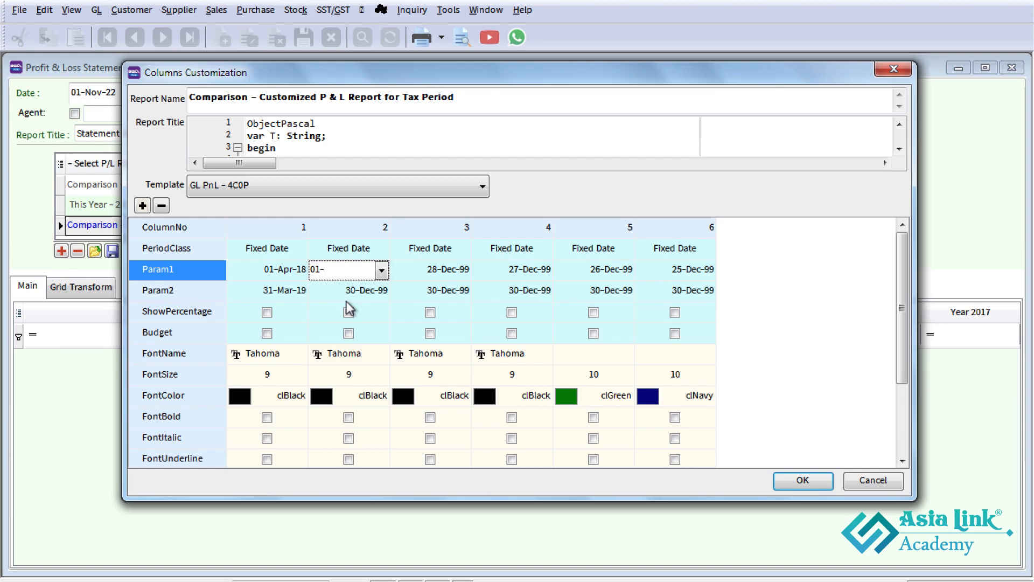
mouse_move(350, 309)
text(Apr-19)
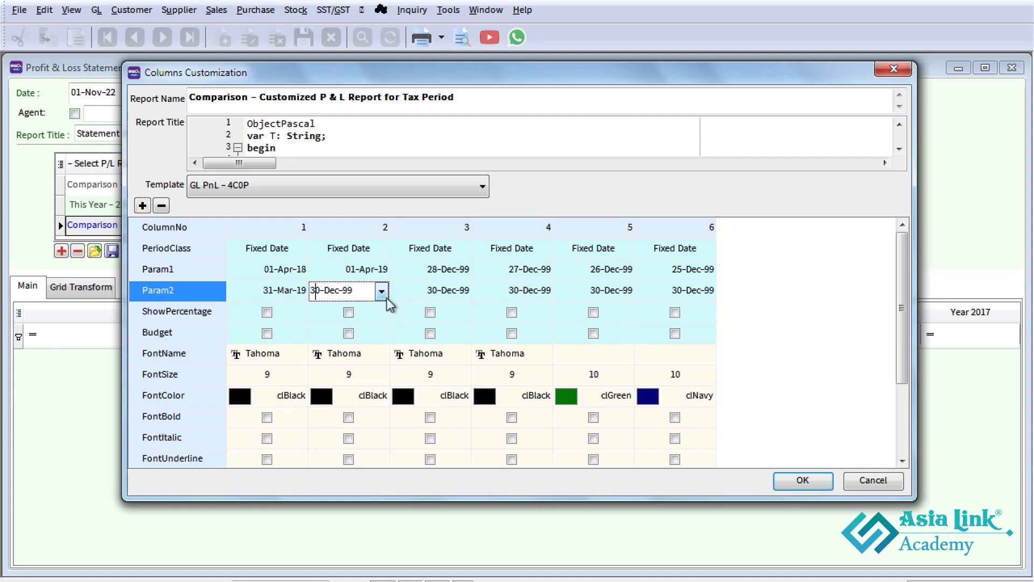
key(Backspace)
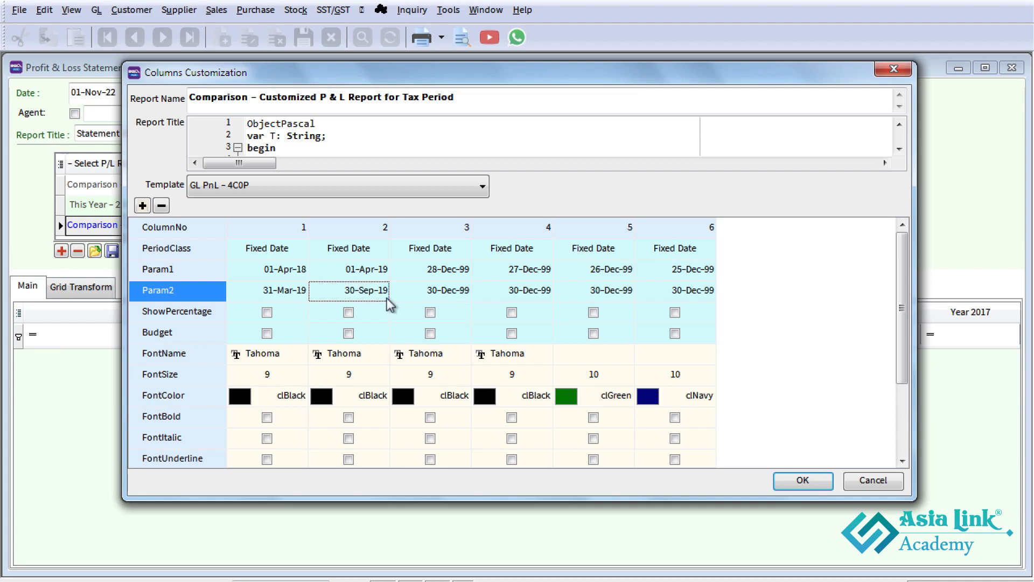
click(429, 270)
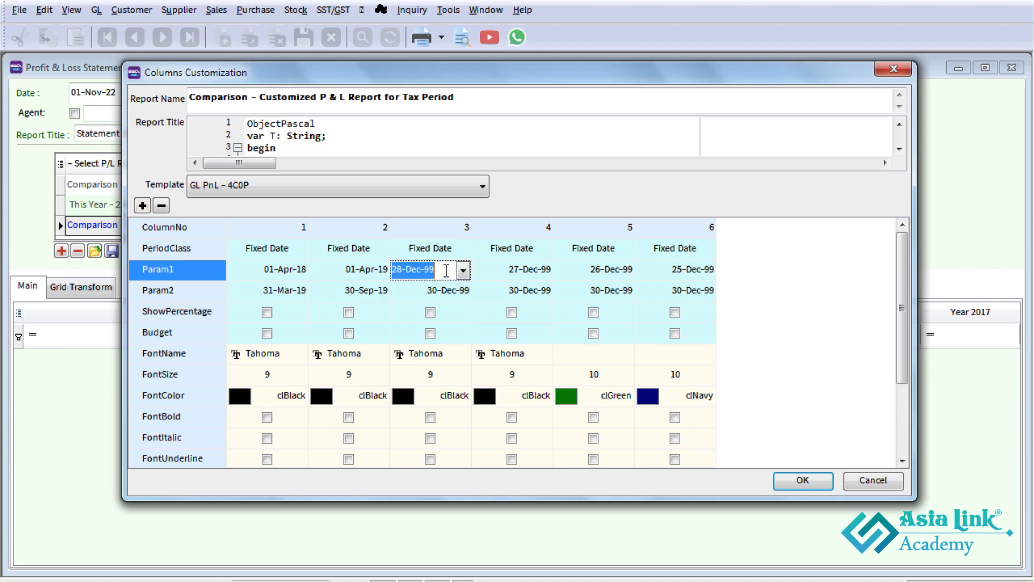
text(01-Oct-19)
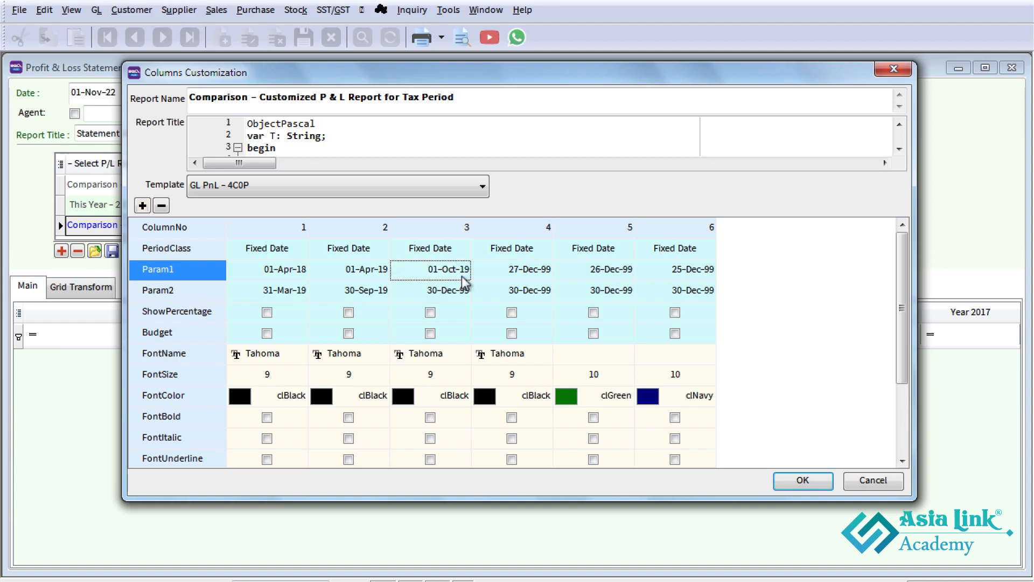
click(430, 291)
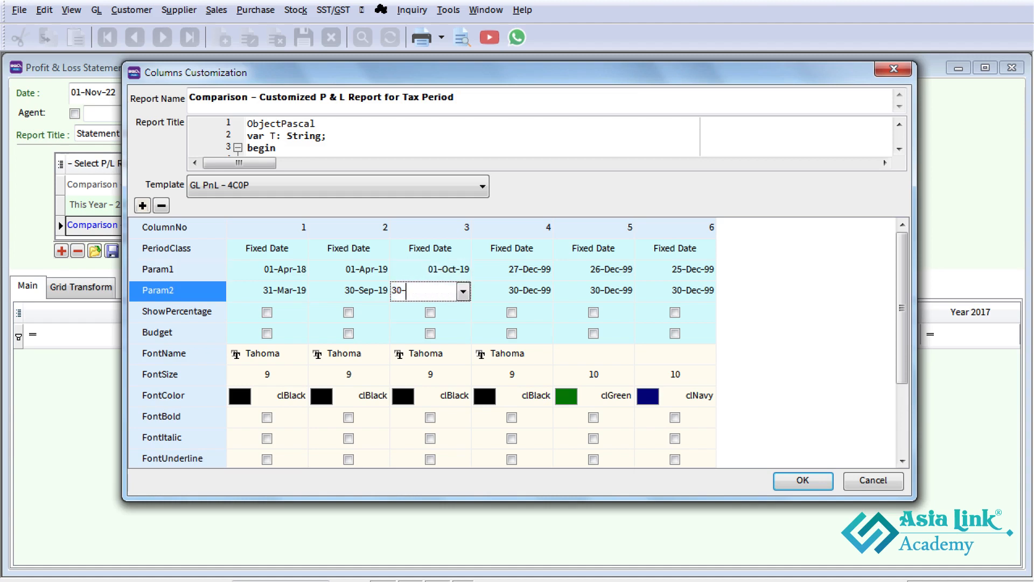
text(09)
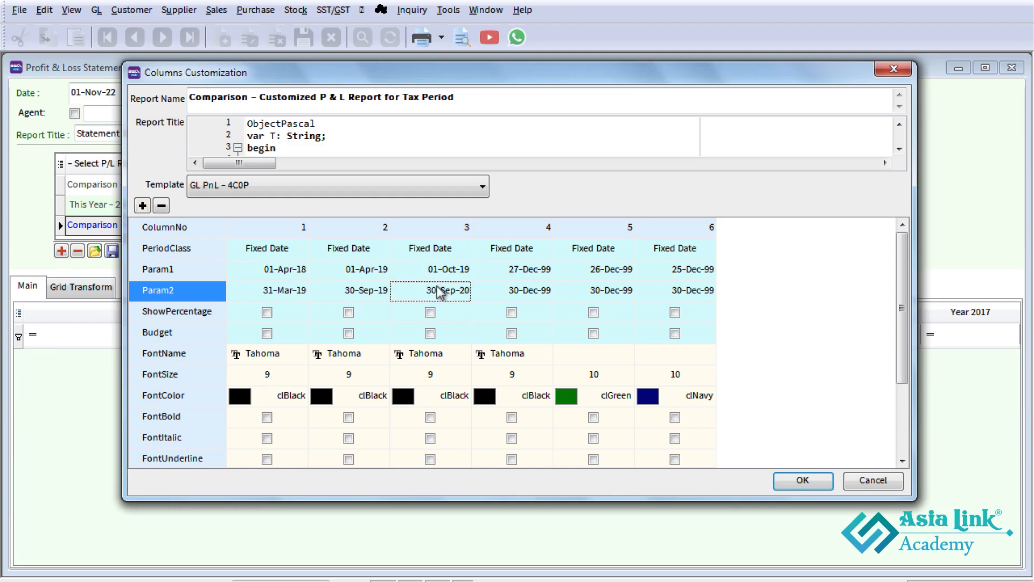
mouse_move(453, 288)
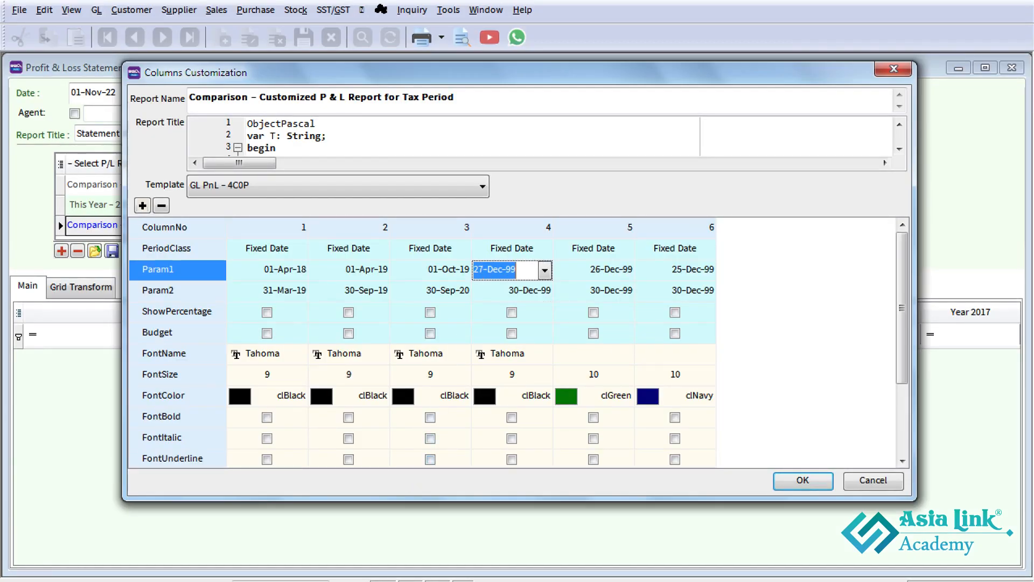
- Enter column 4 dates 01-Oct-20–31-Mar-21 and column 5 dates 01-Apr-21–31-Mar-22
text(01-Oct-20)
click(512, 290)
text(31-Mar-21)
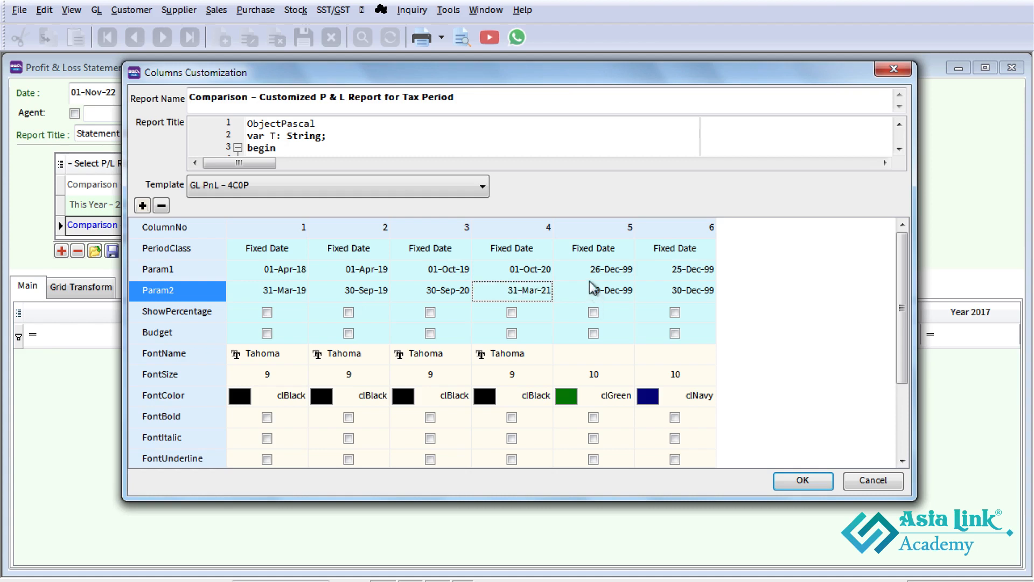
click(592, 269)
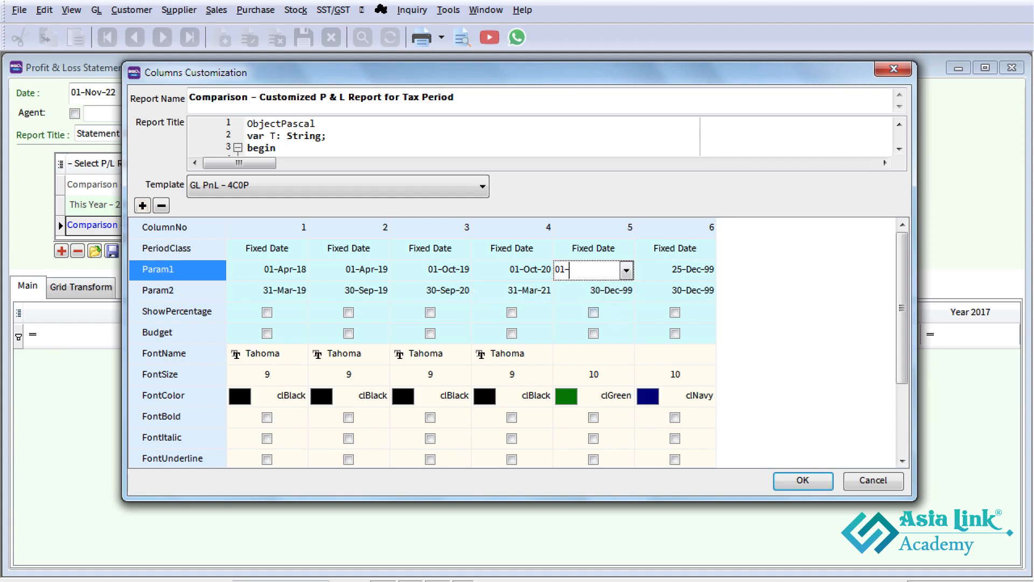
text(04)
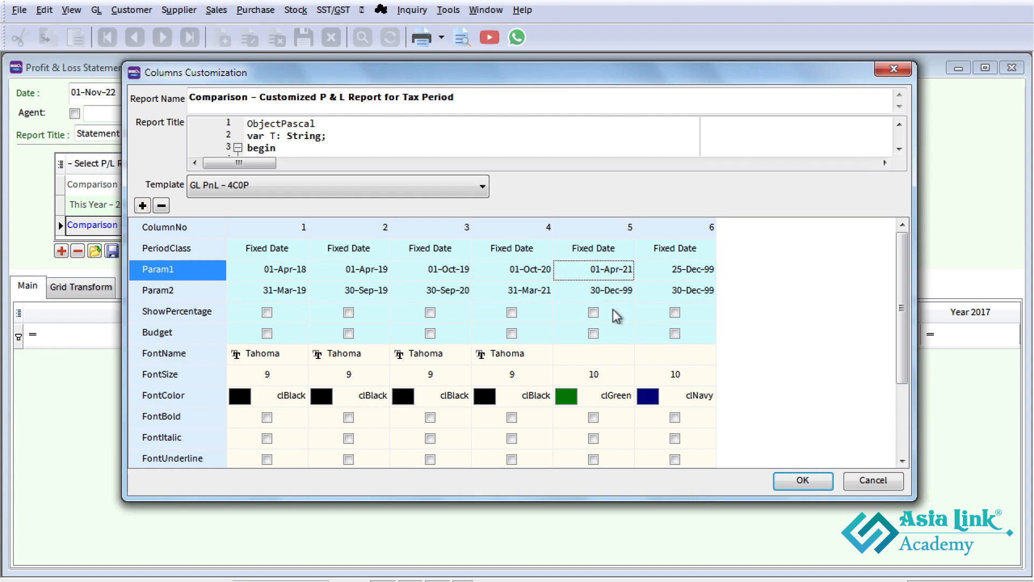
click(591, 290)
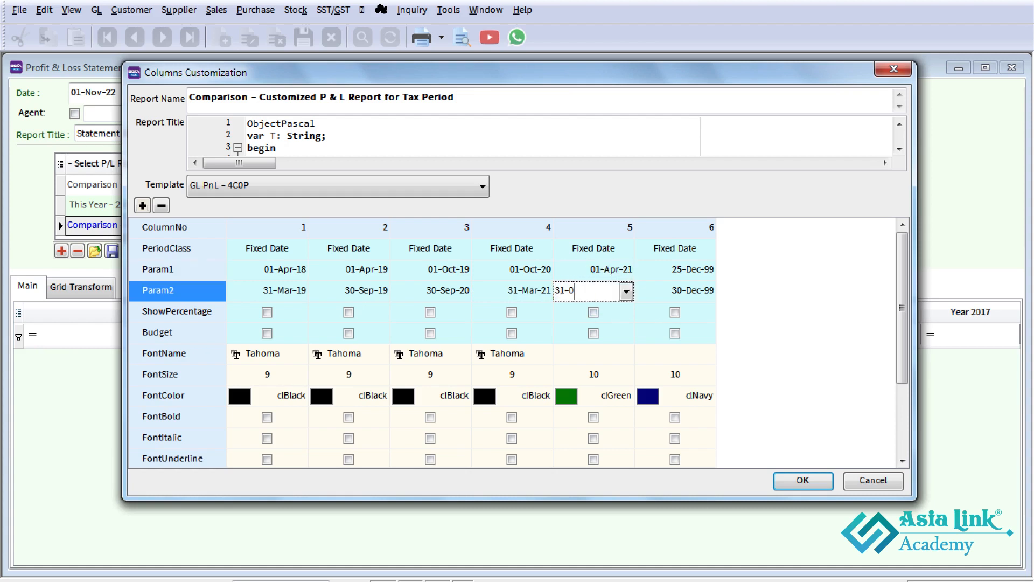
text(31-Mar-22)
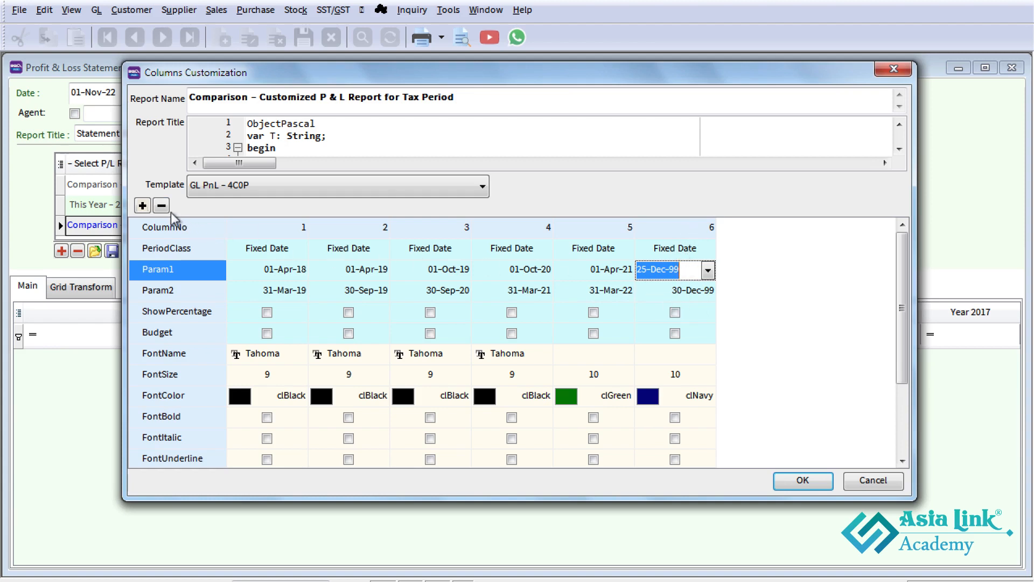
- Delete the sixth column and make column 2's font colour clMaroon
click(161, 205)
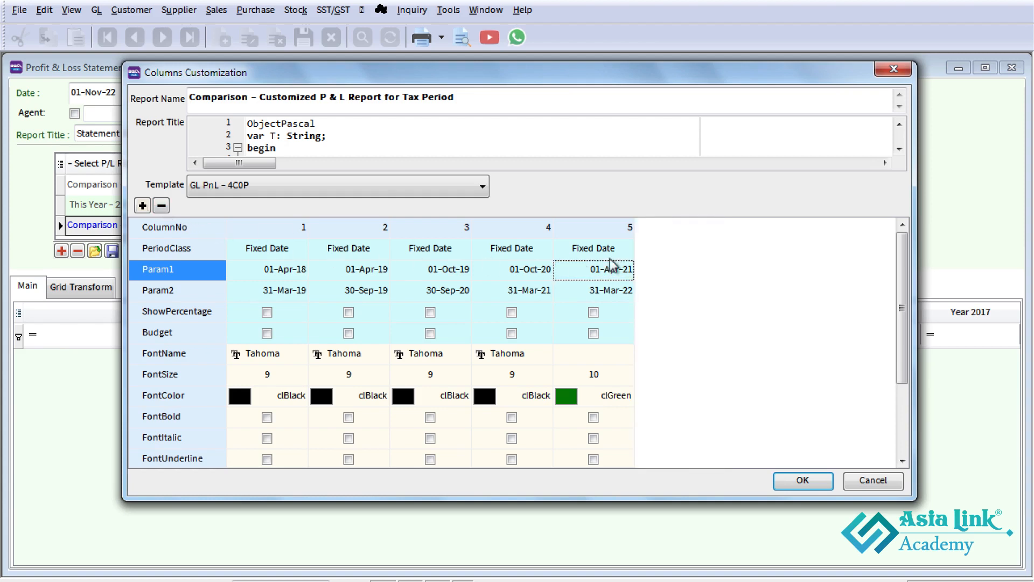
mouse_move(326, 284)
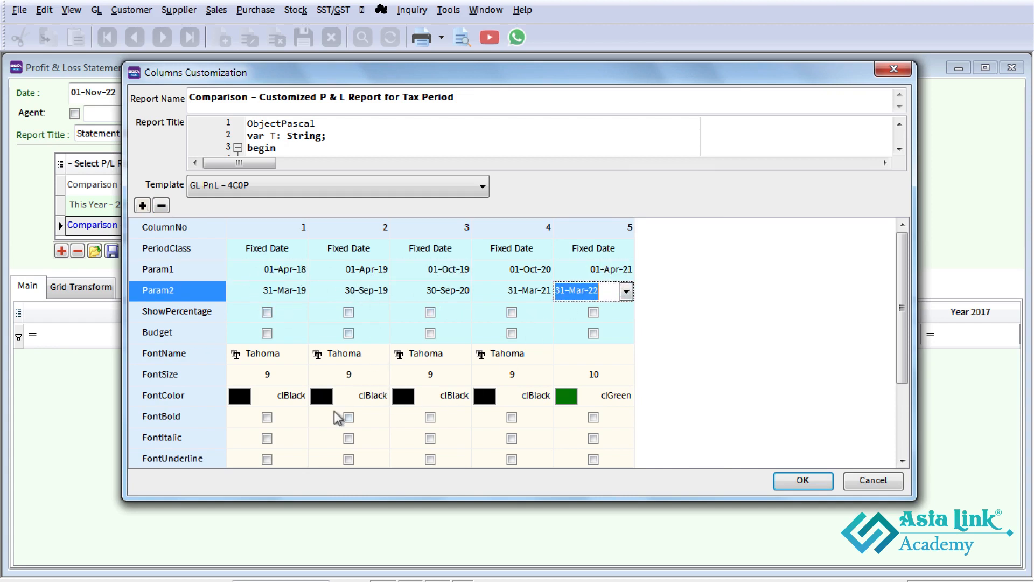
click(382, 396)
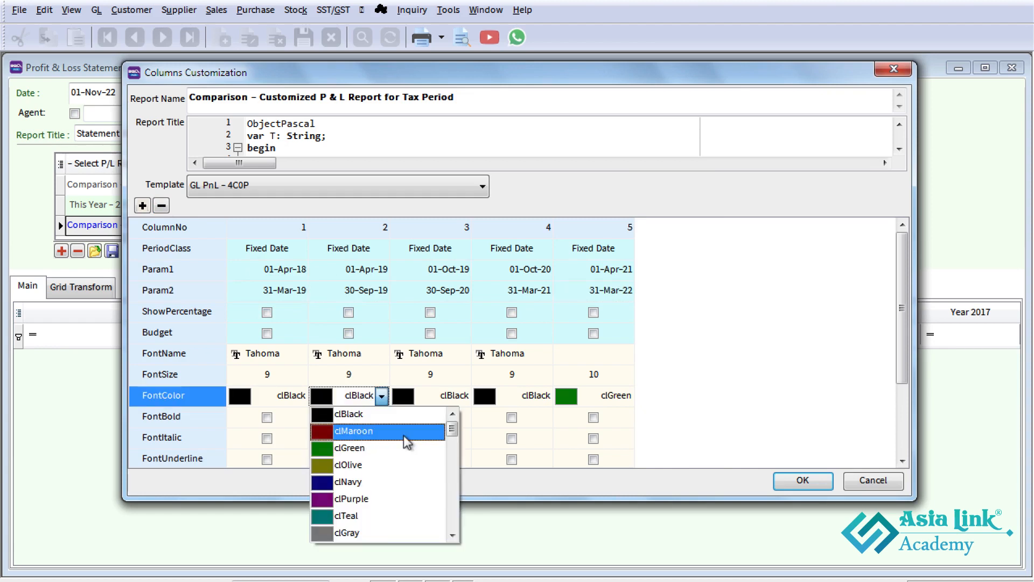
click(353, 430)
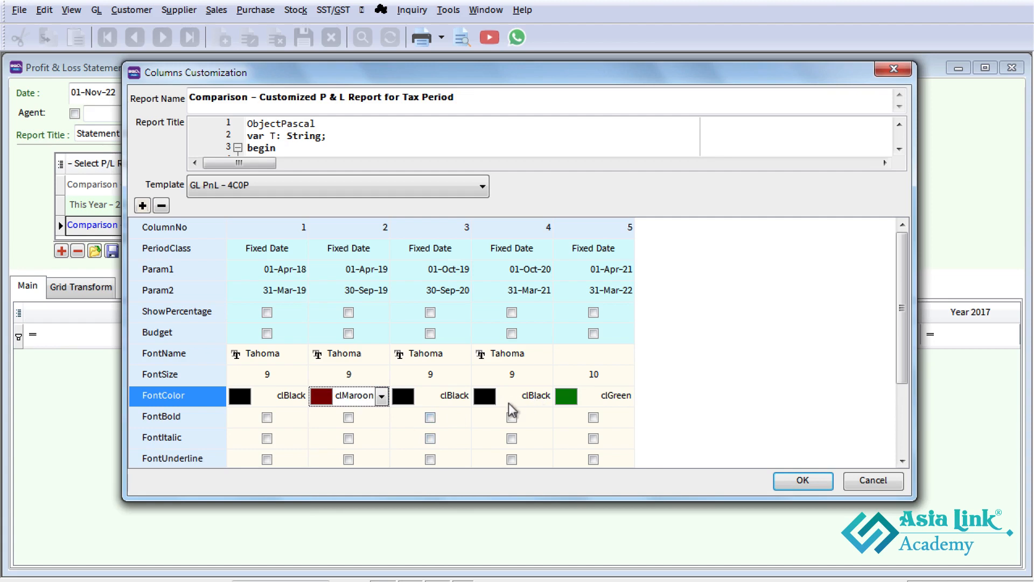
- Set column 4's font colour to clMaroon and column 5's to clBlack
click(523, 396)
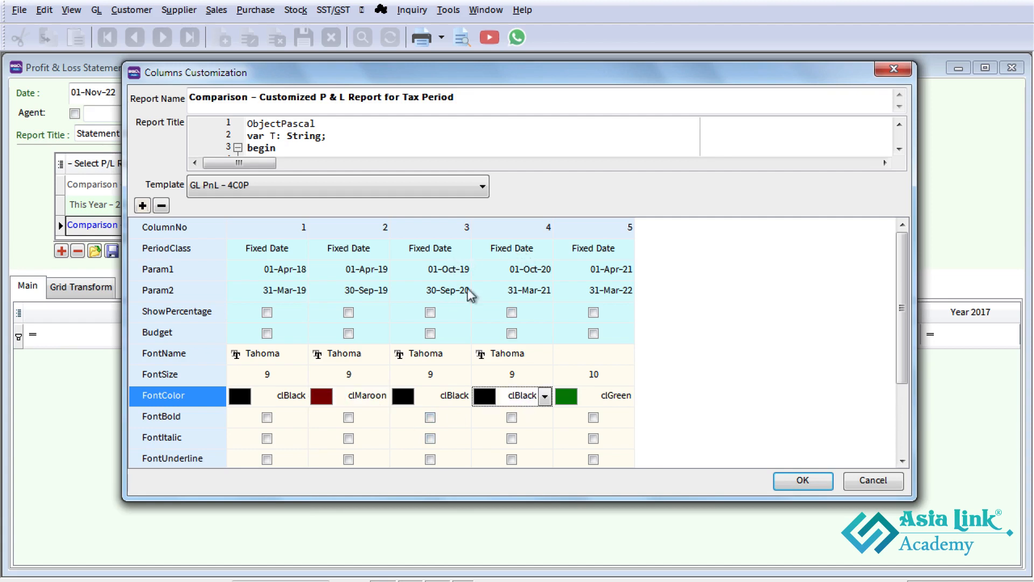
click(544, 396)
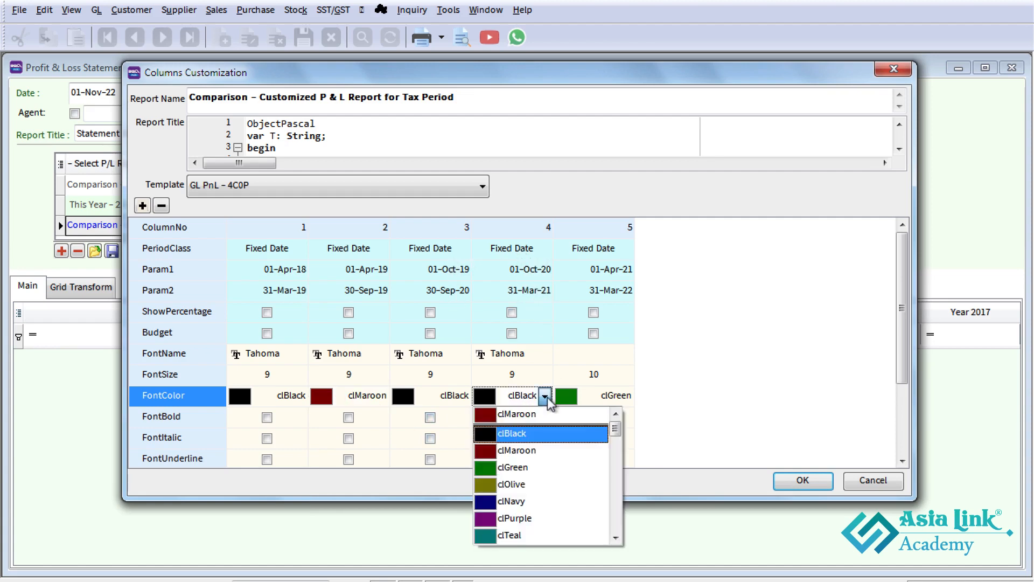
click(517, 451)
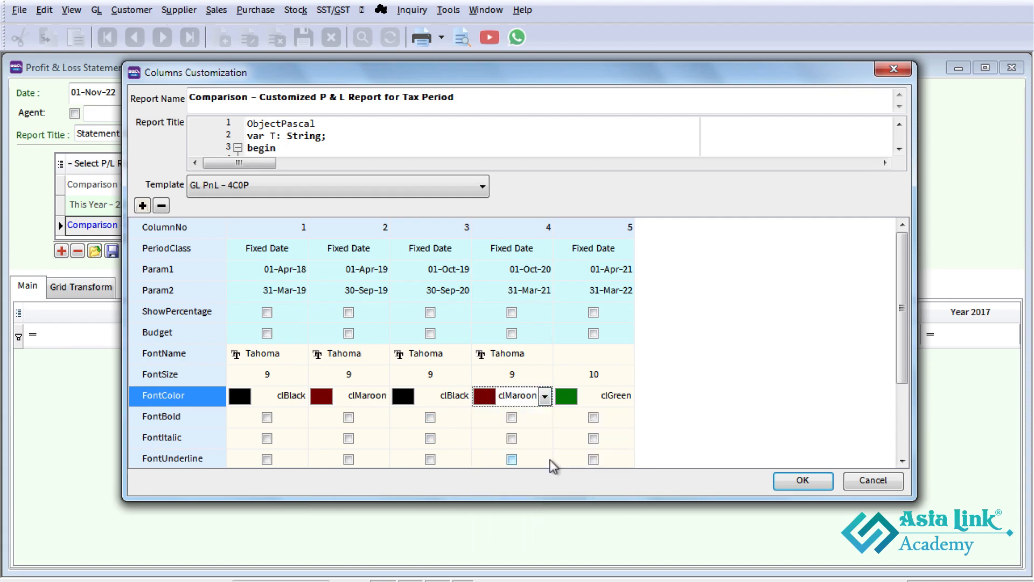
click(625, 396)
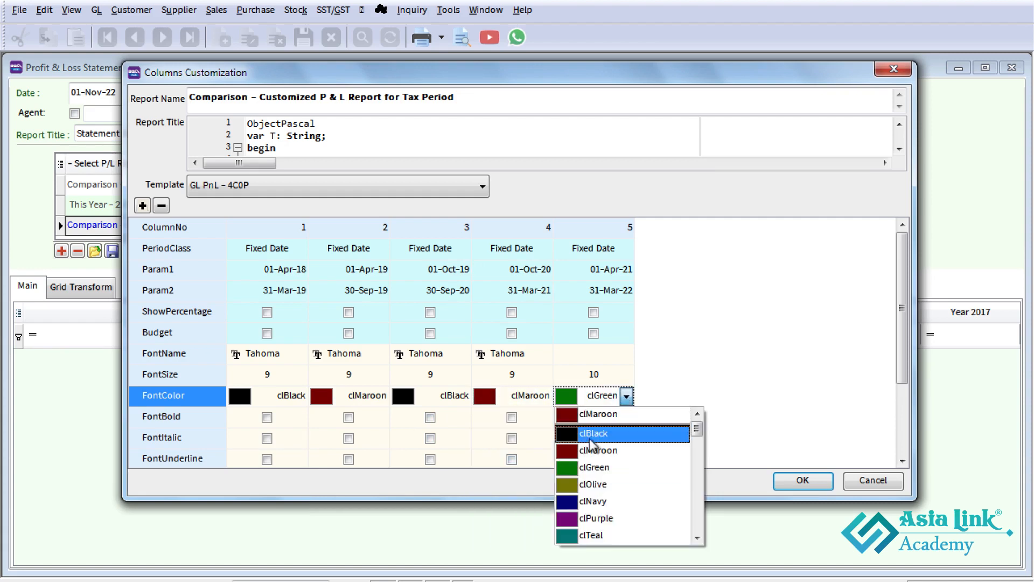
click(593, 434)
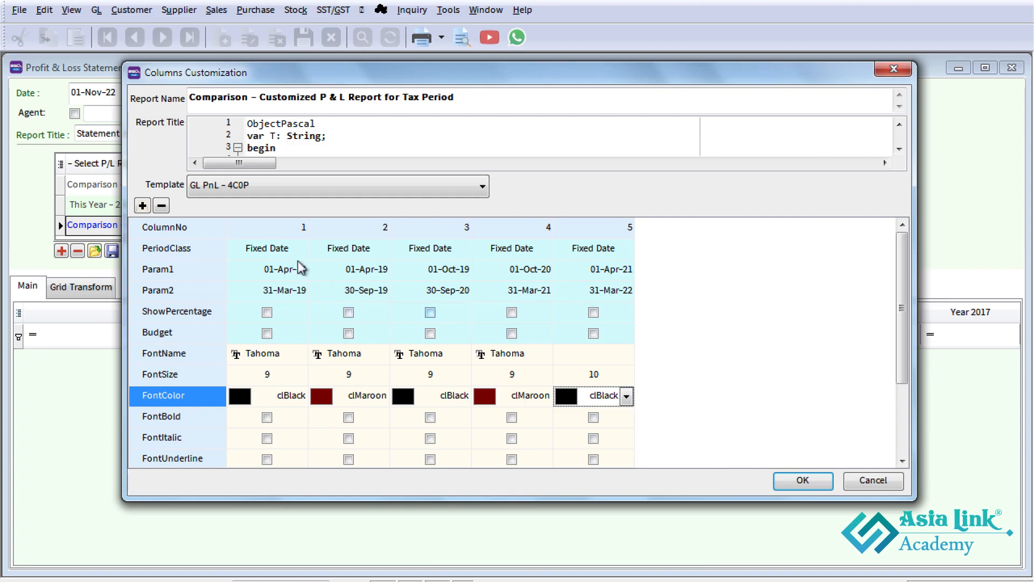
- Open column 1's HeaderScript and delete the 'Year To Date' heading text
click(267, 417)
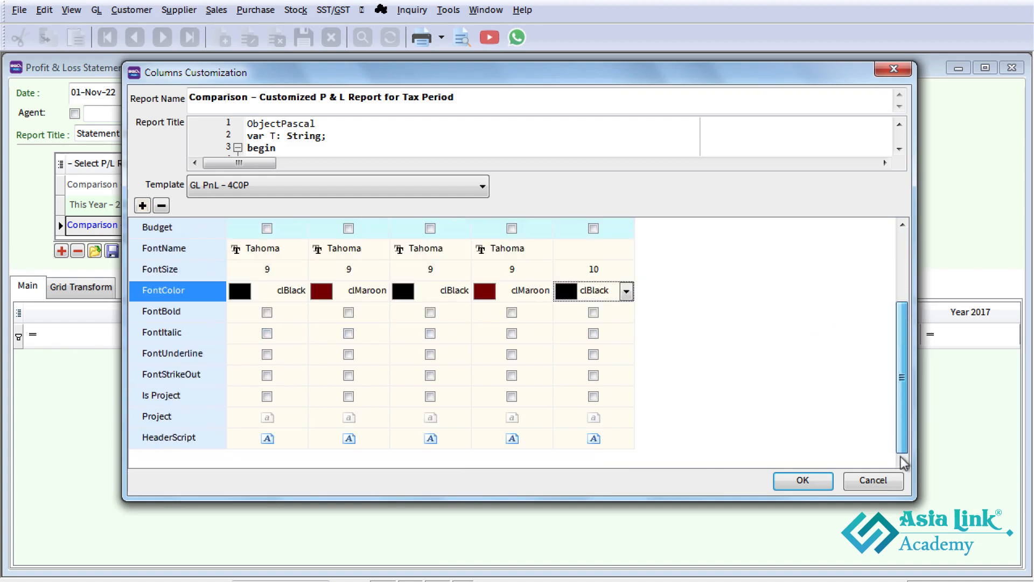
click(266, 438)
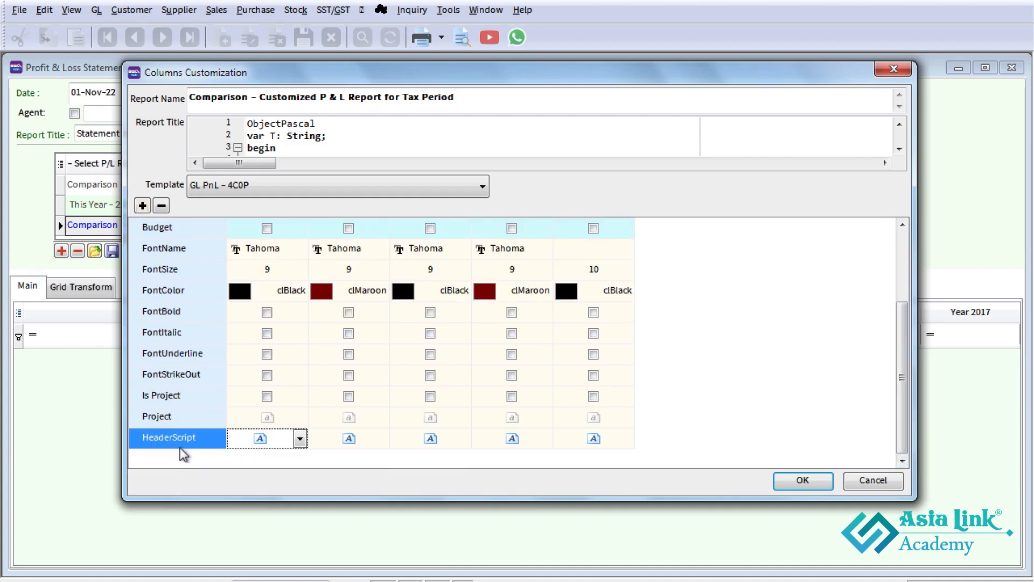
click(300, 438)
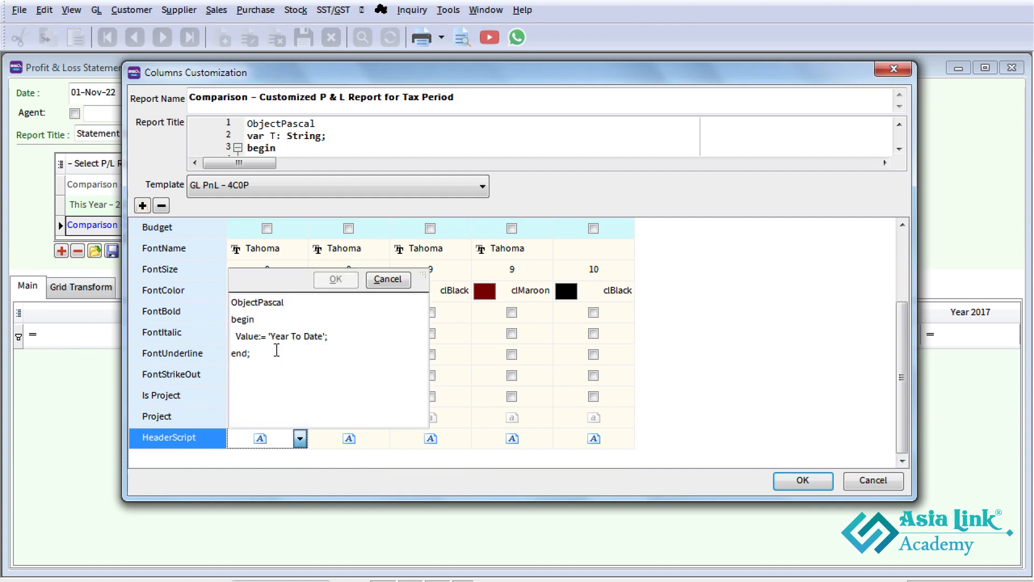
double_click(296, 336)
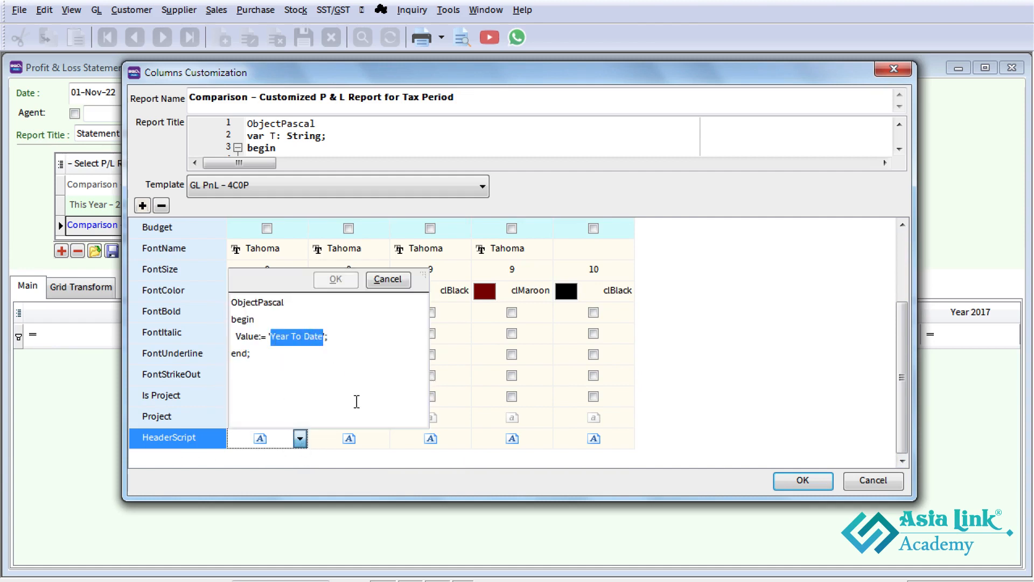
key(Delete)
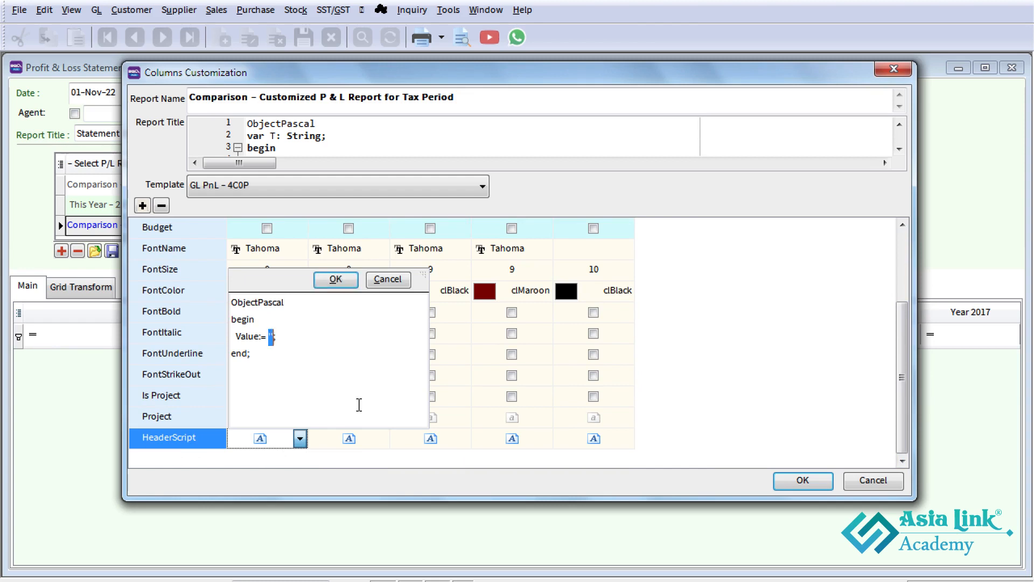
- Enter the heading 'Apr 18 ~ Mar 19' and copy the whole script
text('')
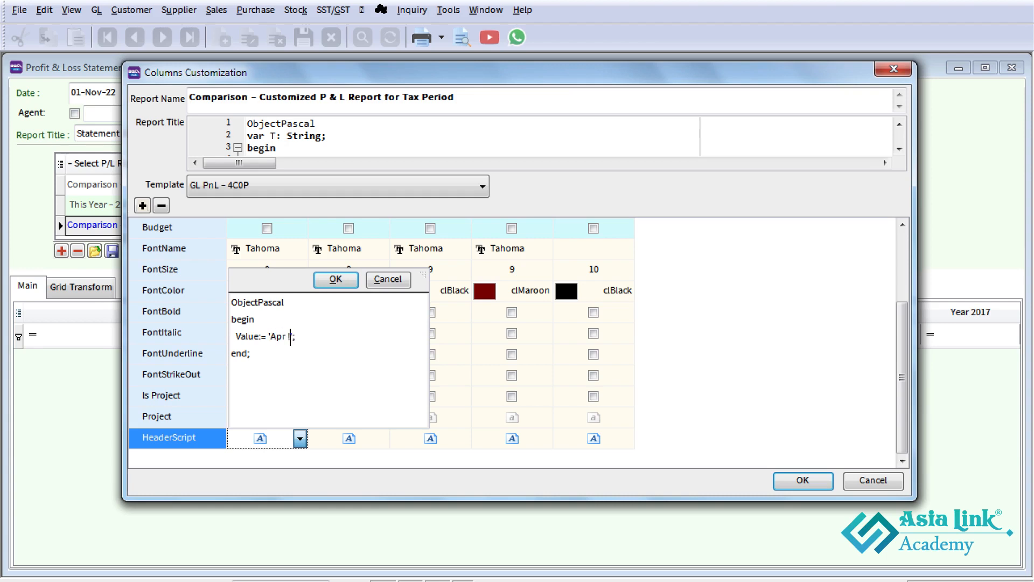
text(~ Mar)
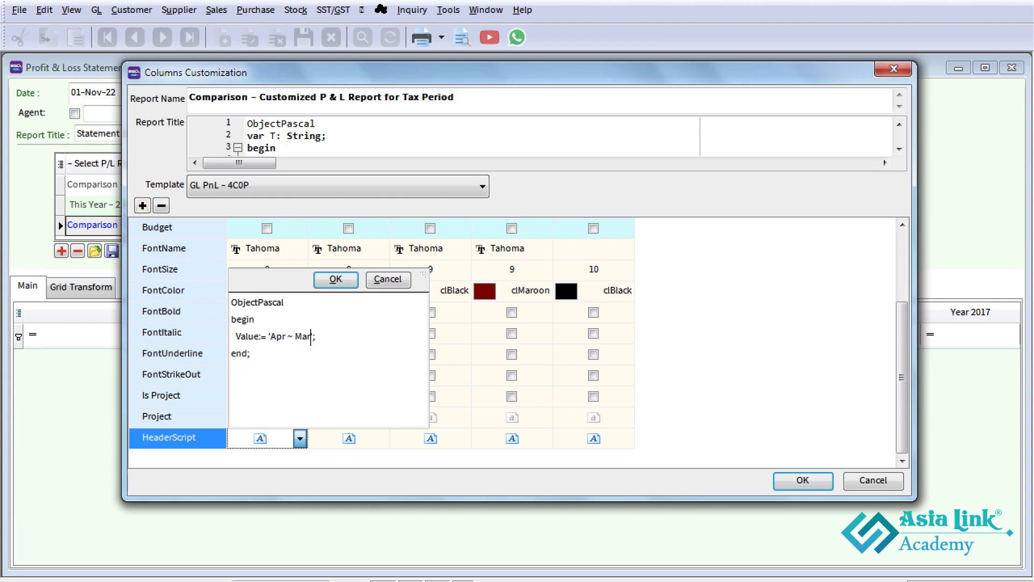
text(18)
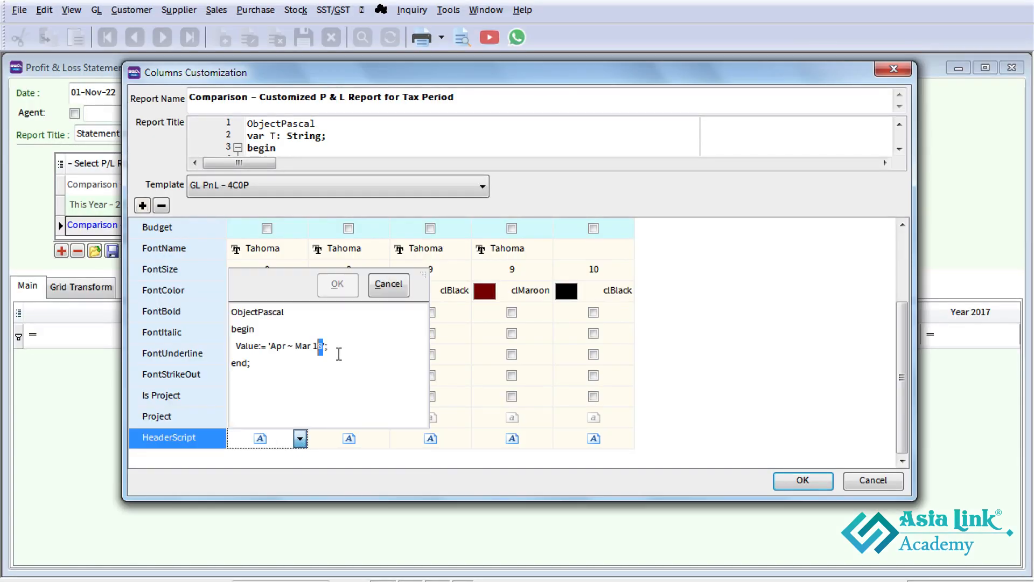
text(9)
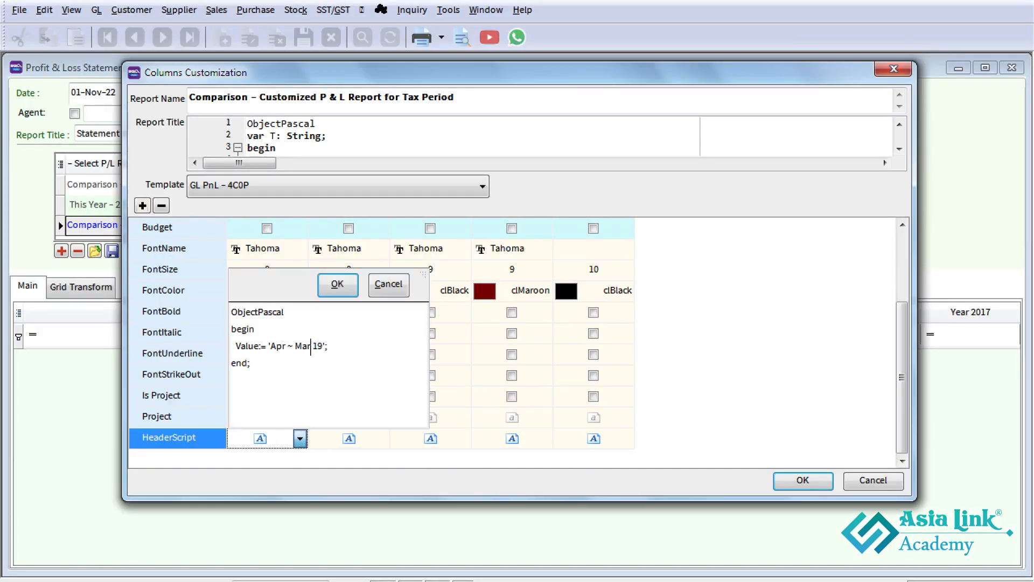
text(18)
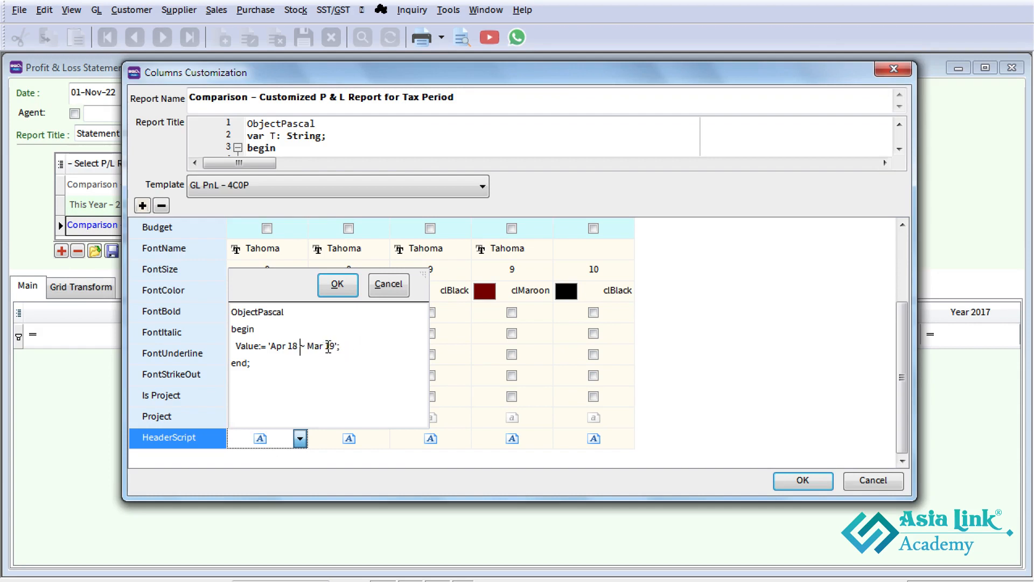
key(ctrl+a)
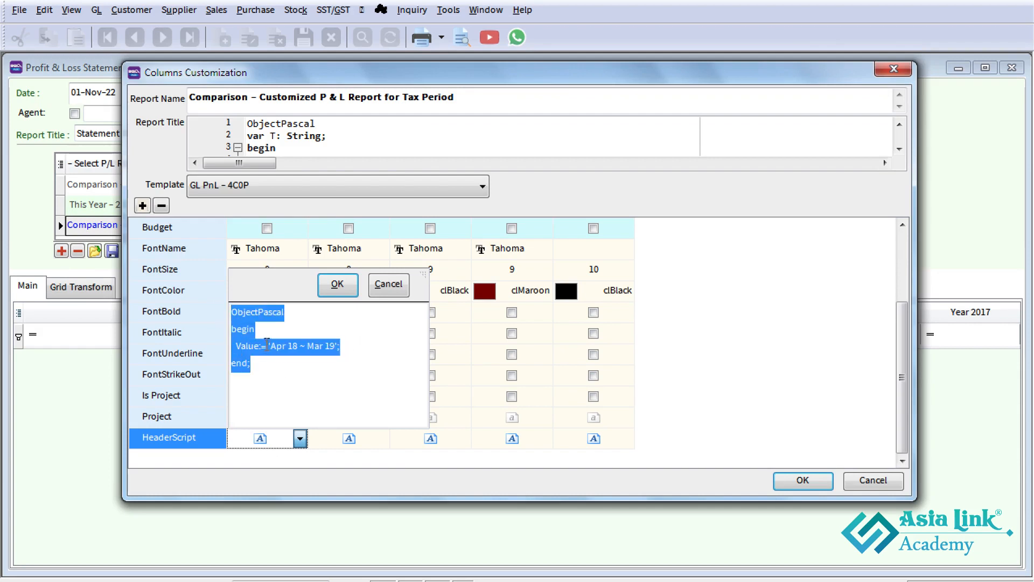
right_click(283, 346)
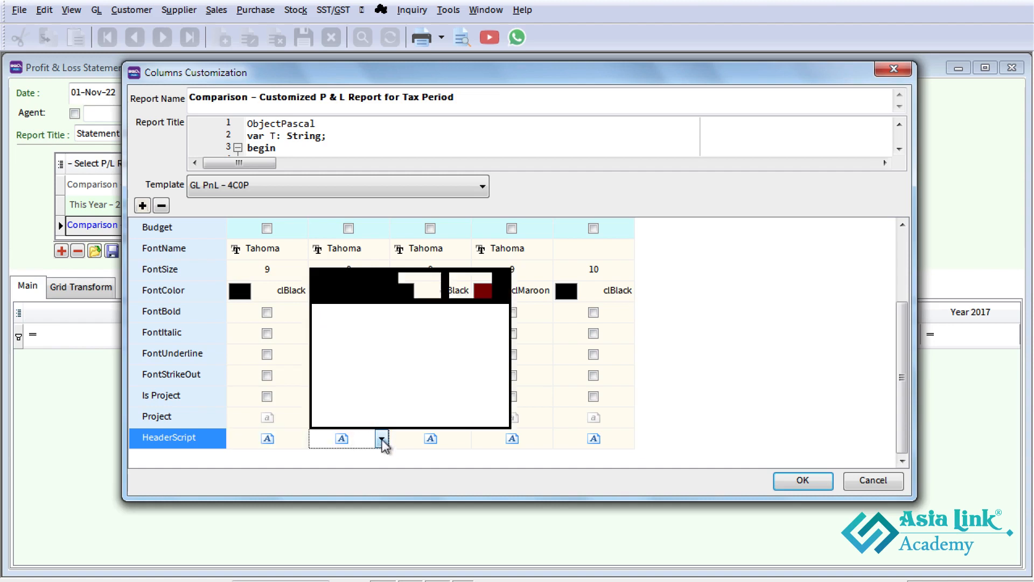
- Edit column 2's HeaderScript value to 'Apr 19 ~ Sep 20' and confirm
click(381, 438)
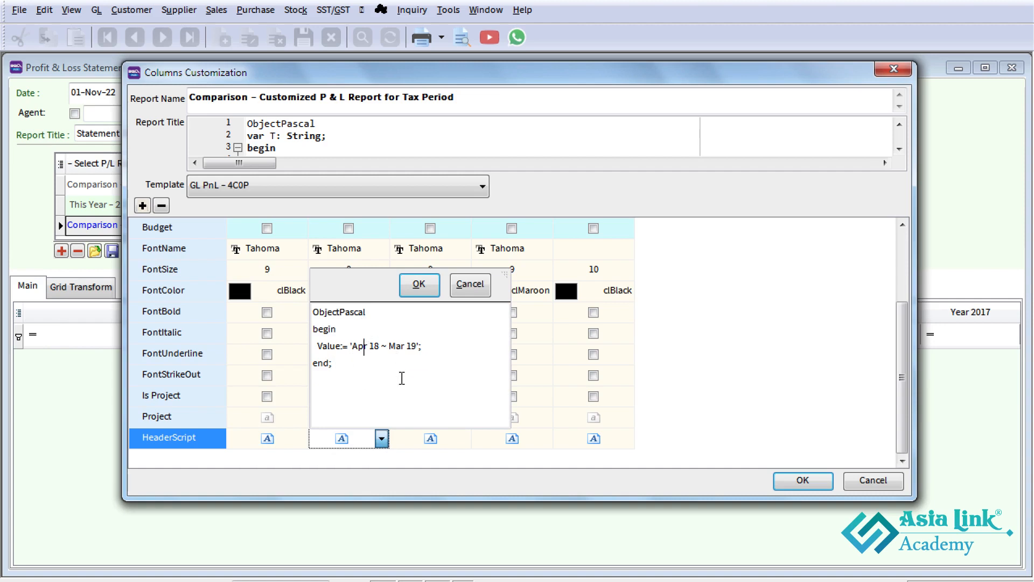
double_click(374, 346)
text(9)
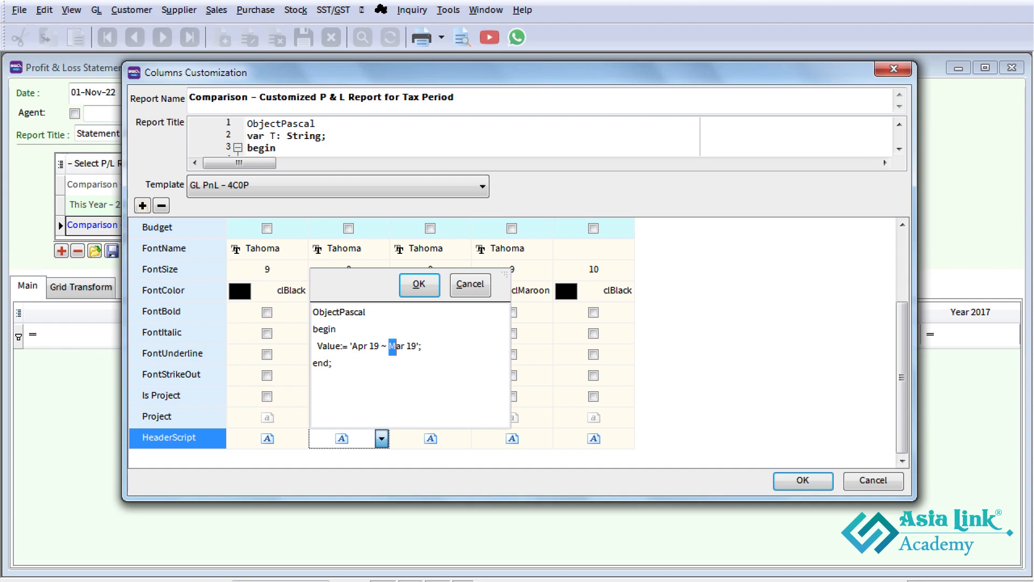
text(Sep)
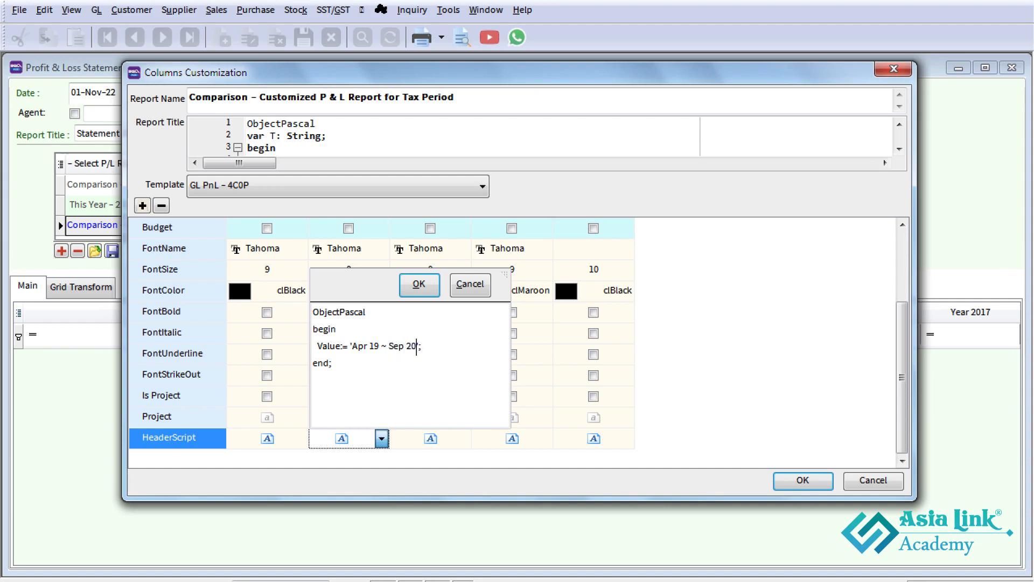
click(419, 284)
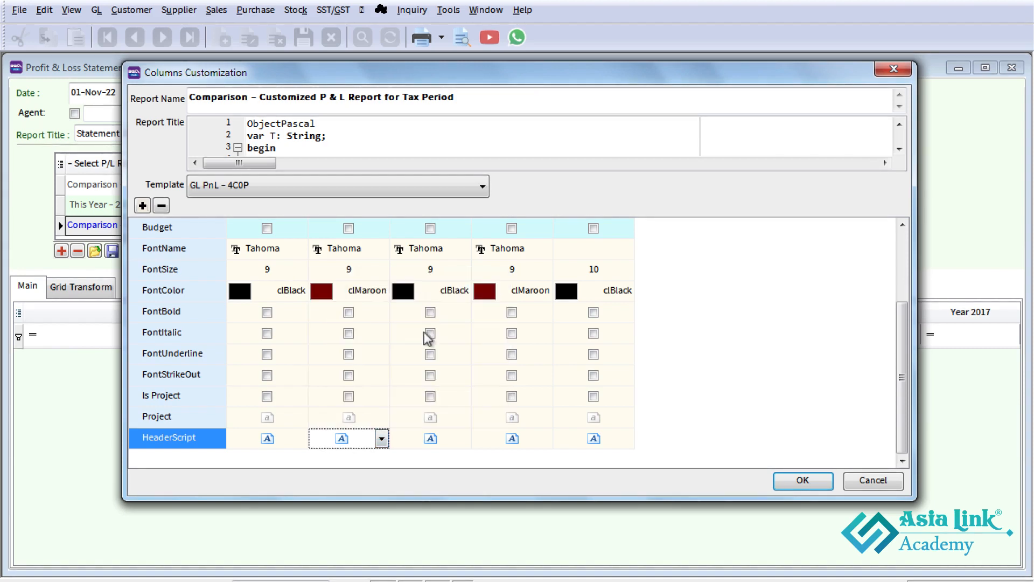
- Change column 3's HeaderScript heading to 'Oct 19 ~ Sep 20' and confirm
click(462, 438)
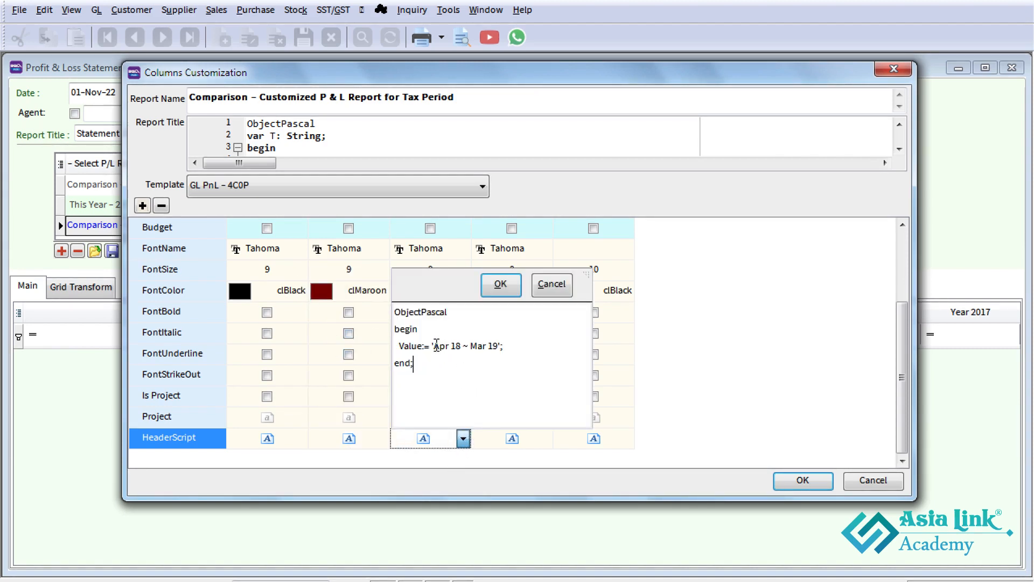
drag(436, 346, 500, 346)
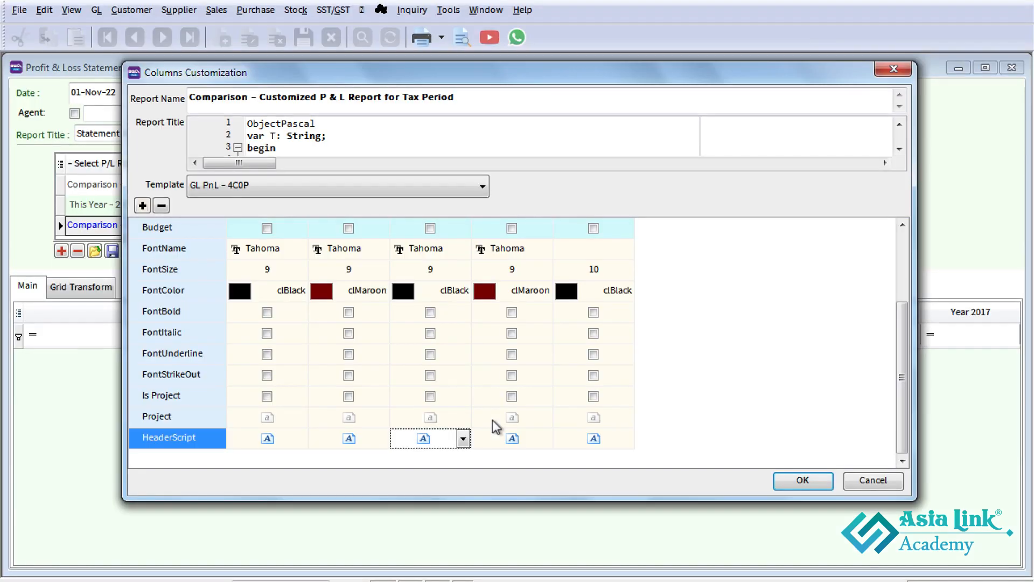
click(463, 438)
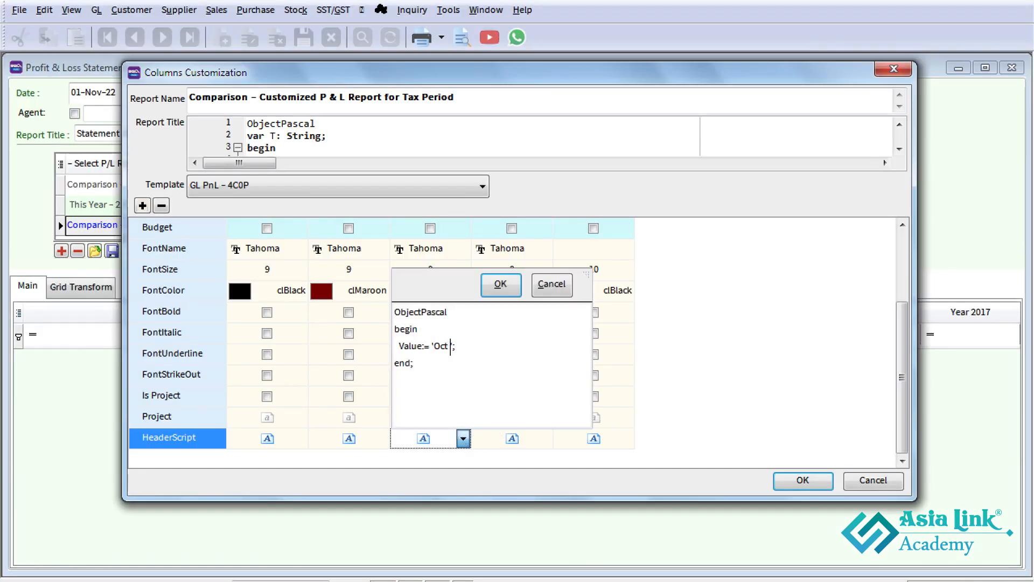
text(19 ~)
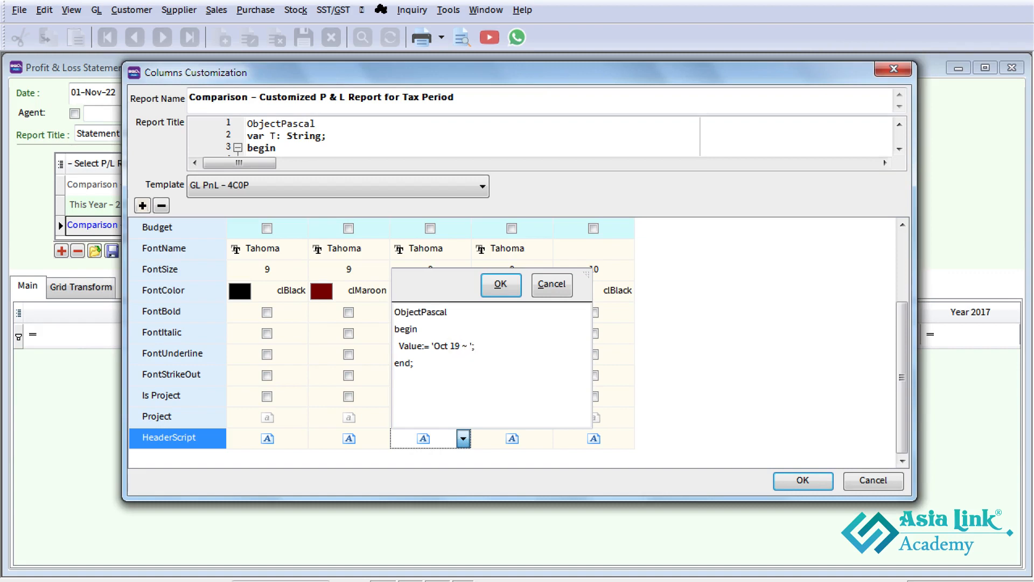
text(Sep 20)
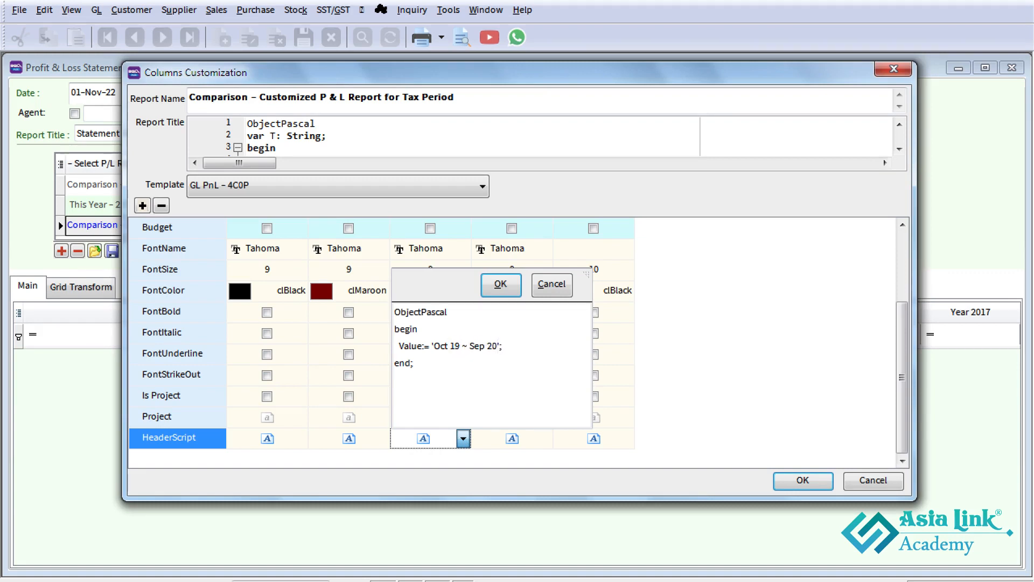
click(500, 284)
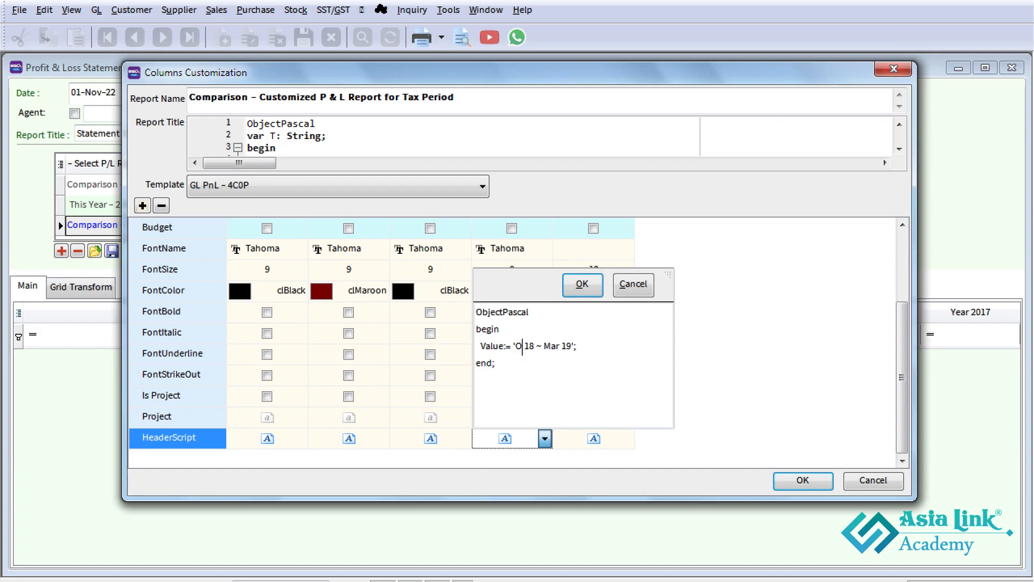
- Type column 4's heading as 'Oct 20 ~ Mar 21 (Mini)'
text(ct 20)
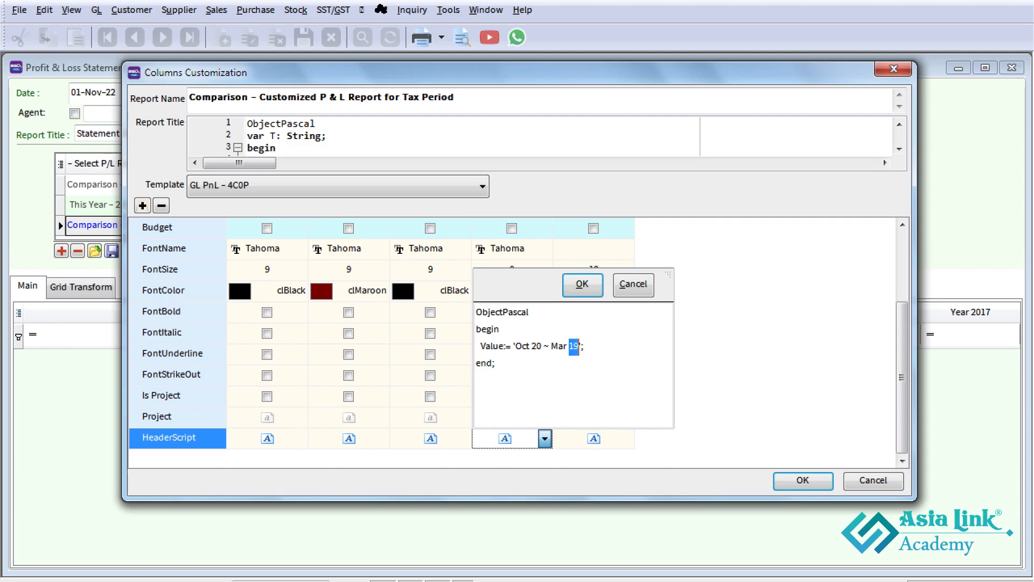
text(21)
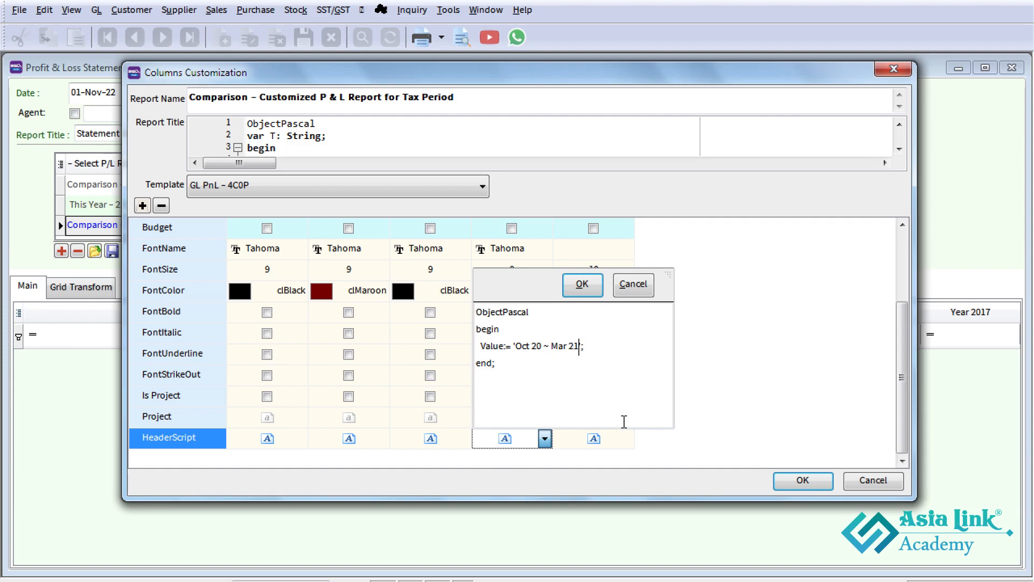
text(())
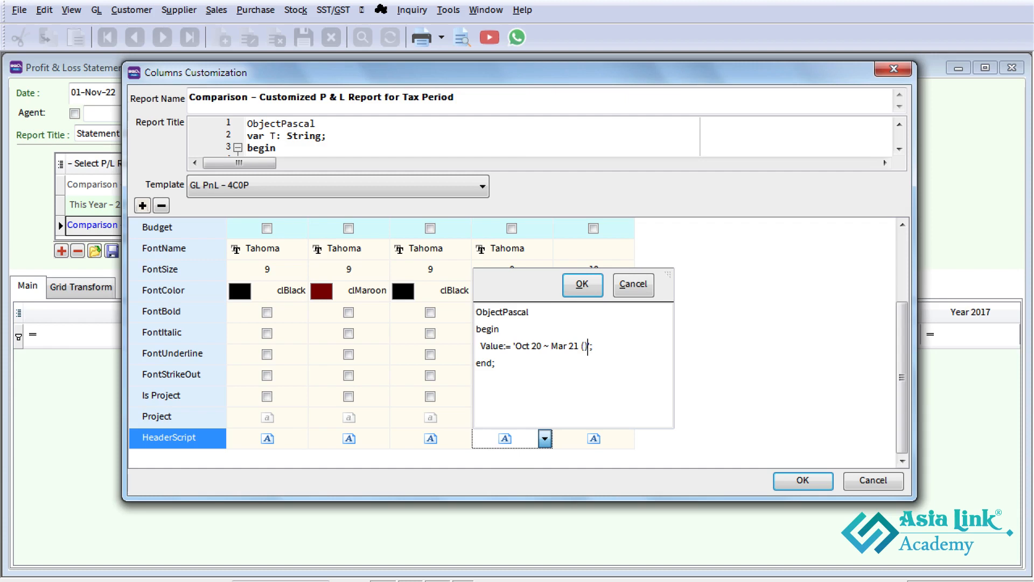
text(Mini)
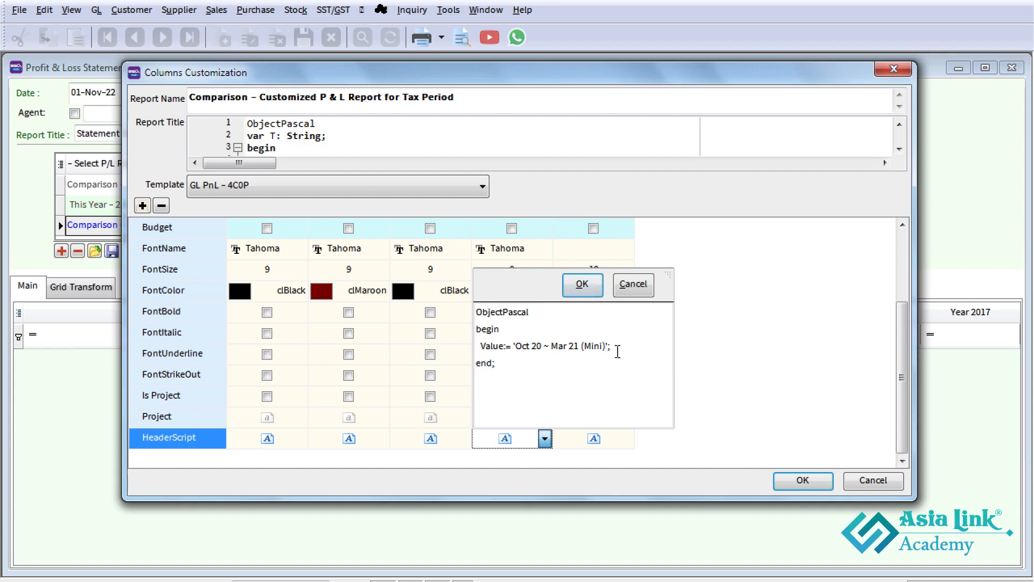
- Confirm column 4's heading and set column 5's heading script to 'Apr 18 ~ Mar 19'
click(581, 284)
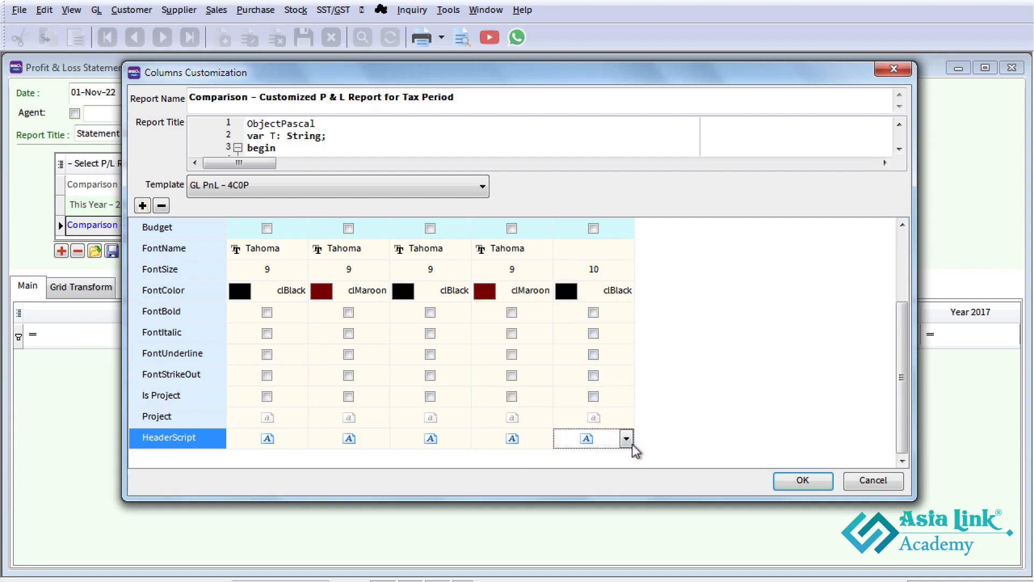
click(626, 438)
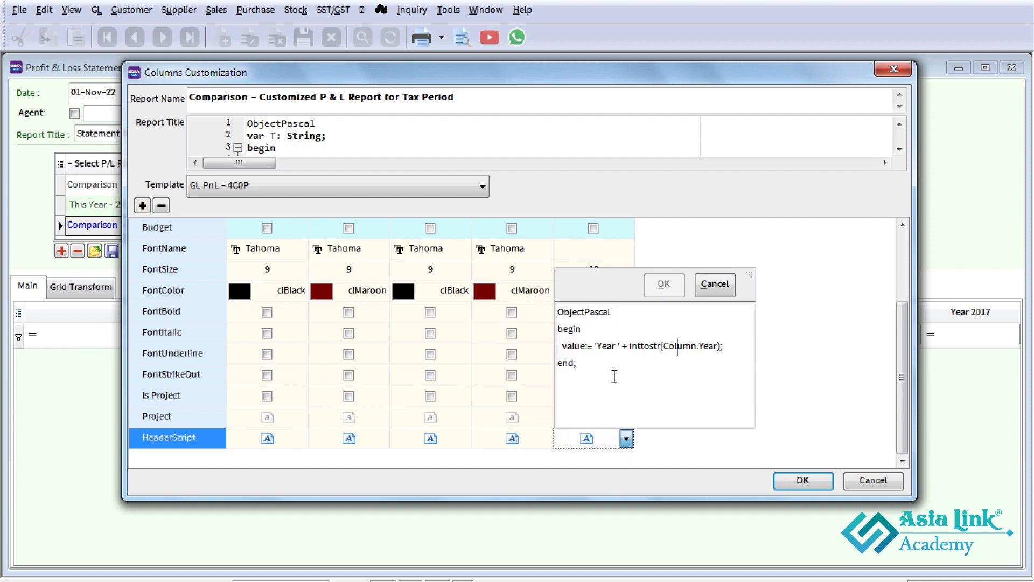
text(Value:= 'Apr 18 ~ Mar 19';)
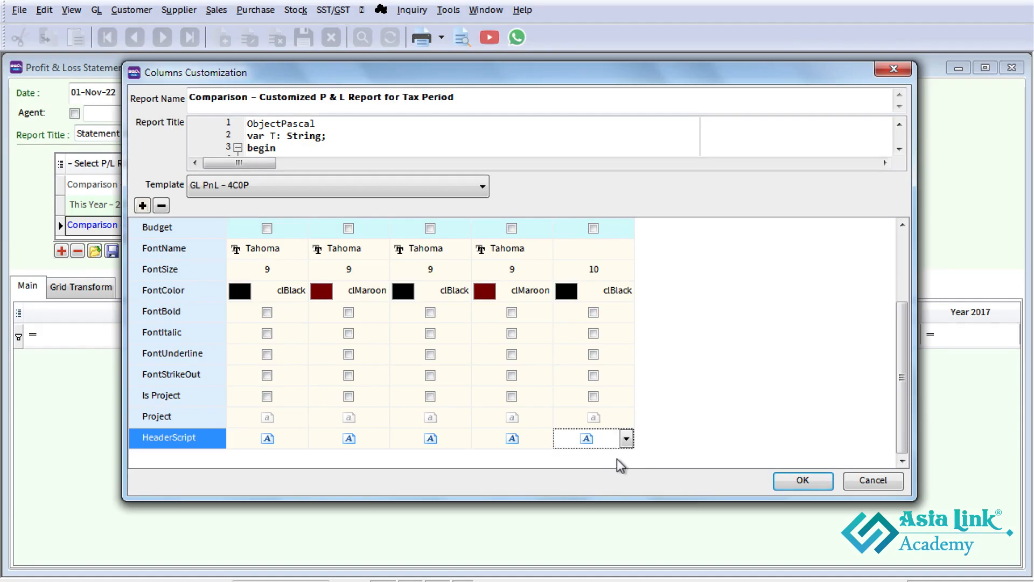
click(625, 438)
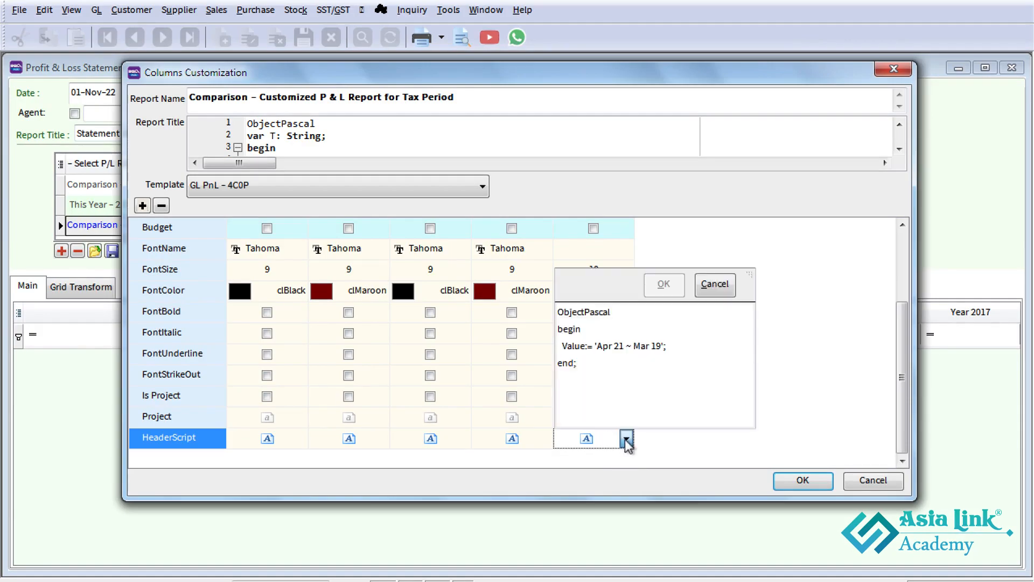
double_click(652, 346)
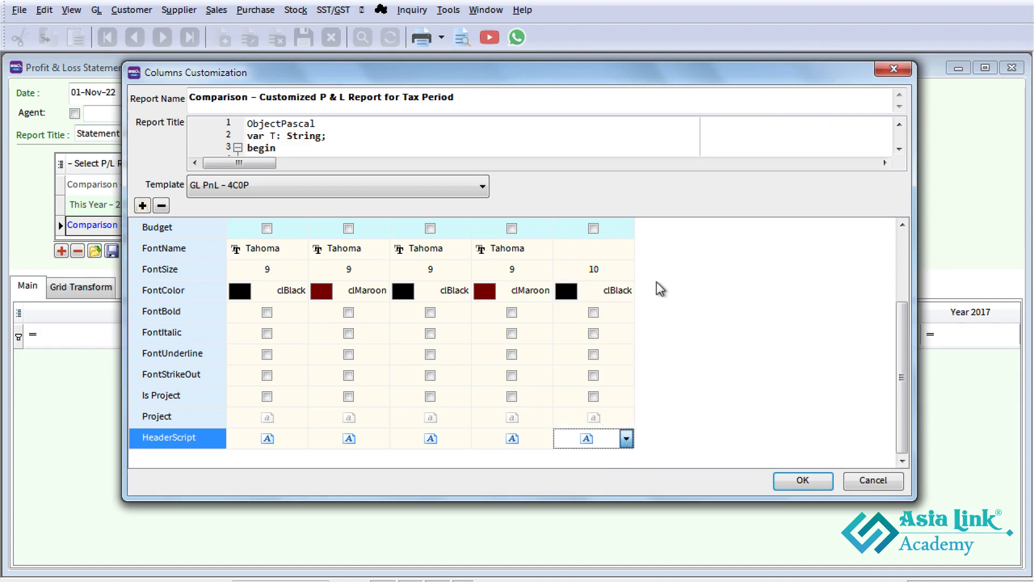
- Append '(Mini)' to column 2's 'Apr 19 ~ Sep 20' heading script and confirm it
click(349, 438)
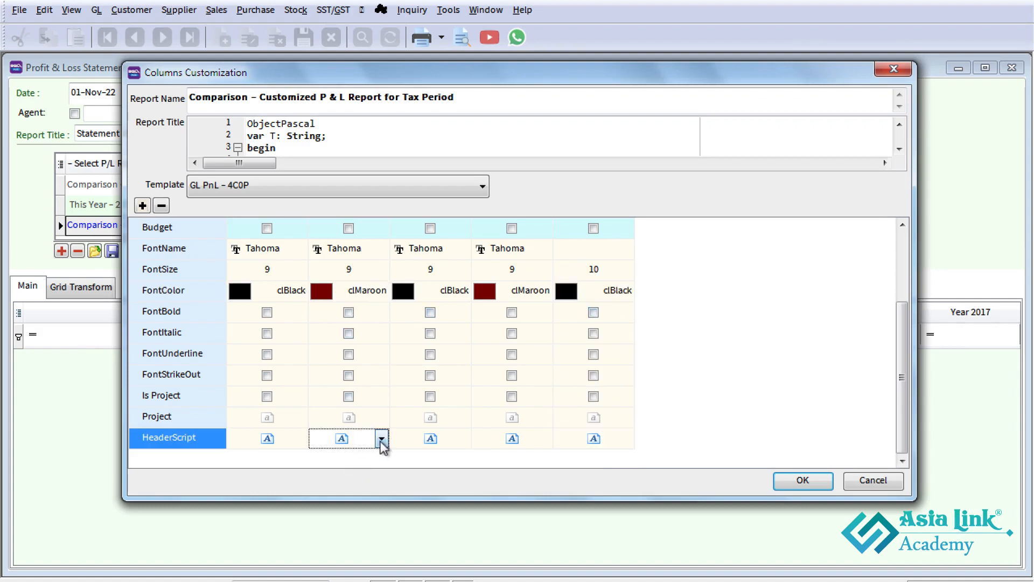
click(381, 438)
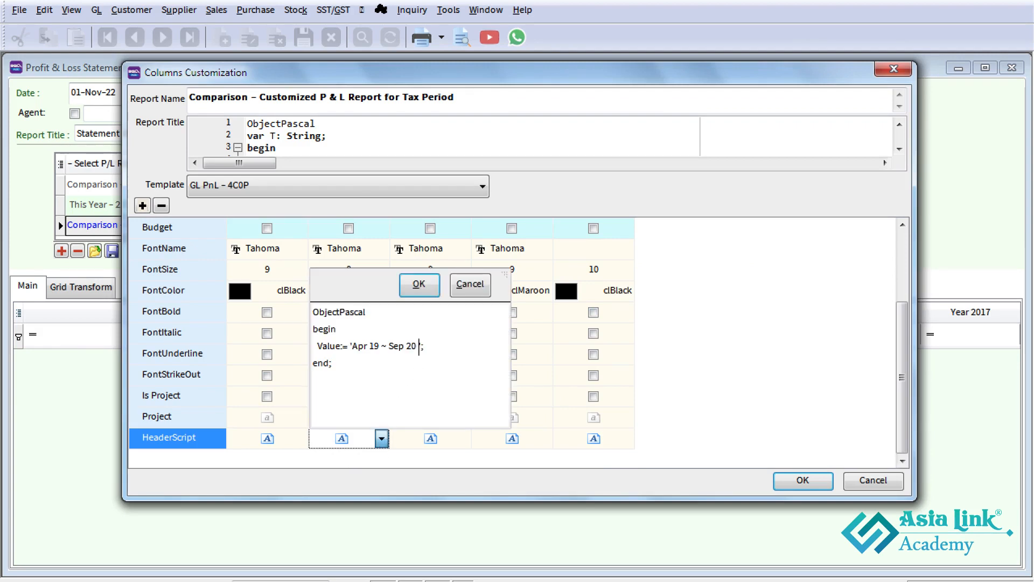
text((Mni))
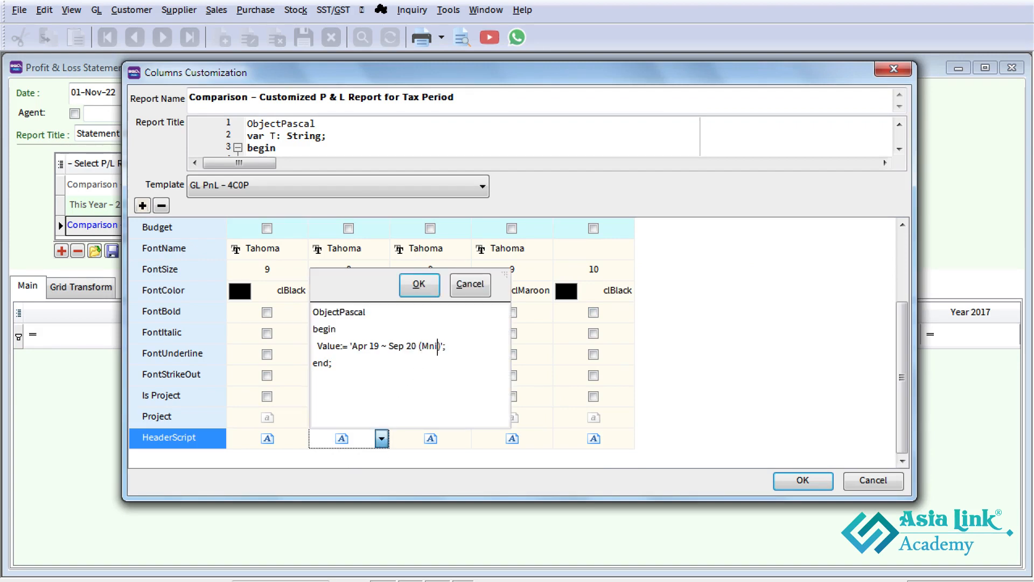
click(418, 284)
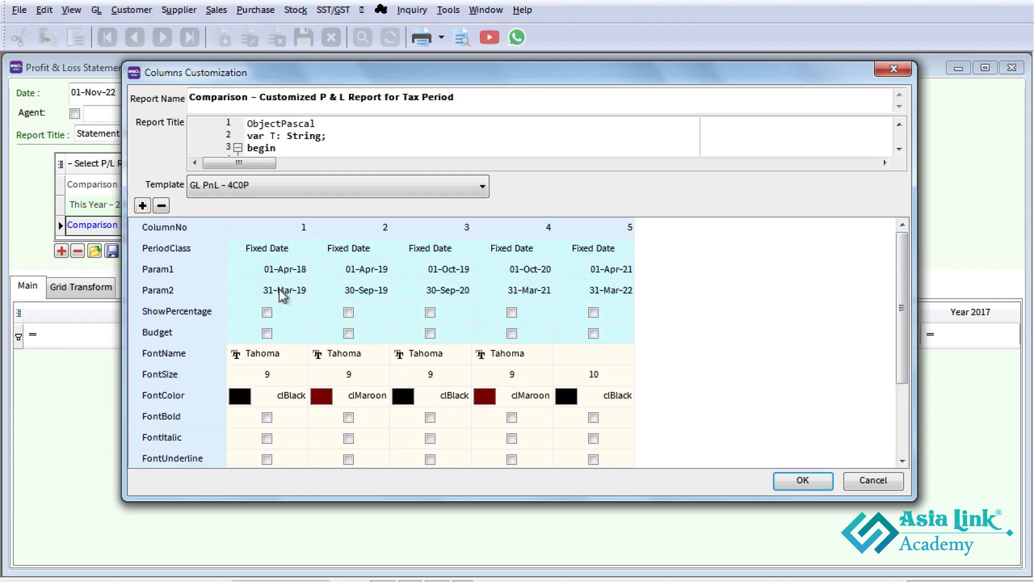
mouse_move(655, 294)
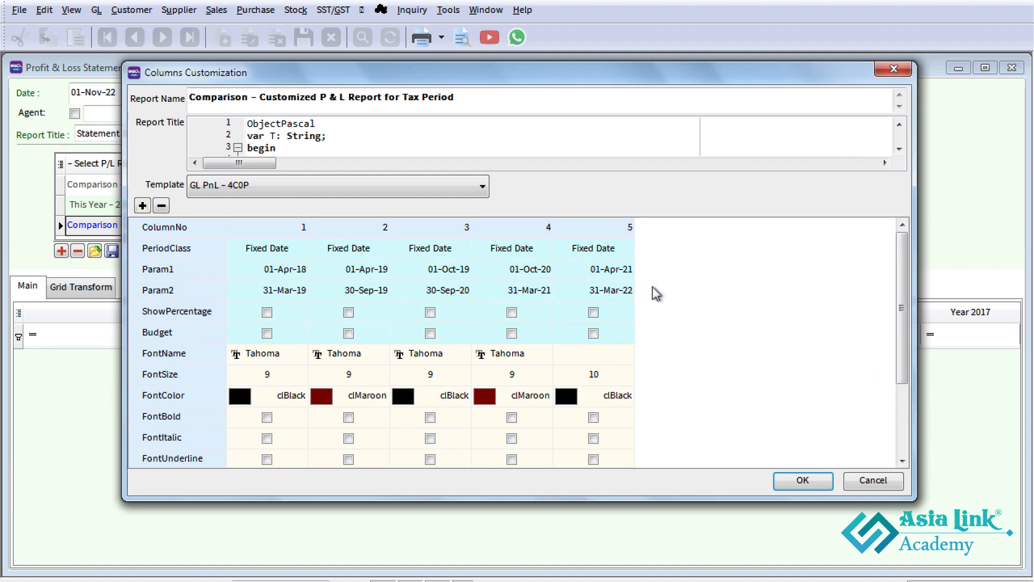
mouse_move(670, 374)
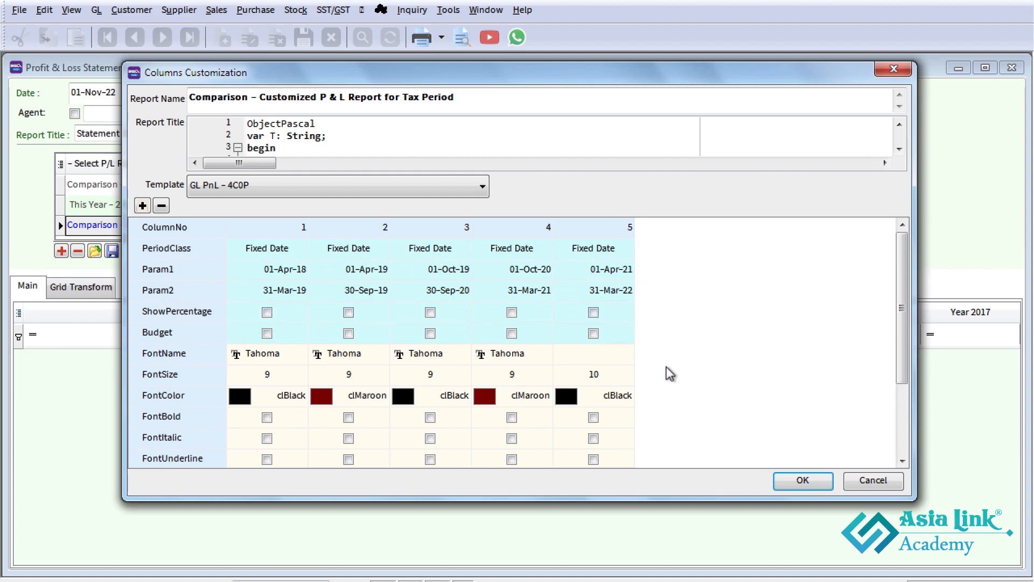
mouse_move(599, 370)
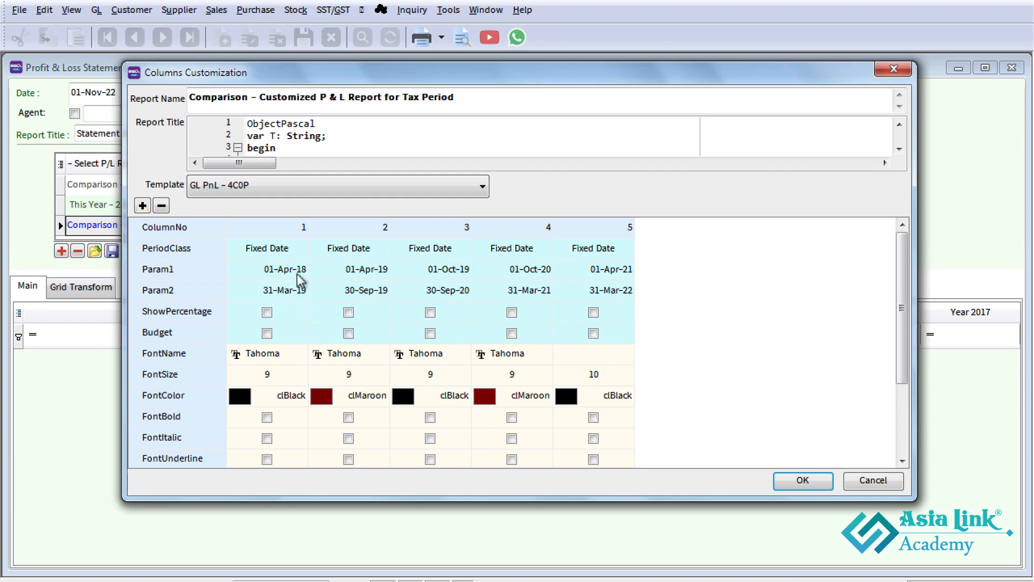
mouse_move(375, 279)
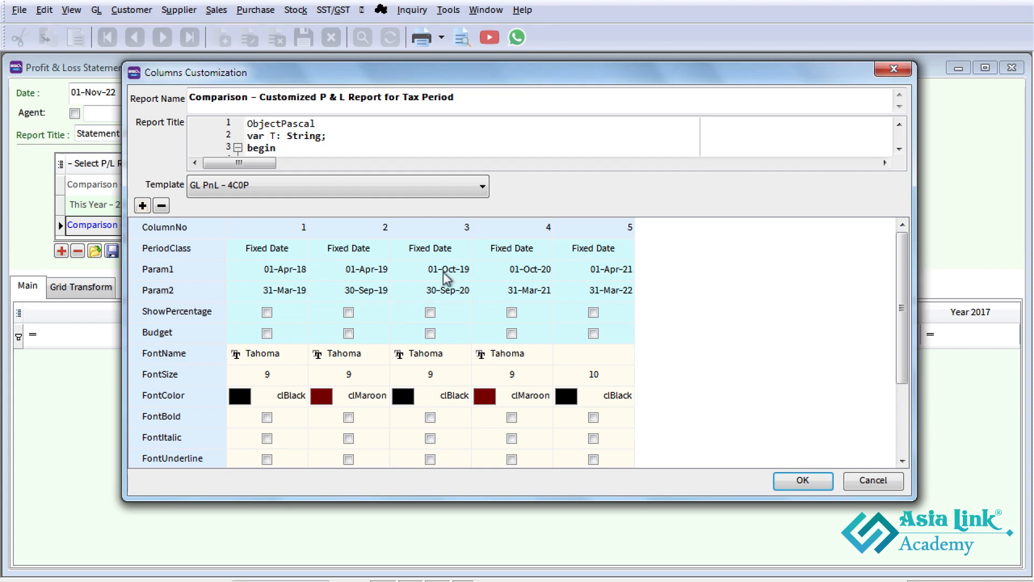
mouse_move(445, 298)
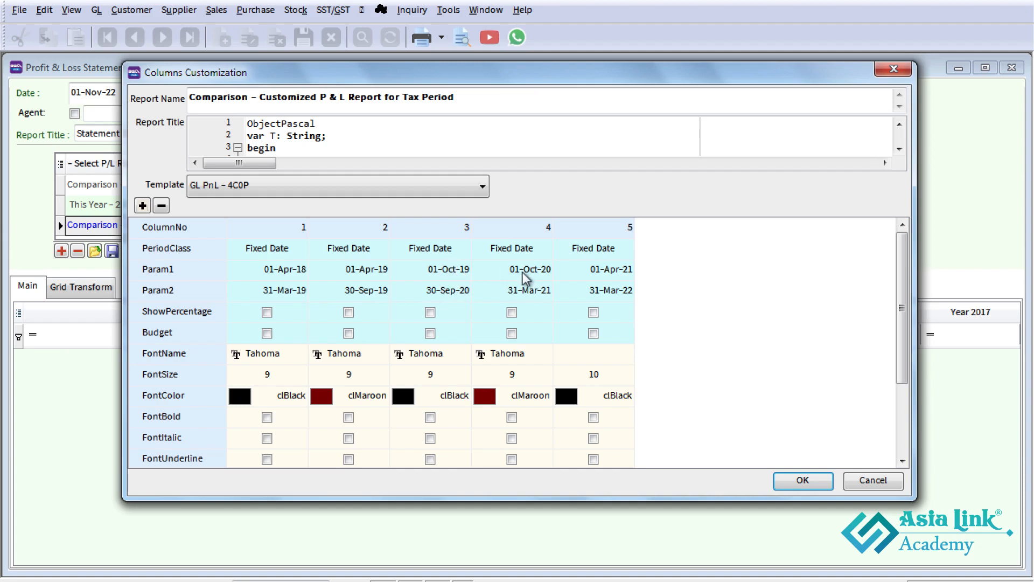
mouse_move(524, 298)
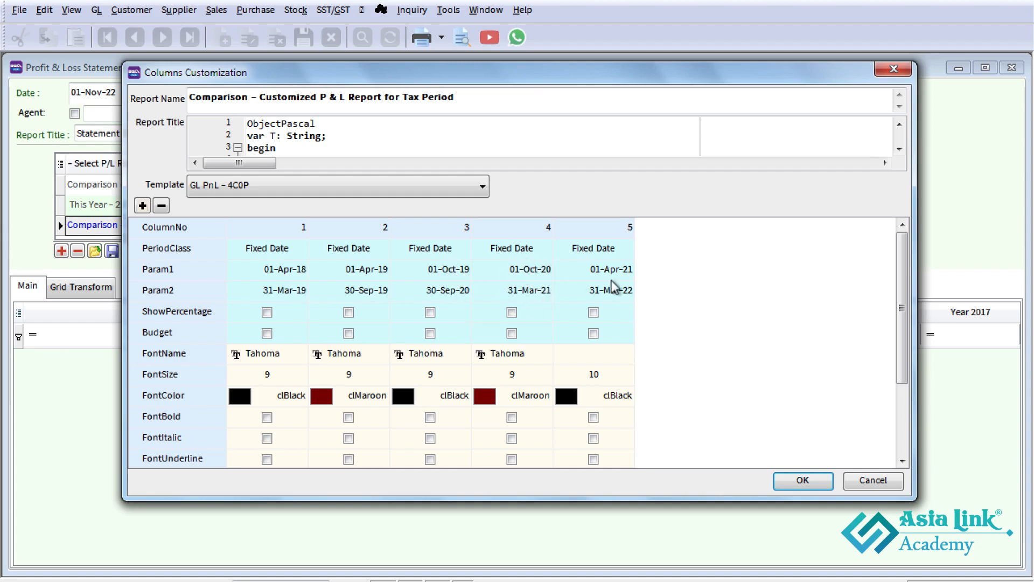
mouse_move(630, 290)
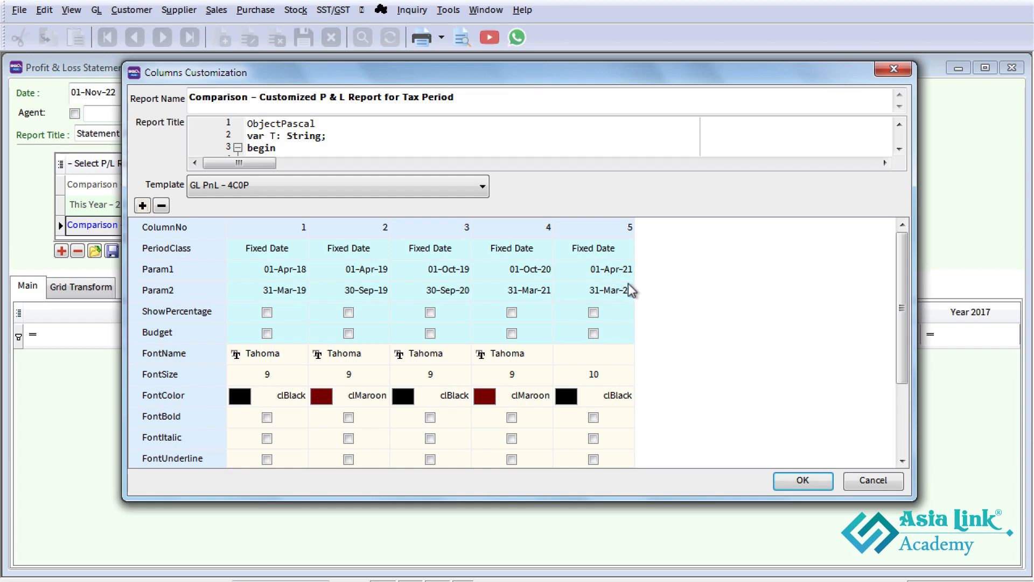
- Accept the column changes and run the P&L with the Customized P & L Report for Tax Period format
click(802, 480)
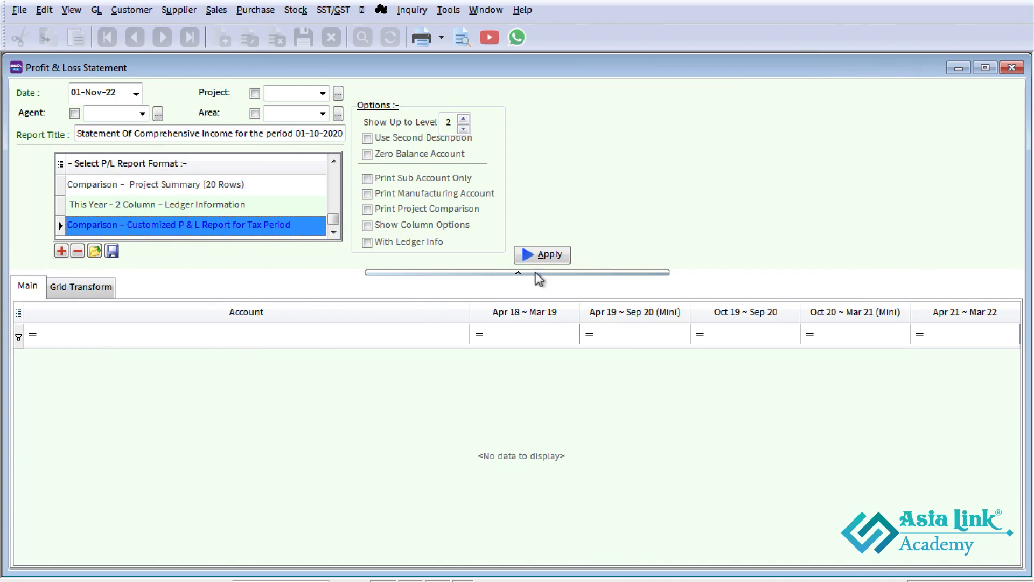
click(542, 254)
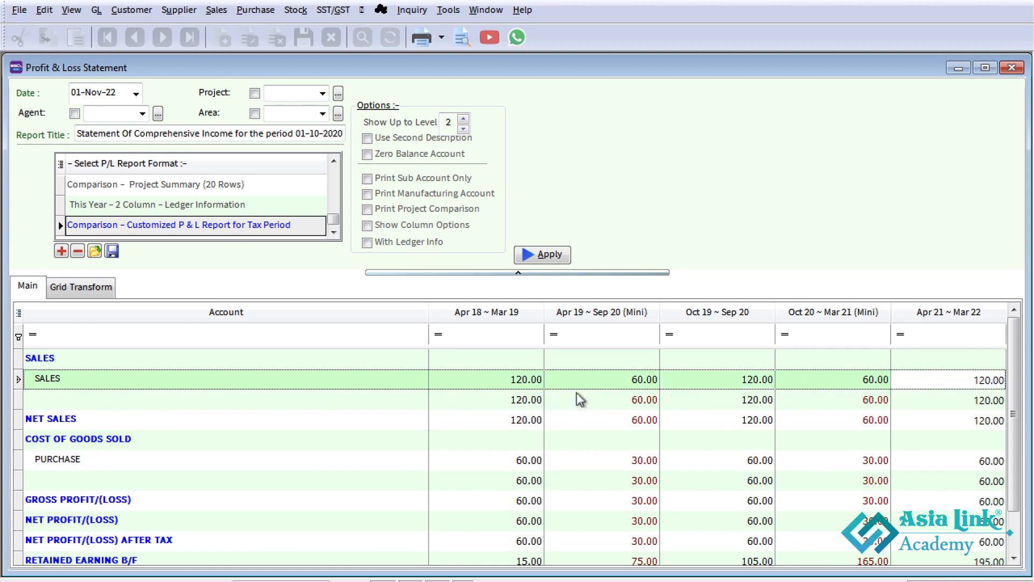
click(485, 379)
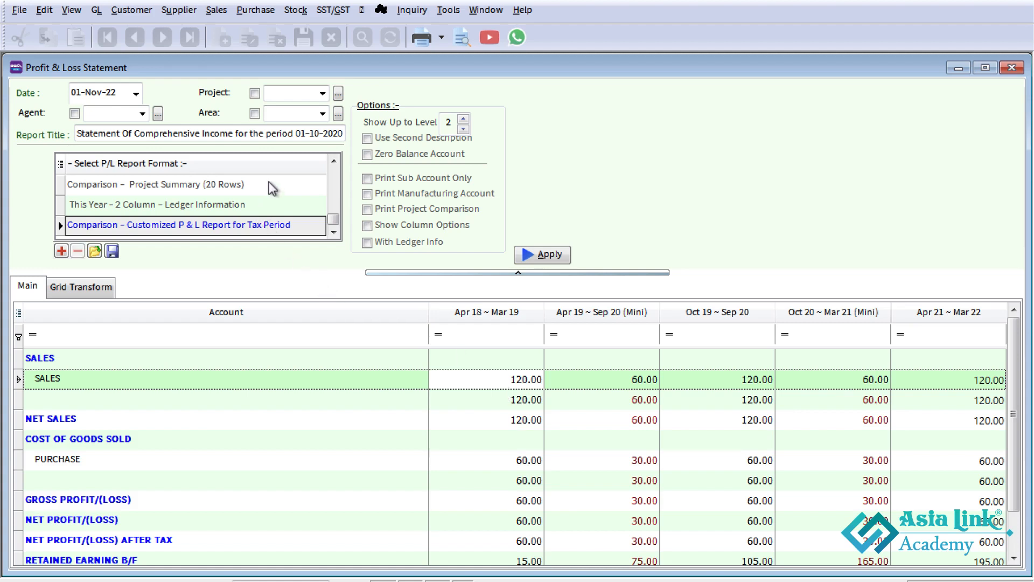
click(156, 184)
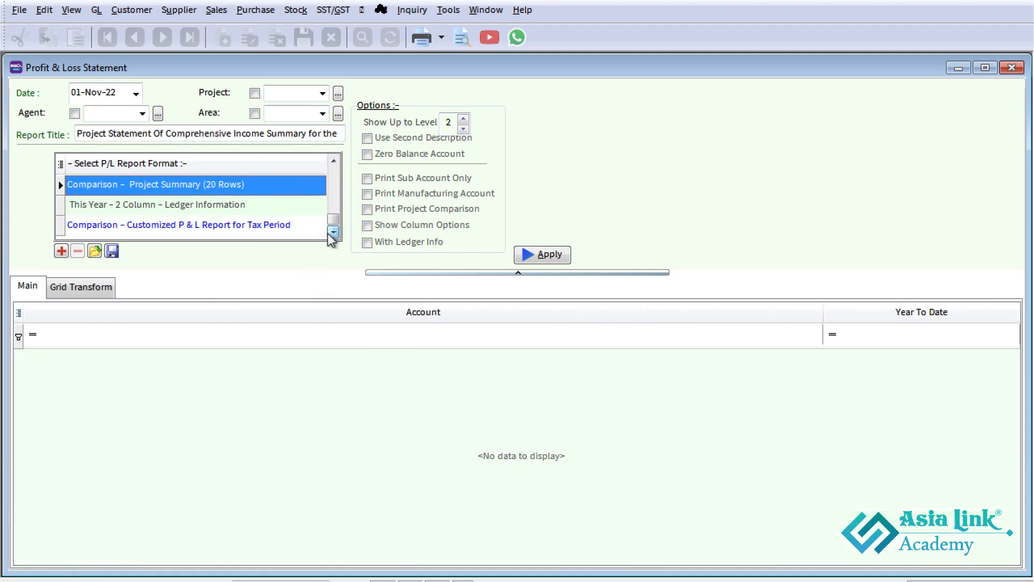
click(179, 225)
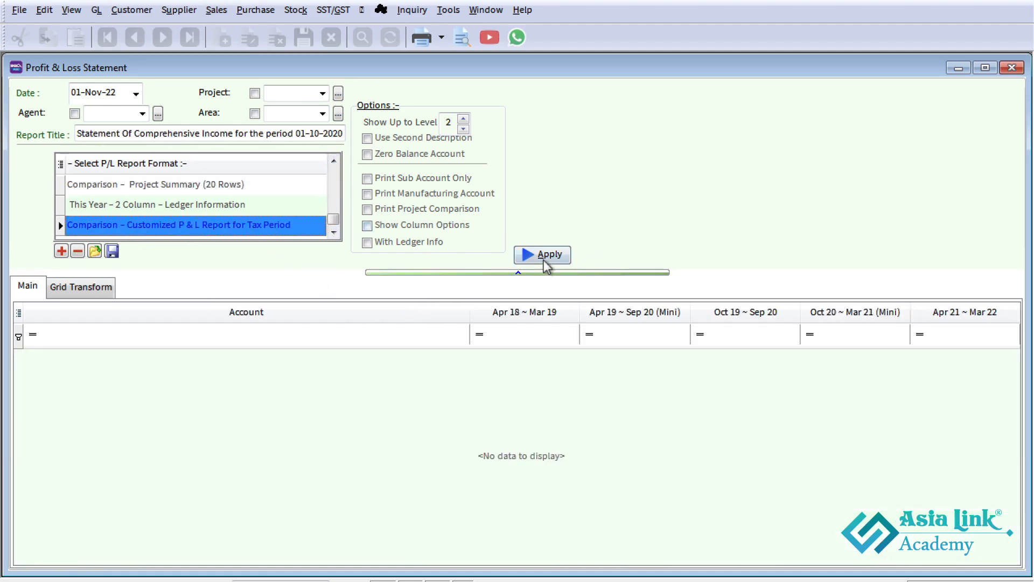
click(541, 254)
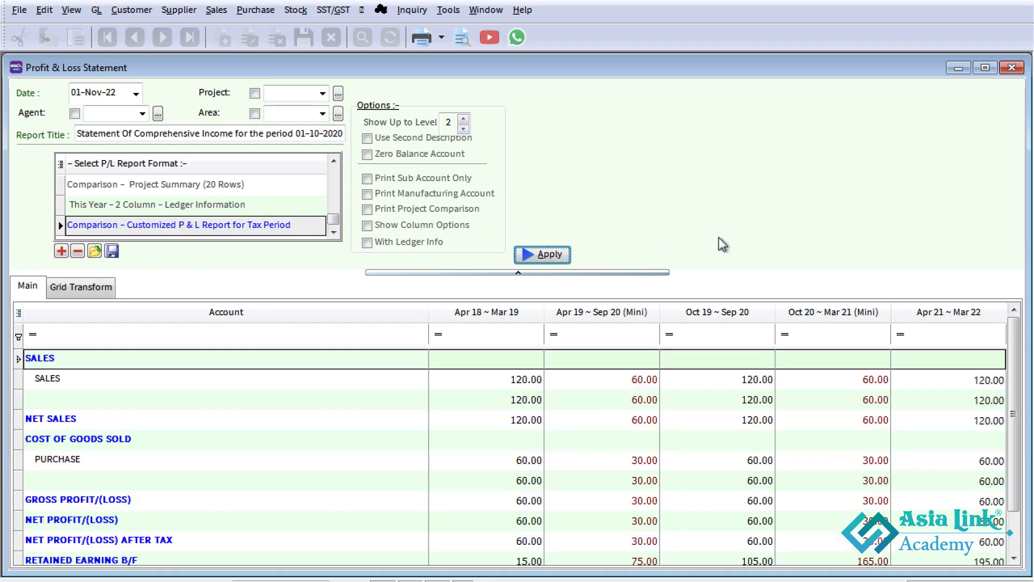
double_click(178, 224)
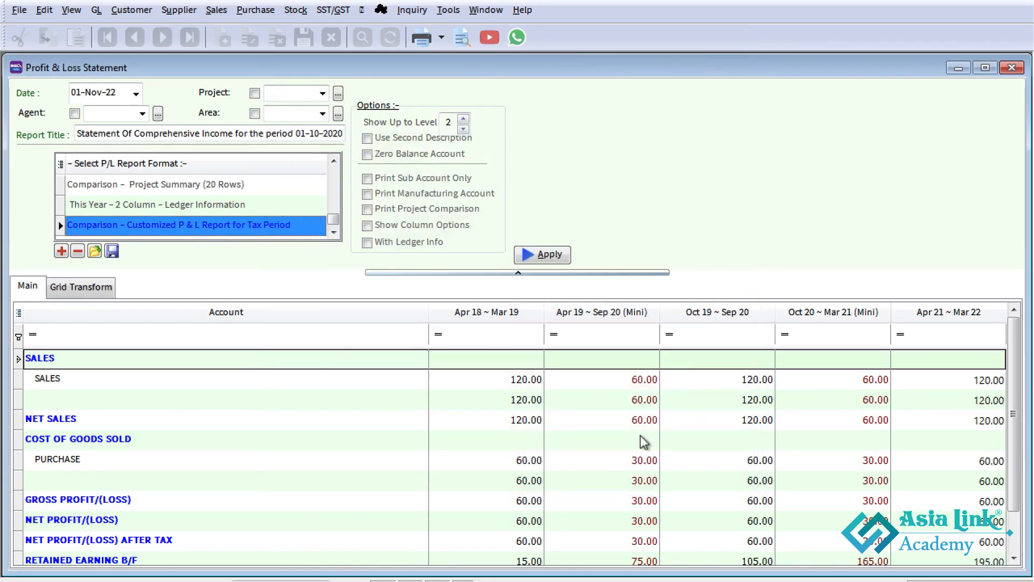
mouse_move(776, 249)
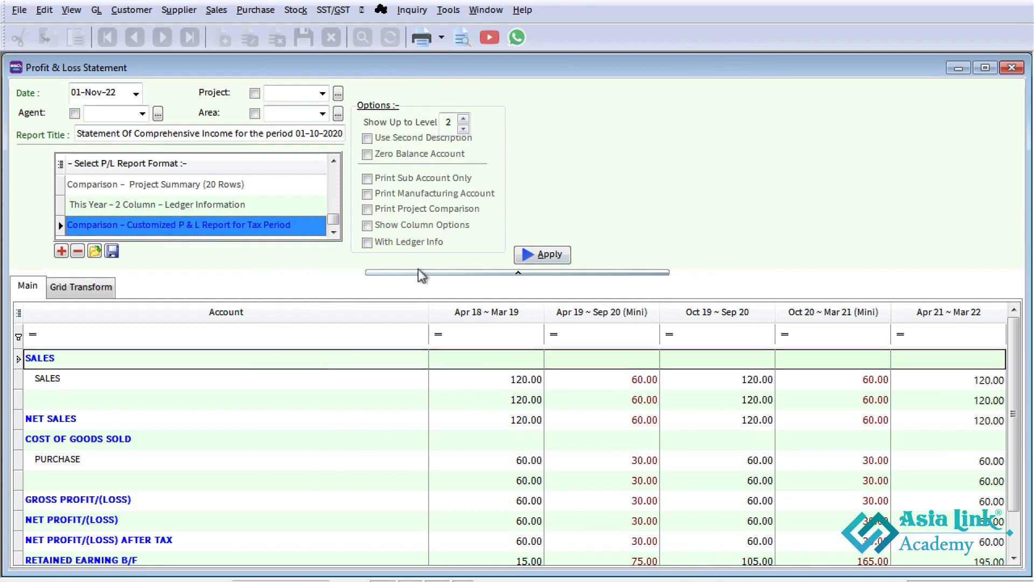
- Export the Tax Period report format as an XML file under its suggested name
click(111, 250)
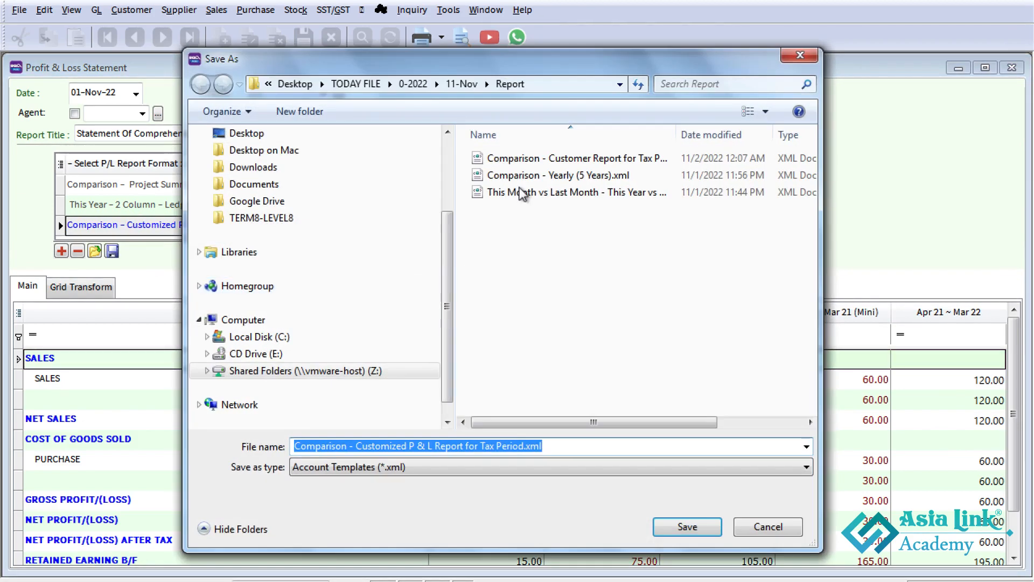
click(469, 446)
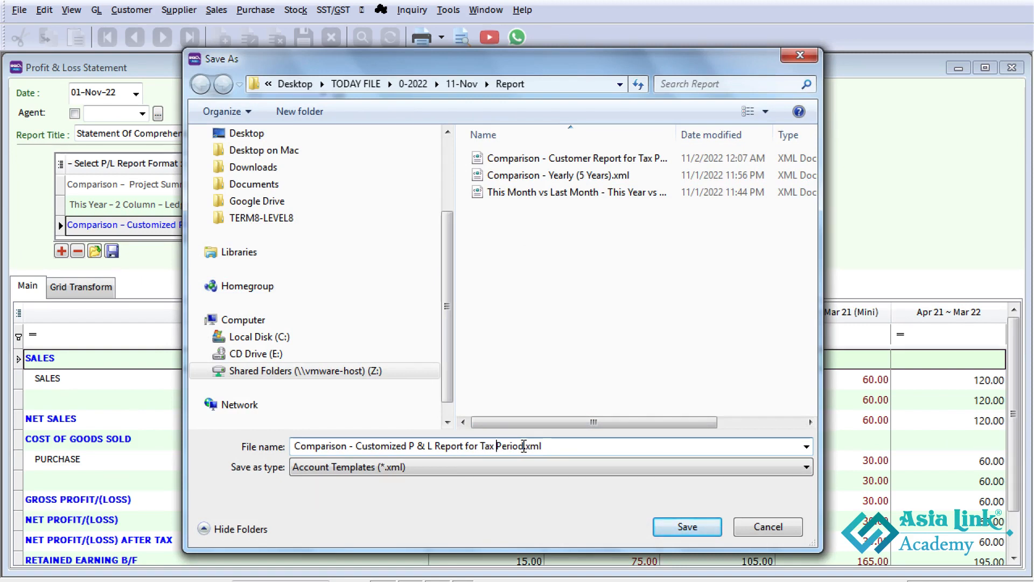
double_click(506, 446)
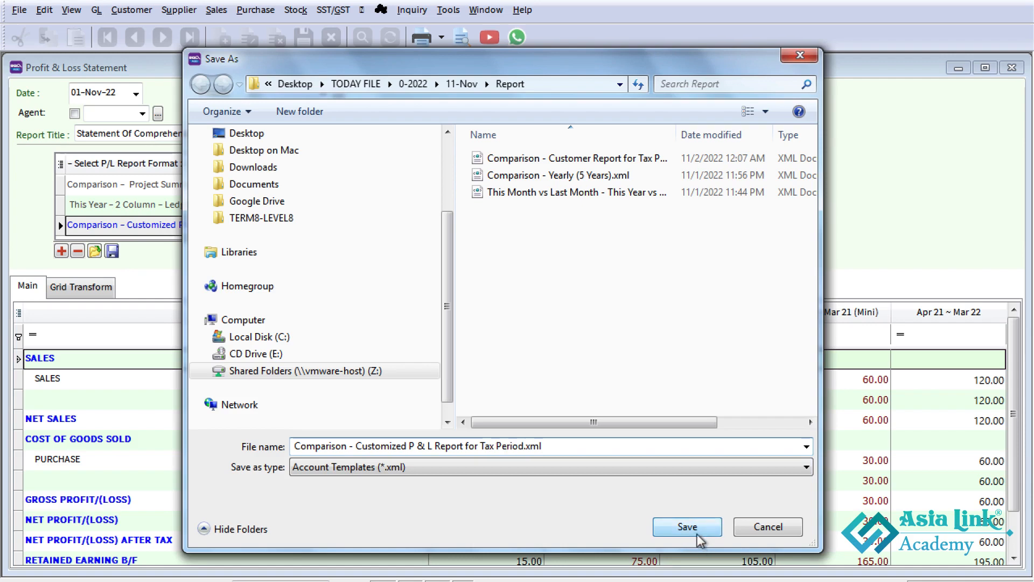
click(686, 526)
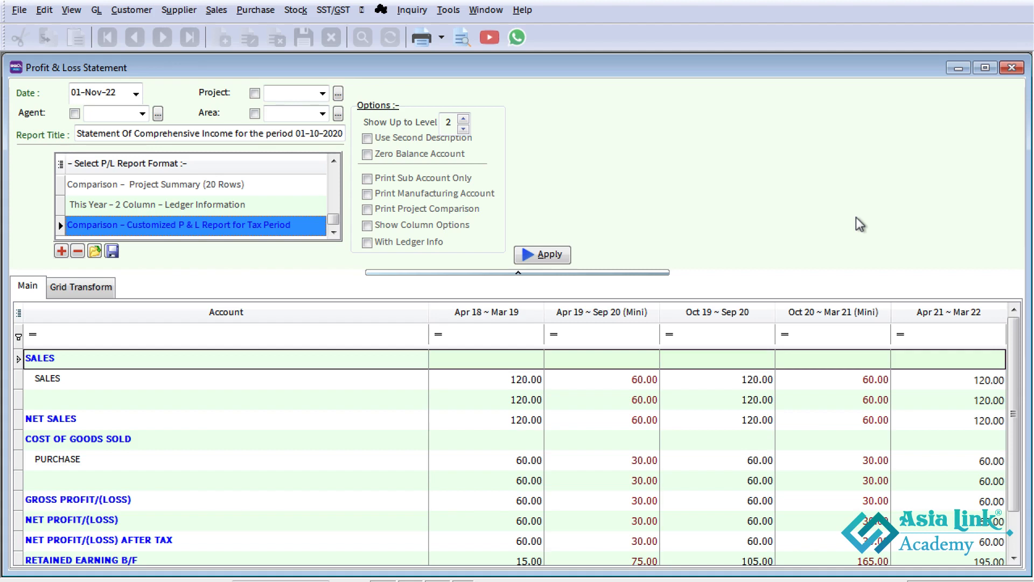
mouse_move(826, 203)
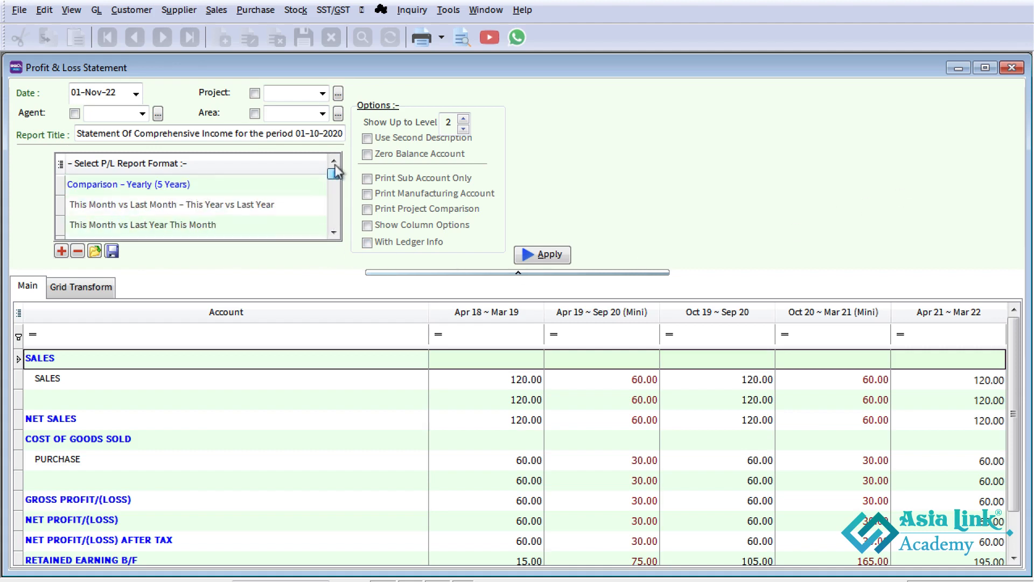
- Select the 'This Month vs This Year' format and apply it
click(332, 232)
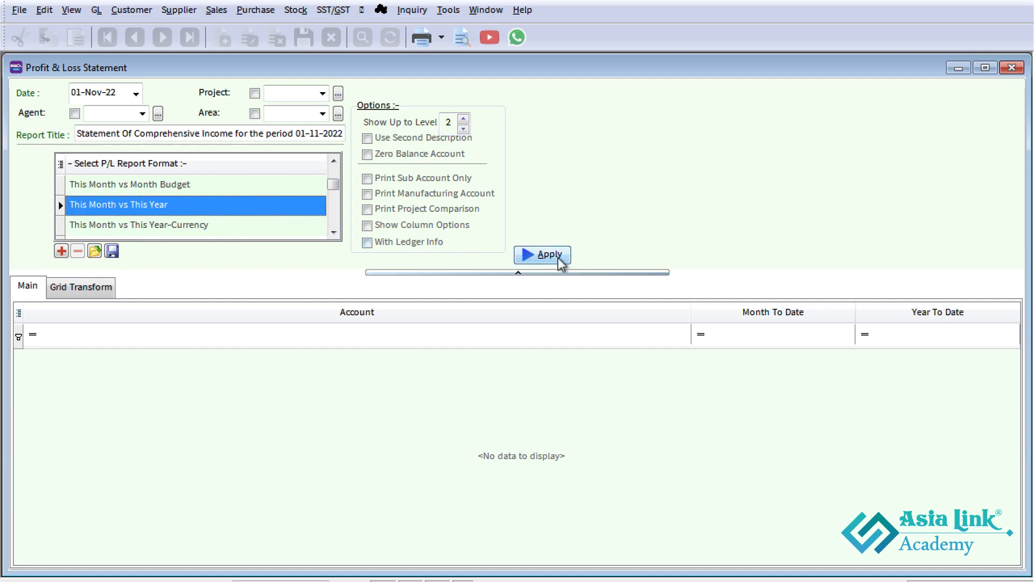
click(542, 253)
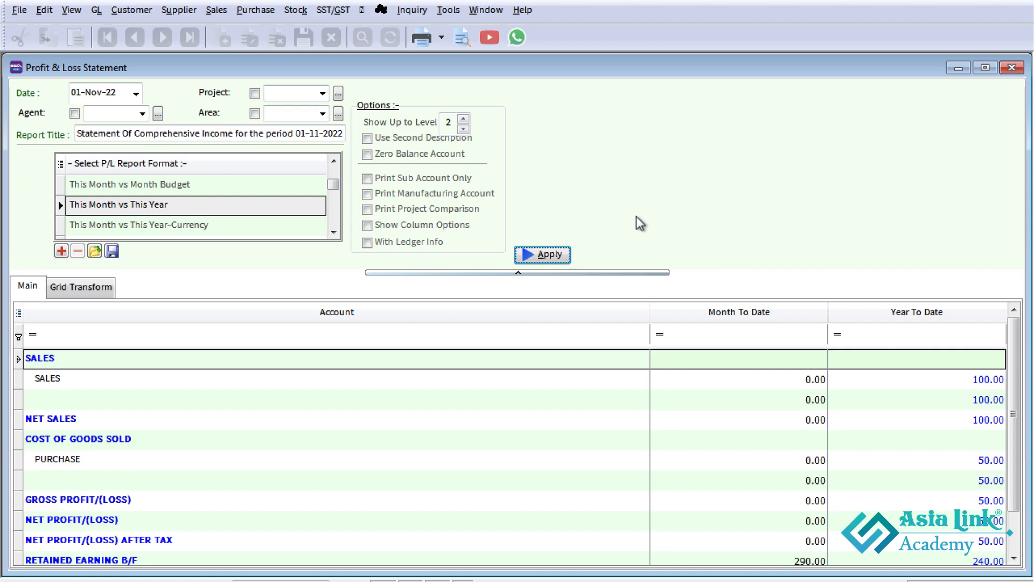
click(367, 208)
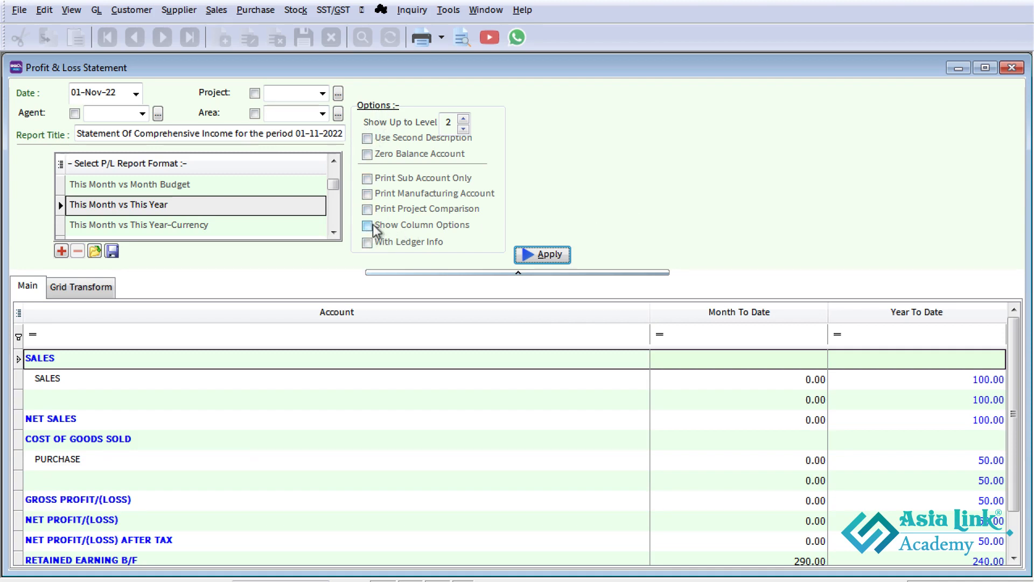
- Show column options and set a Fixed Date period from 01-Jan-21 to 30-Jun-22
click(367, 225)
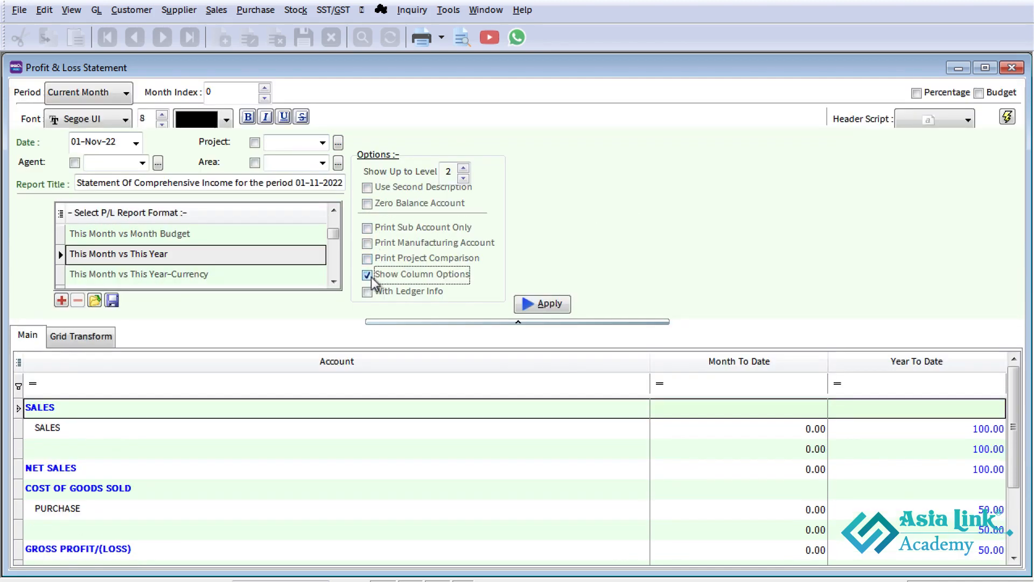
click(85, 92)
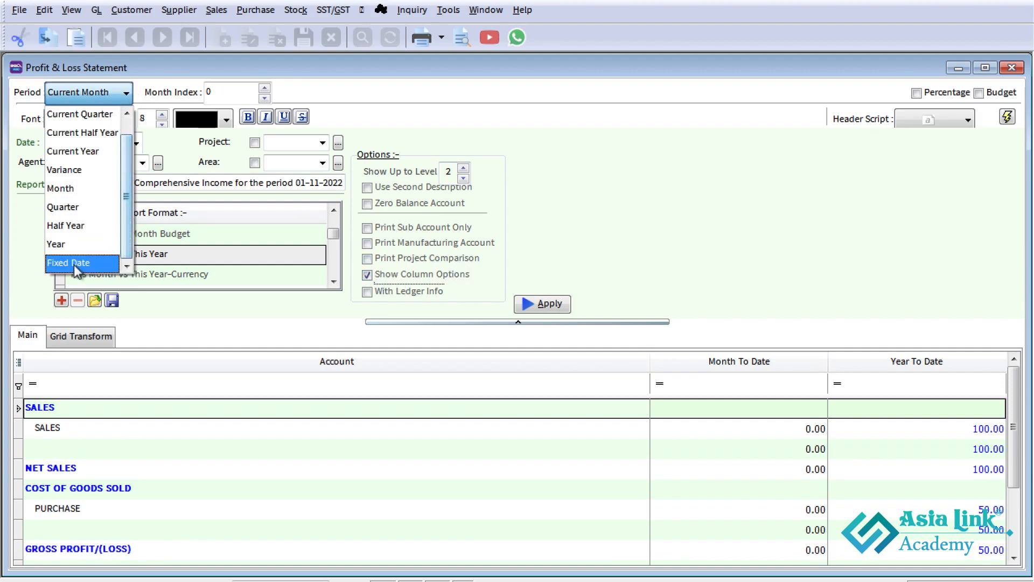
click(71, 262)
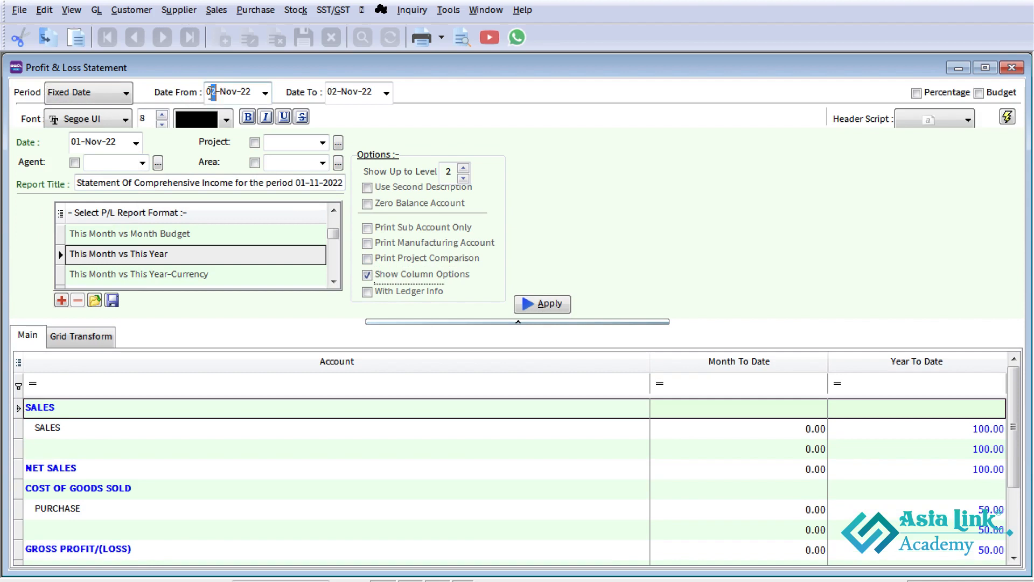
click(235, 91)
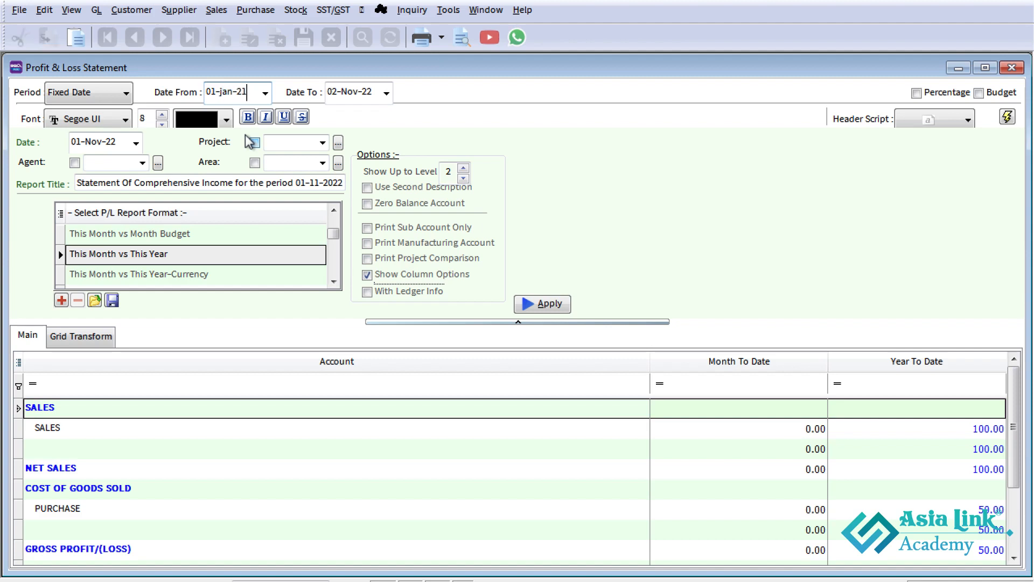
click(353, 92)
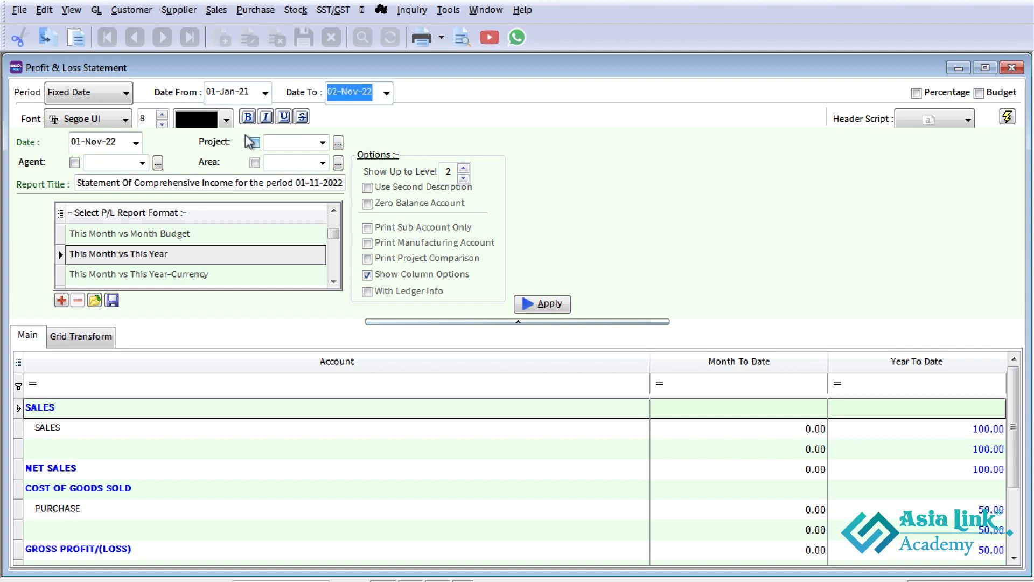
text(30-jun-22)
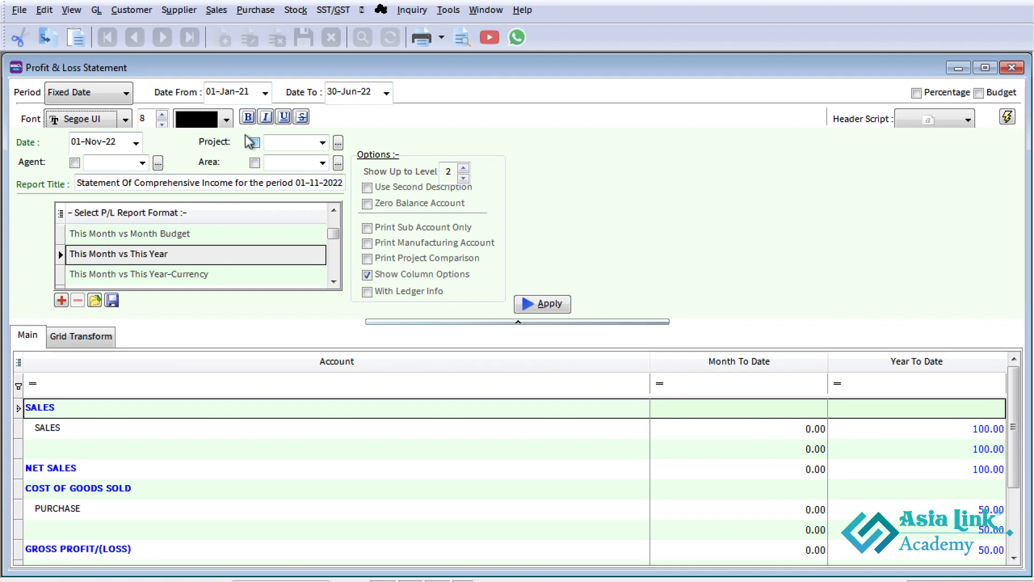
mouse_move(256, 136)
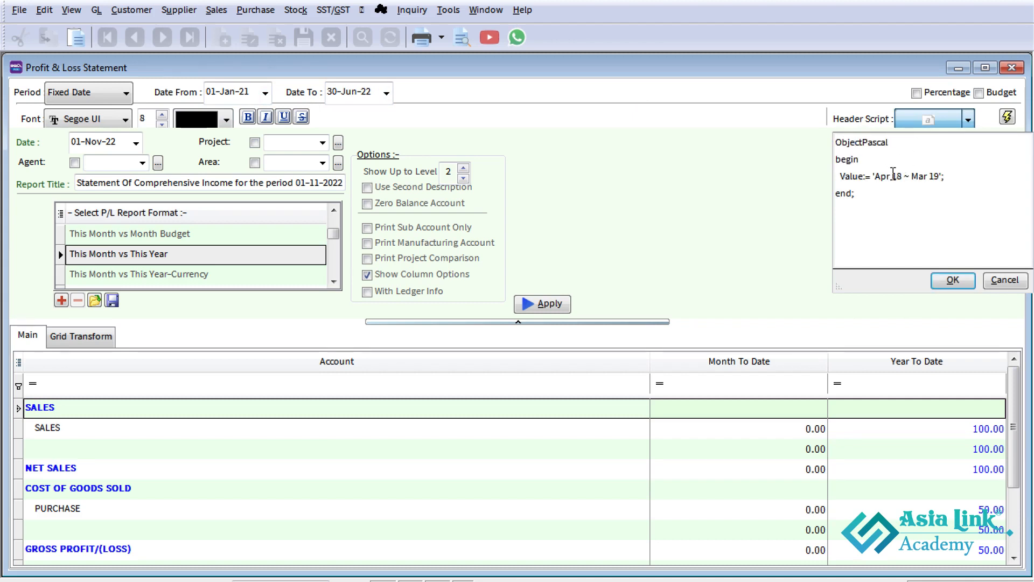
- Replace the 'Apr 18 ~ Mar 19' header value with '18 Months Report (Jan 21 to Jun 22)'
double_click(906, 176)
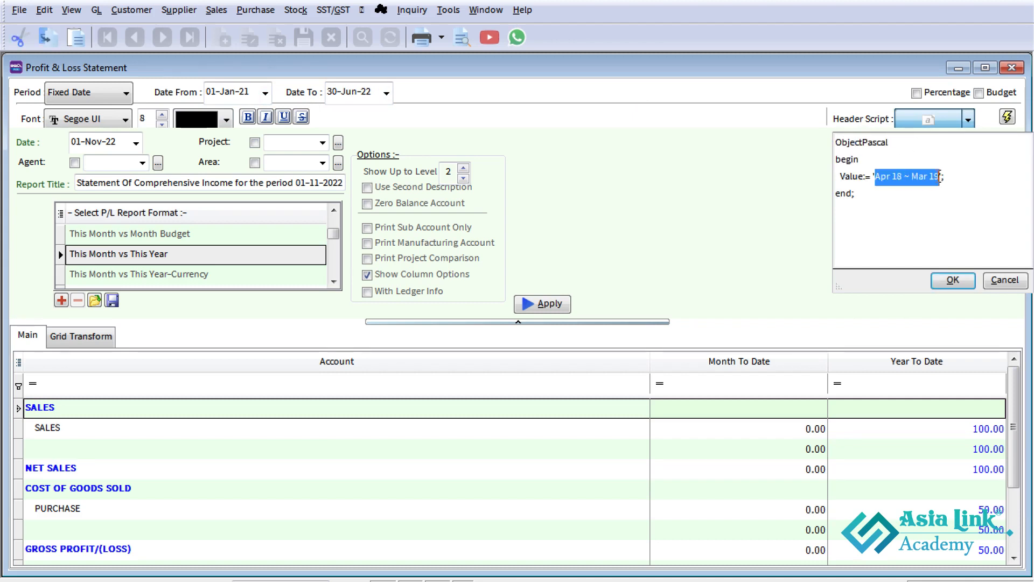
key(Delete)
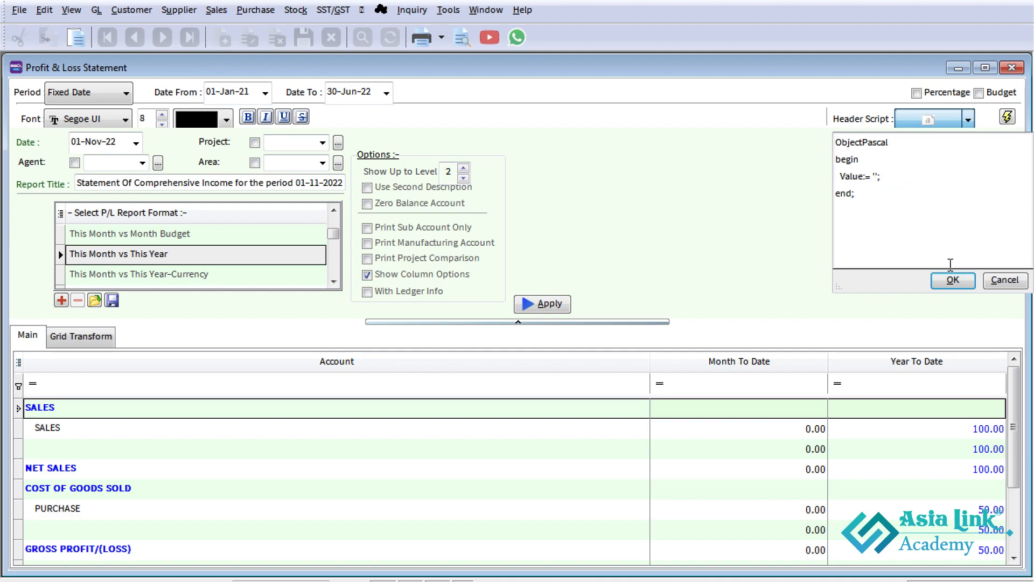
text(18)
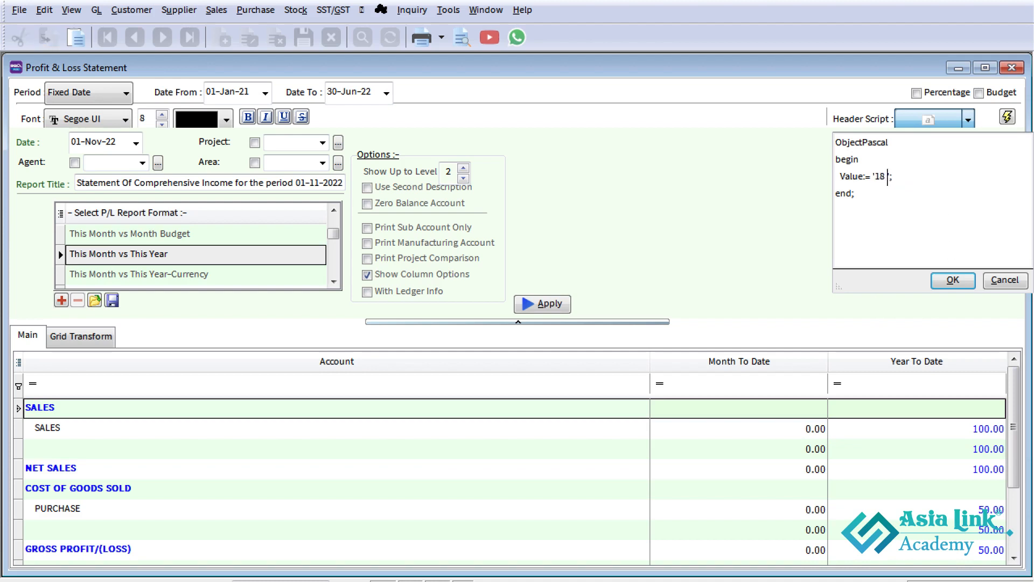
text(Months)
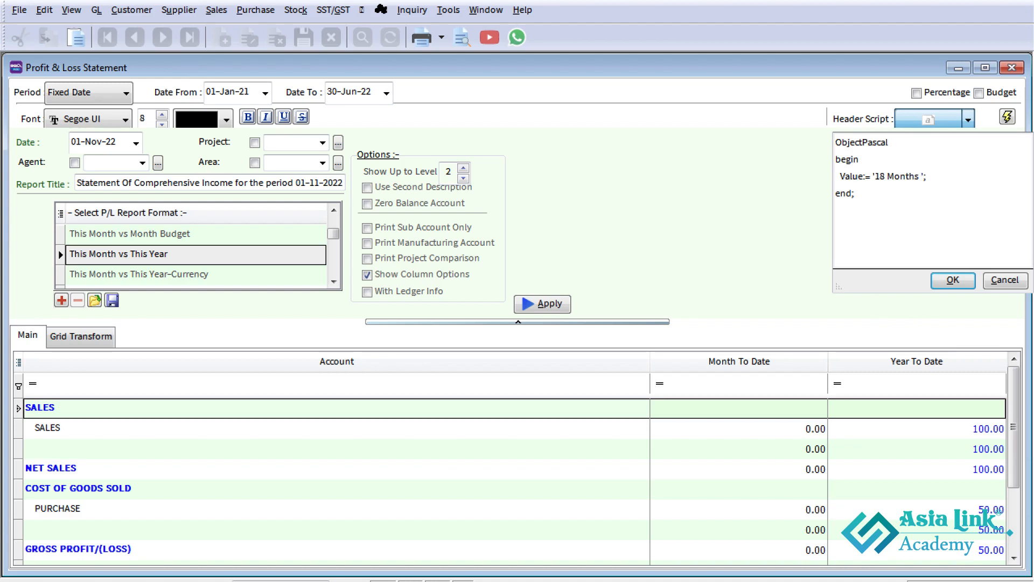
text(Report)
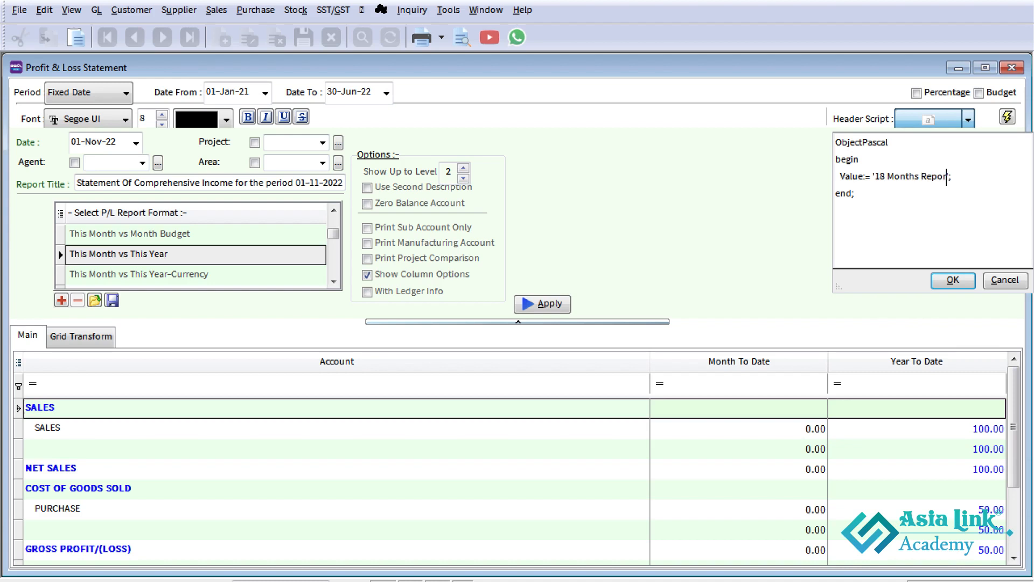
text((')
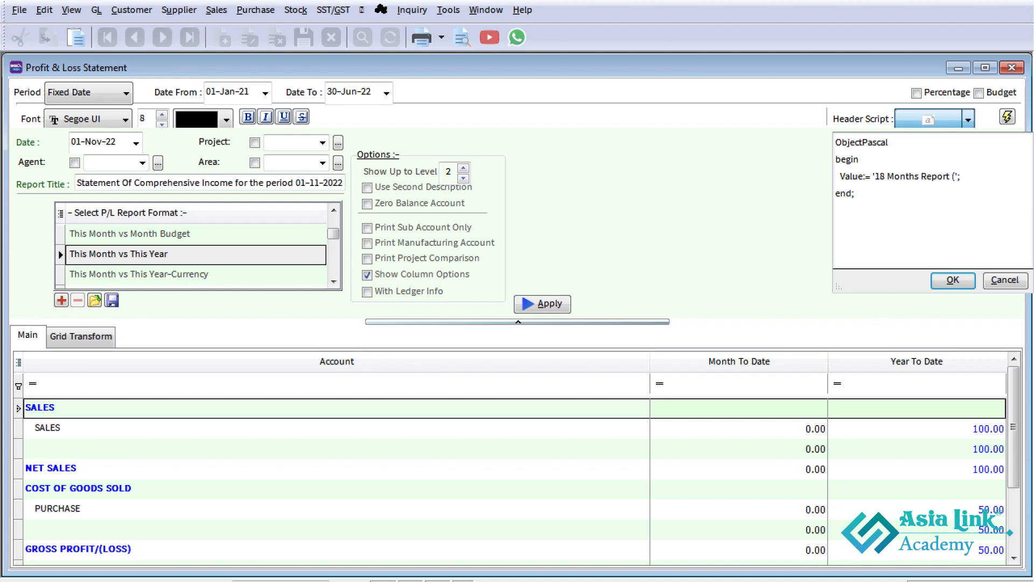
text(Jan)
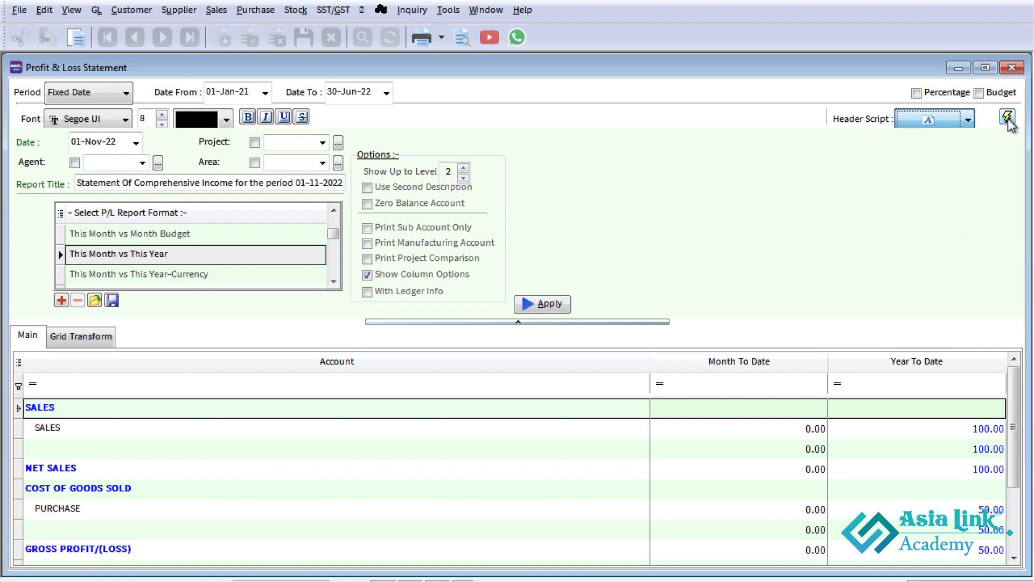
- Add the '18 Months Report (Jan 21 to Jun 22)' column and regenerate the P&L
click(1007, 120)
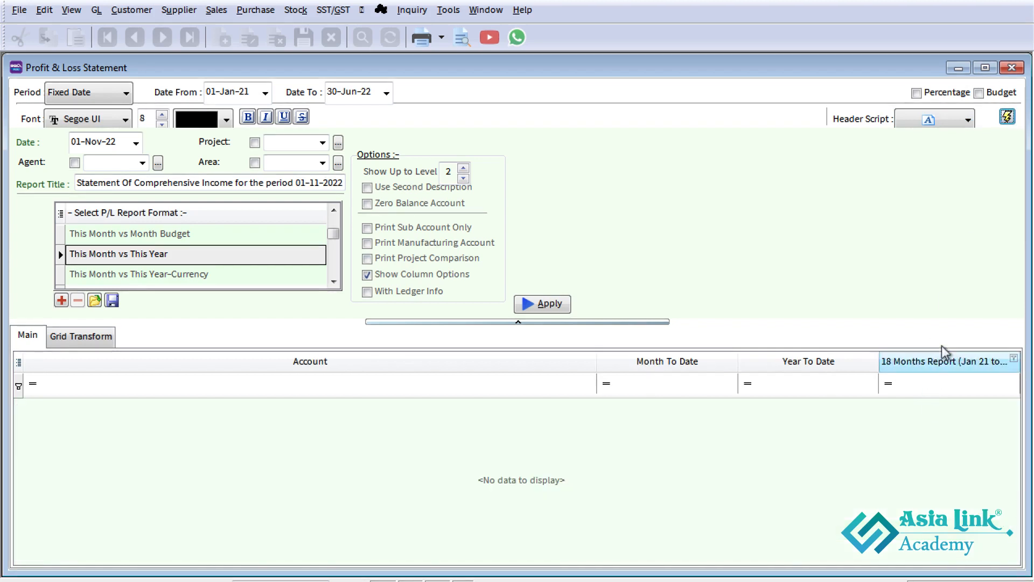
click(542, 304)
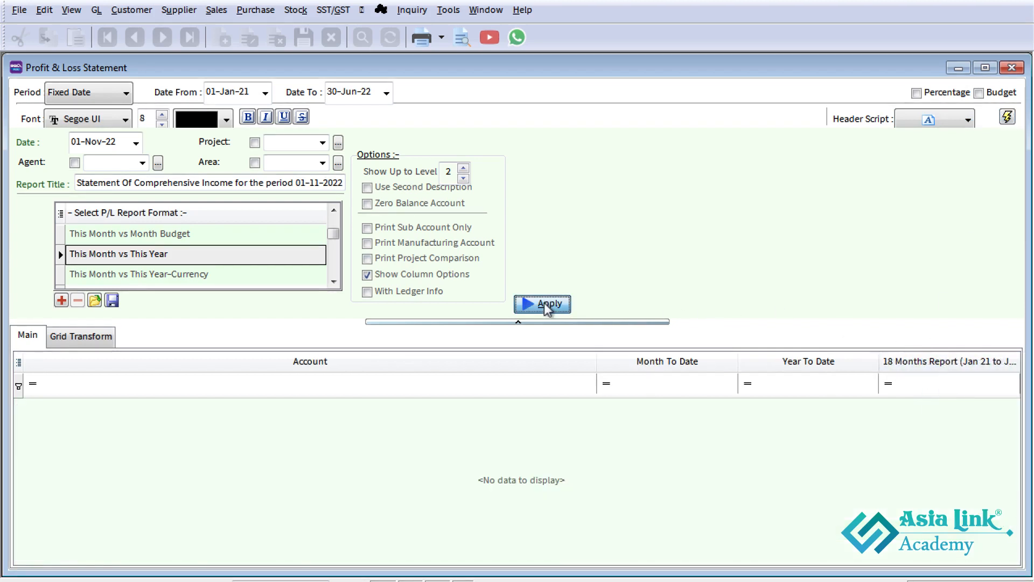
click(541, 304)
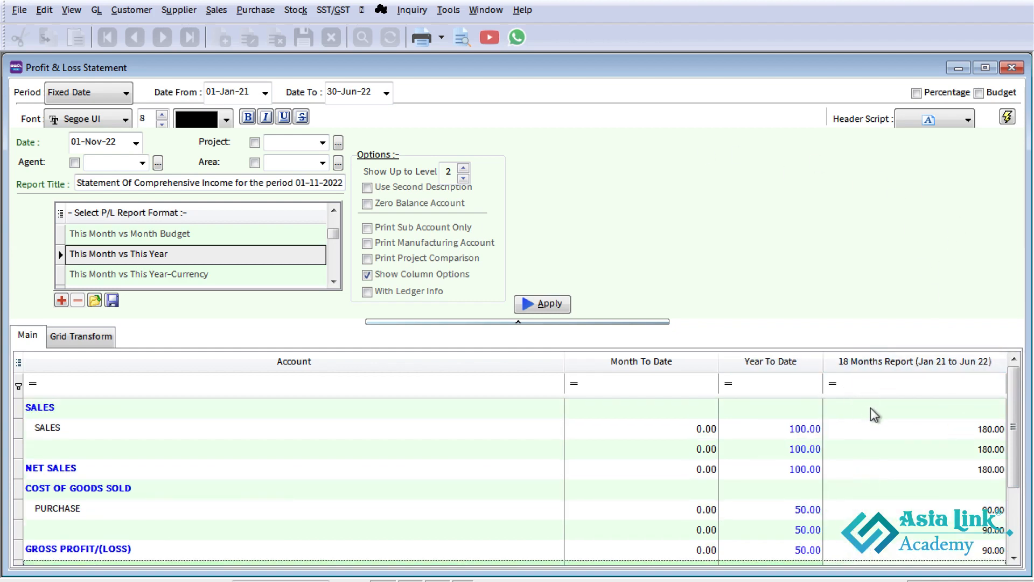
mouse_move(892, 461)
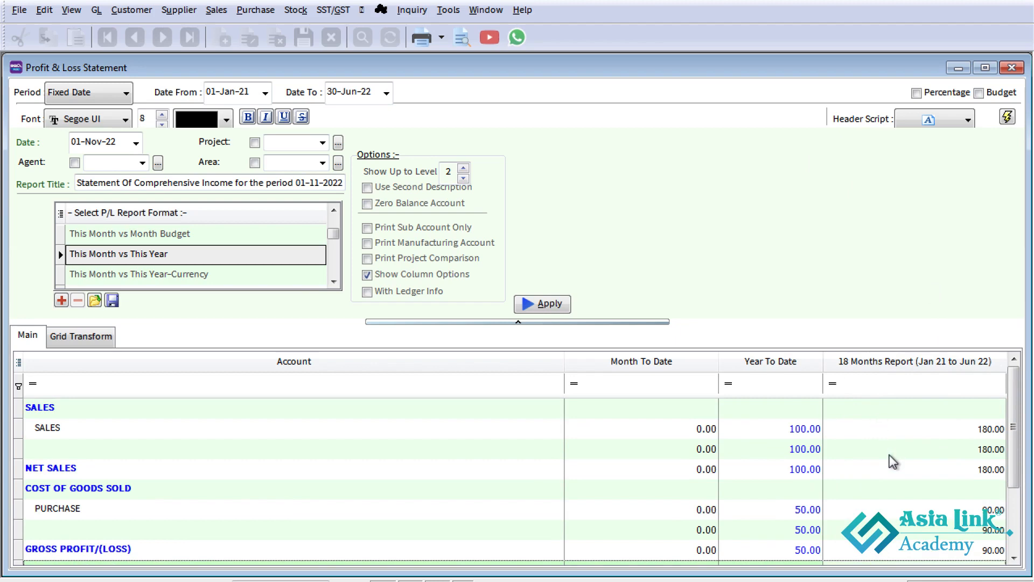